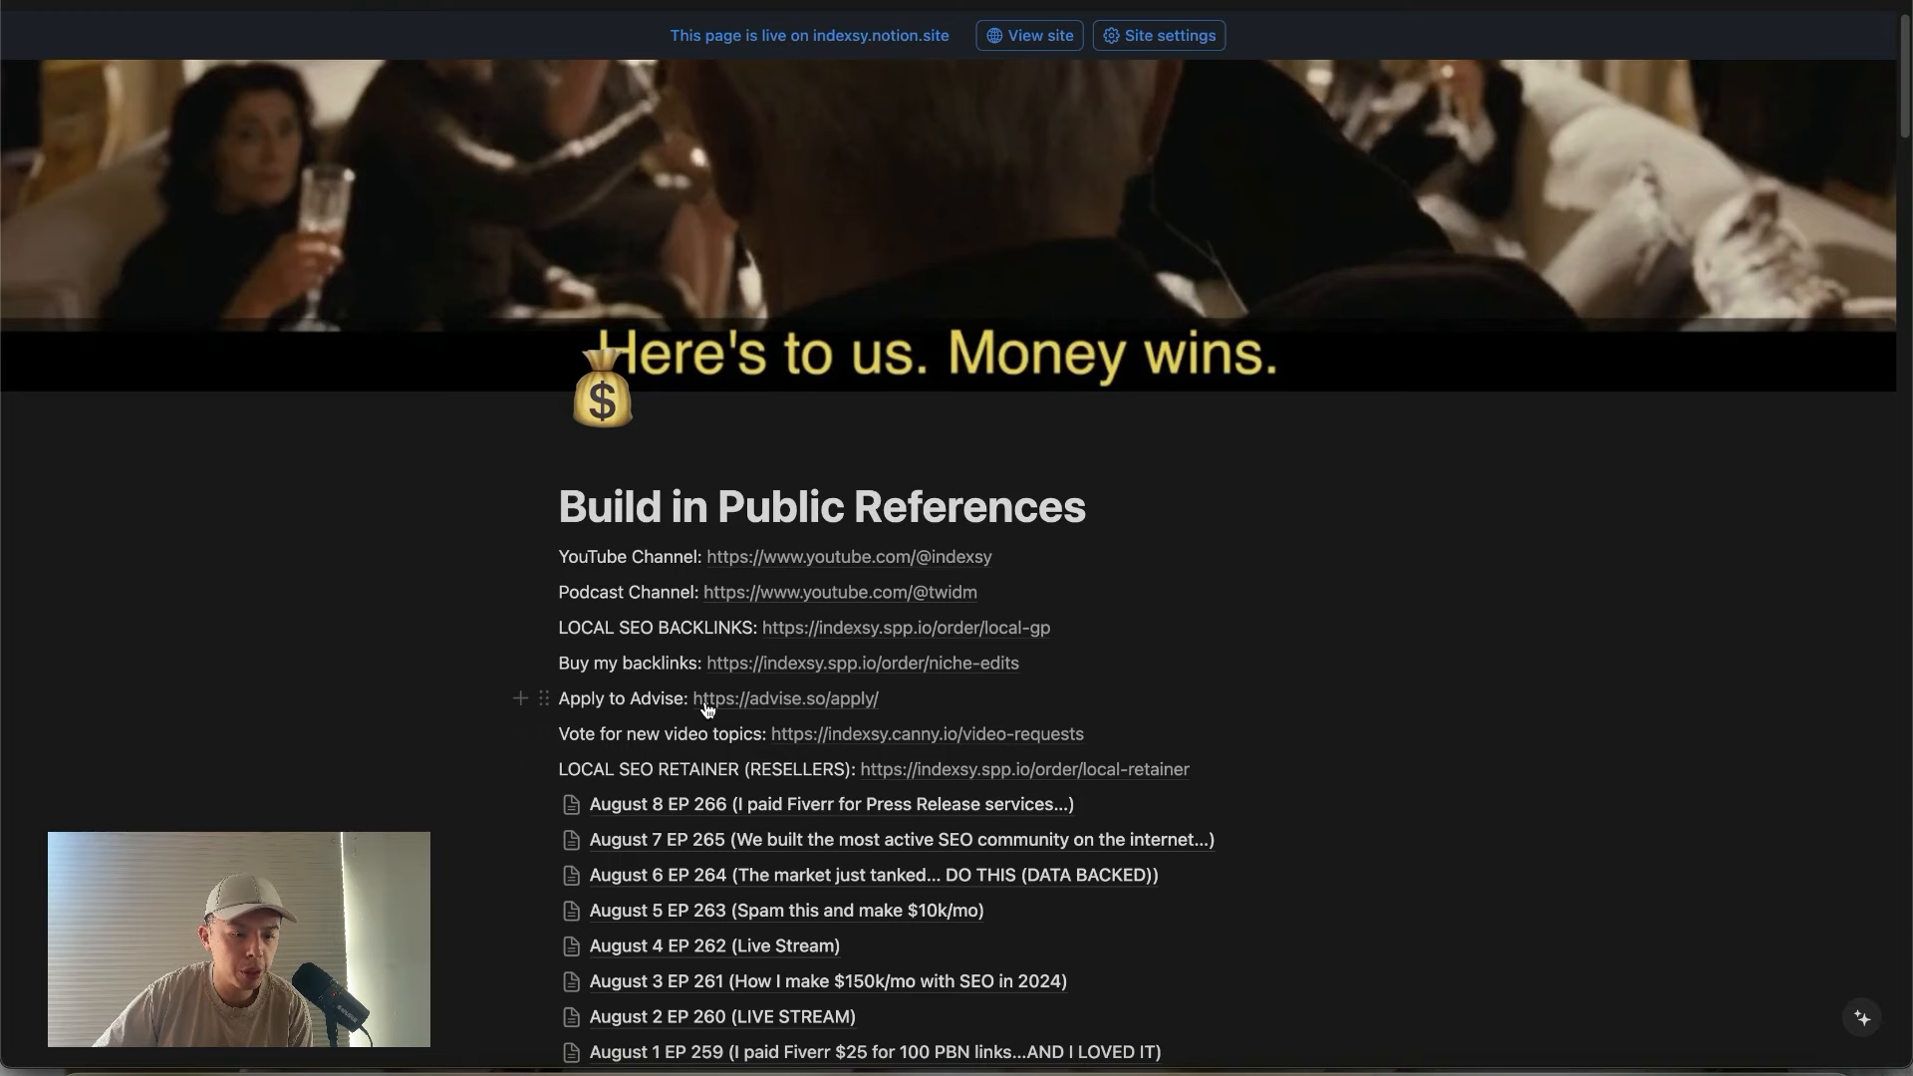
pyautogui.moveTo(1851, 584)
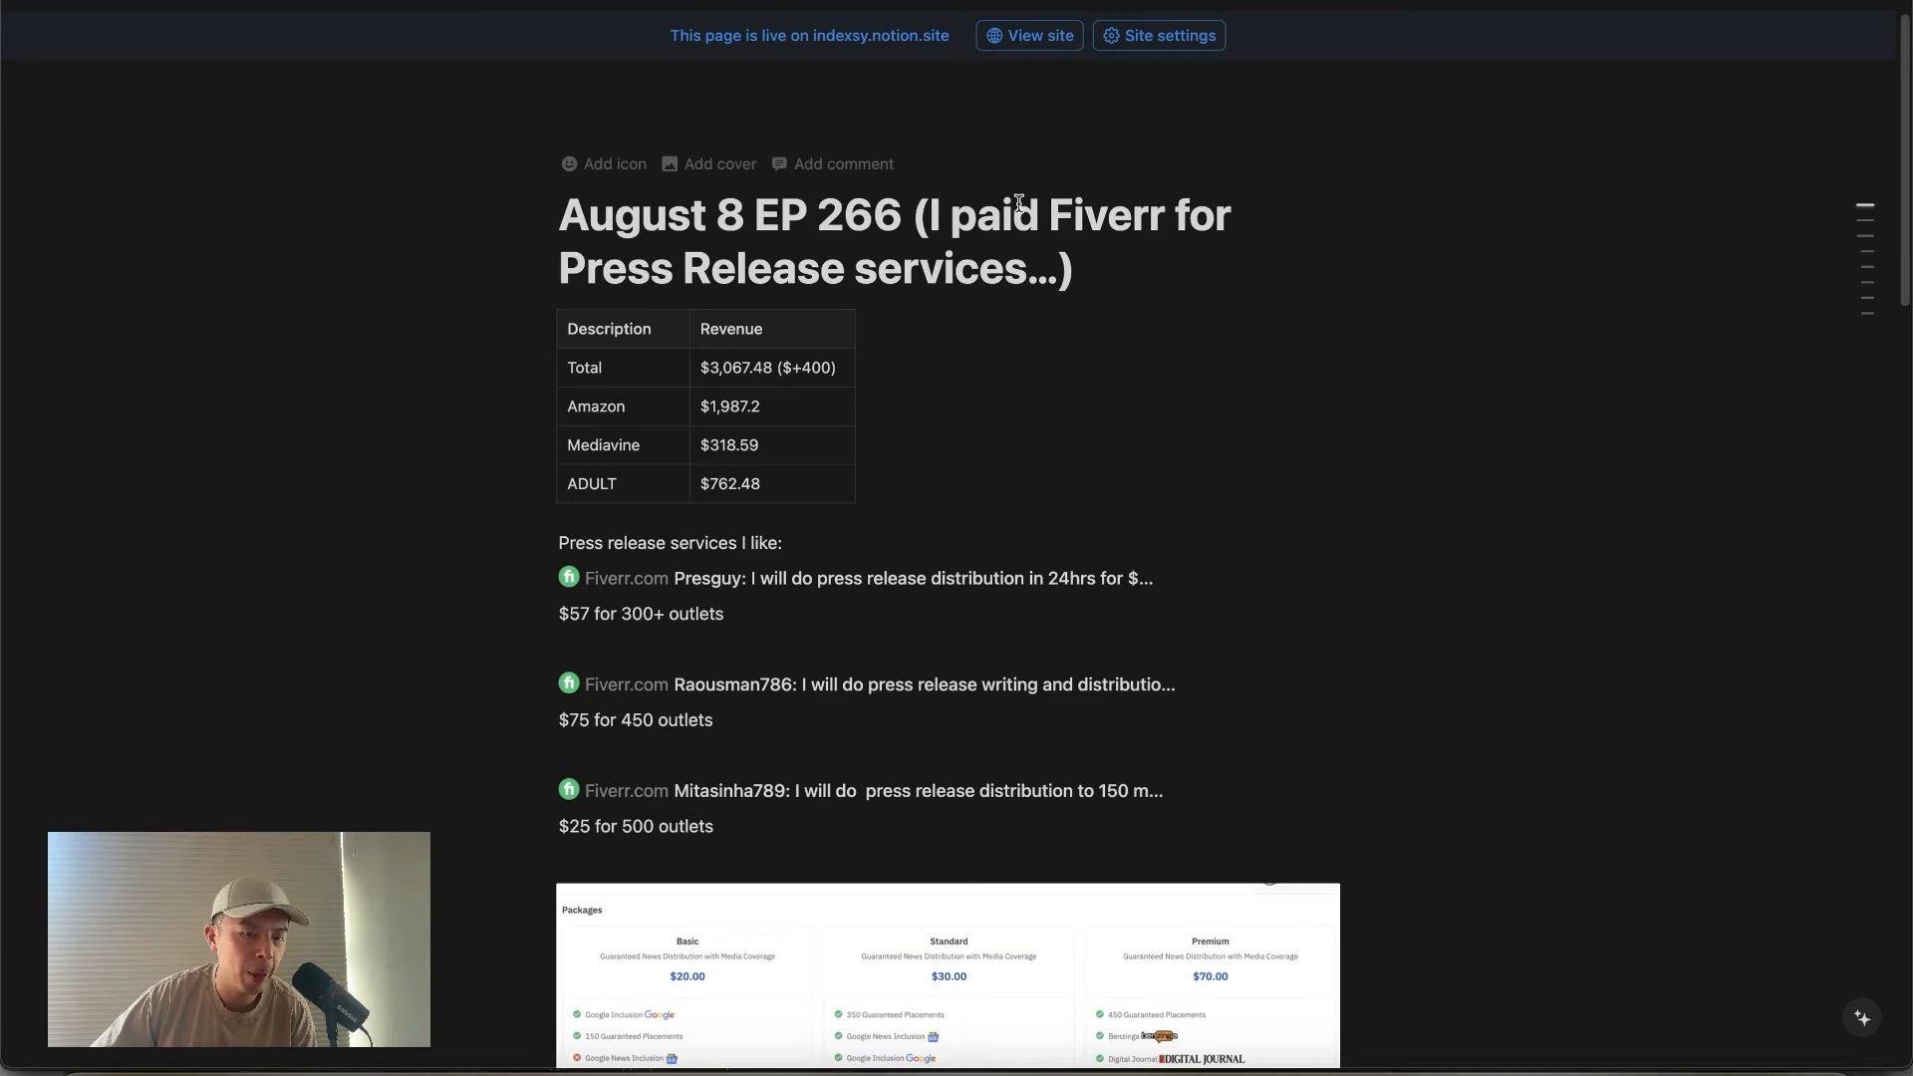
pyautogui.moveTo(1042, 263)
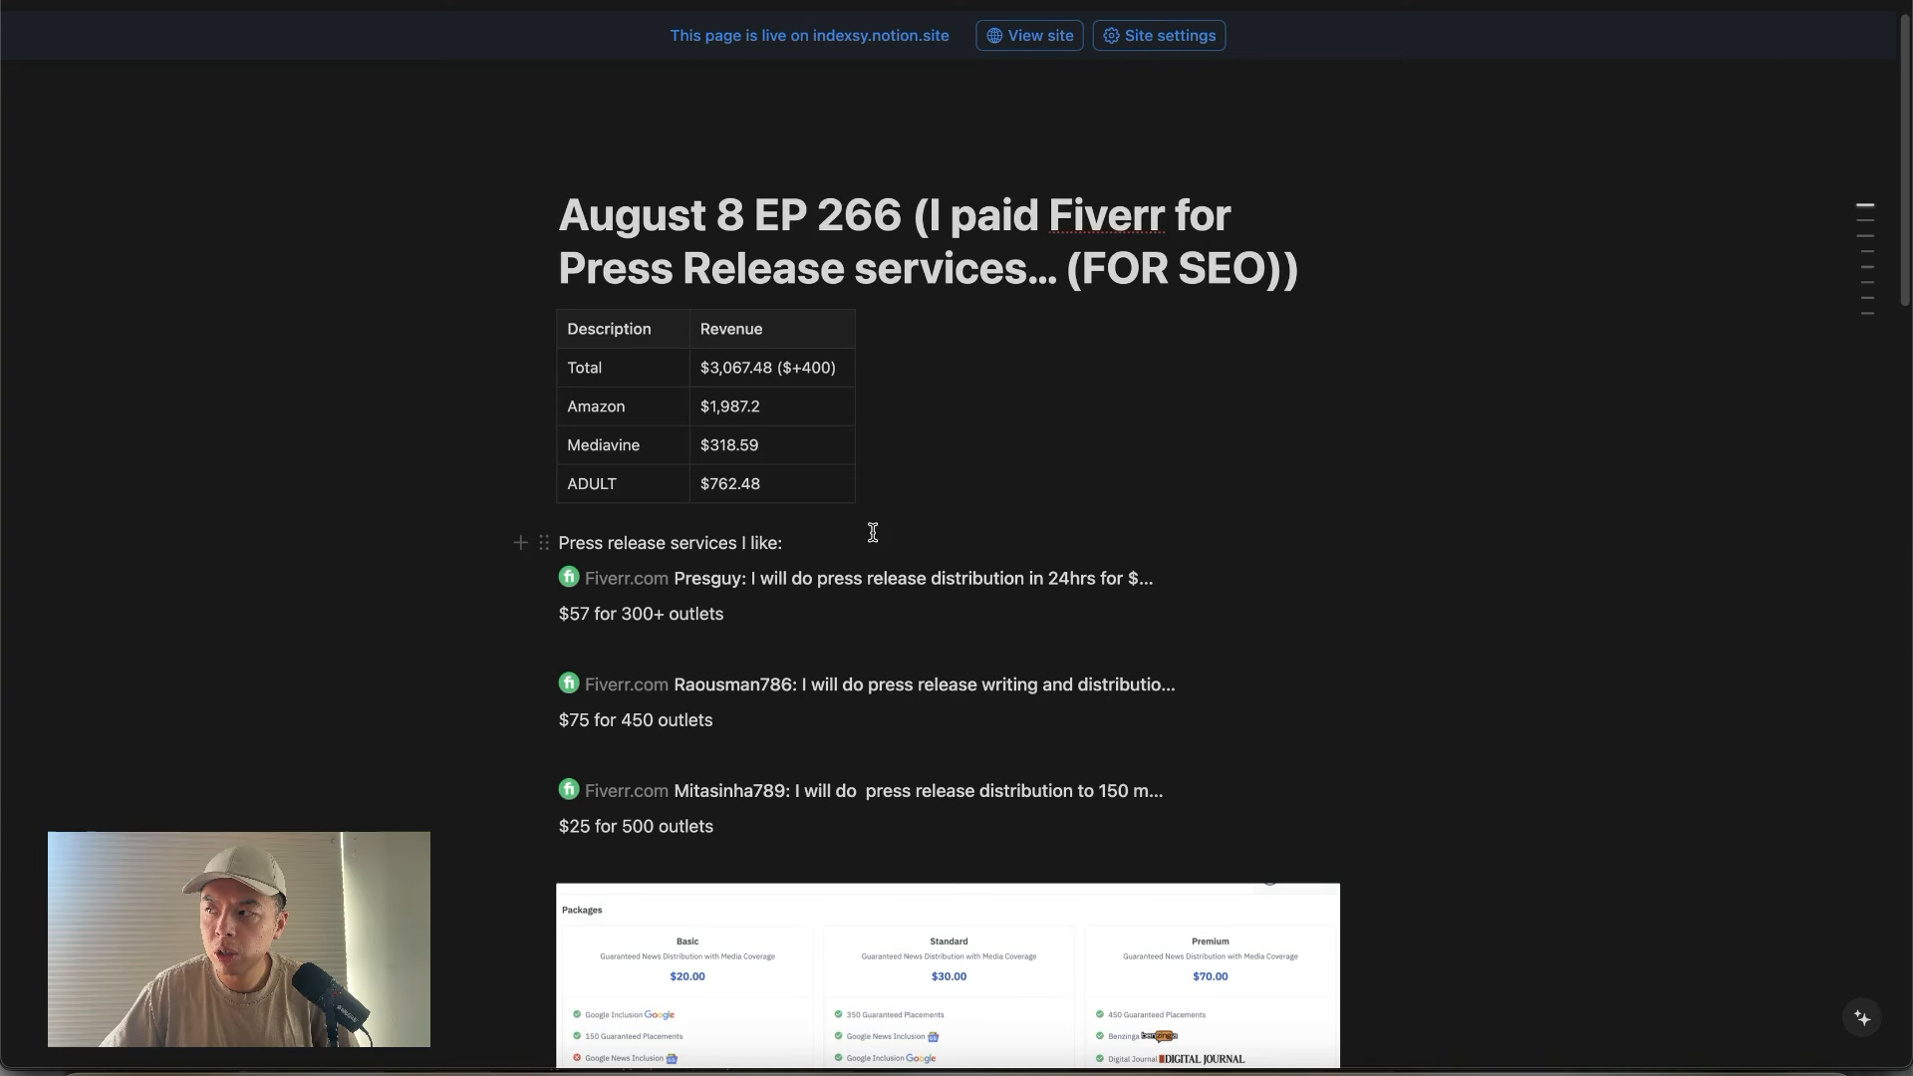
pyautogui.moveTo(867, 494)
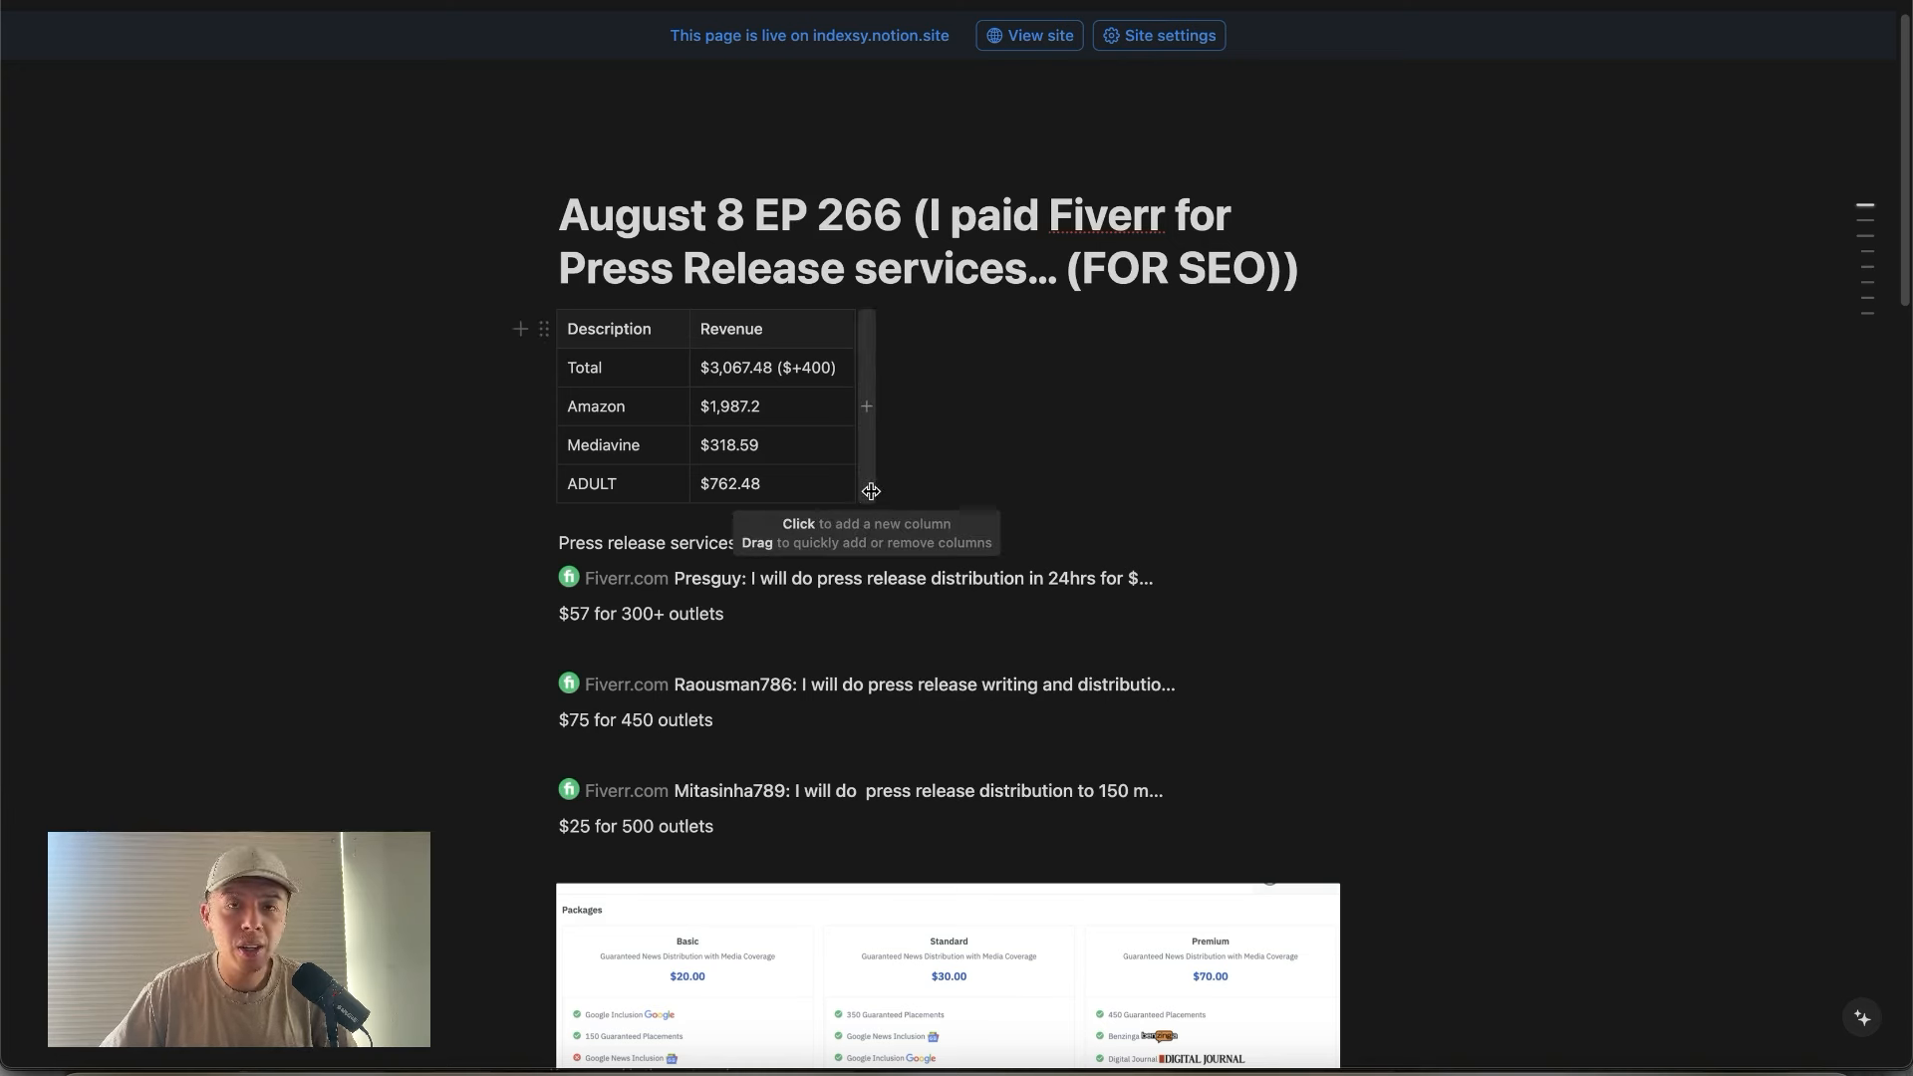
pyautogui.moveTo(799, 620)
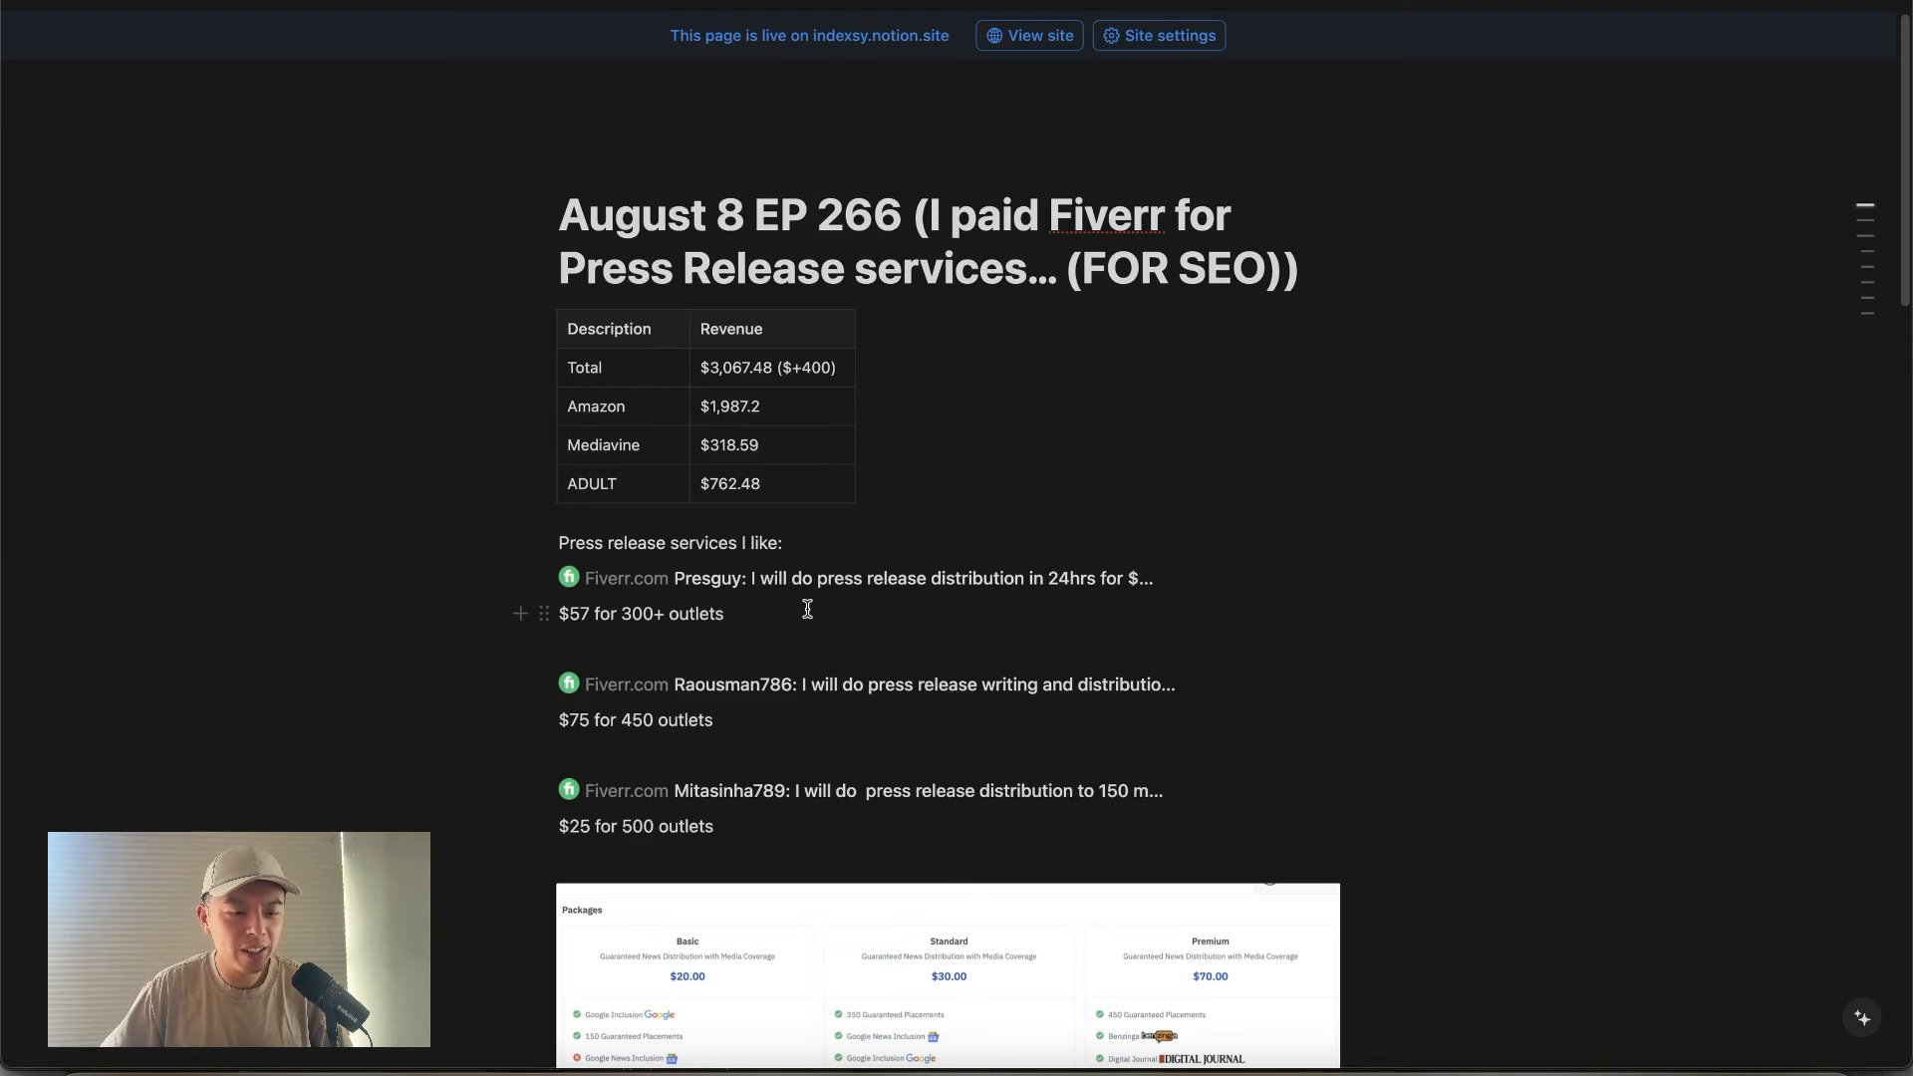
pyautogui.moveTo(805, 578)
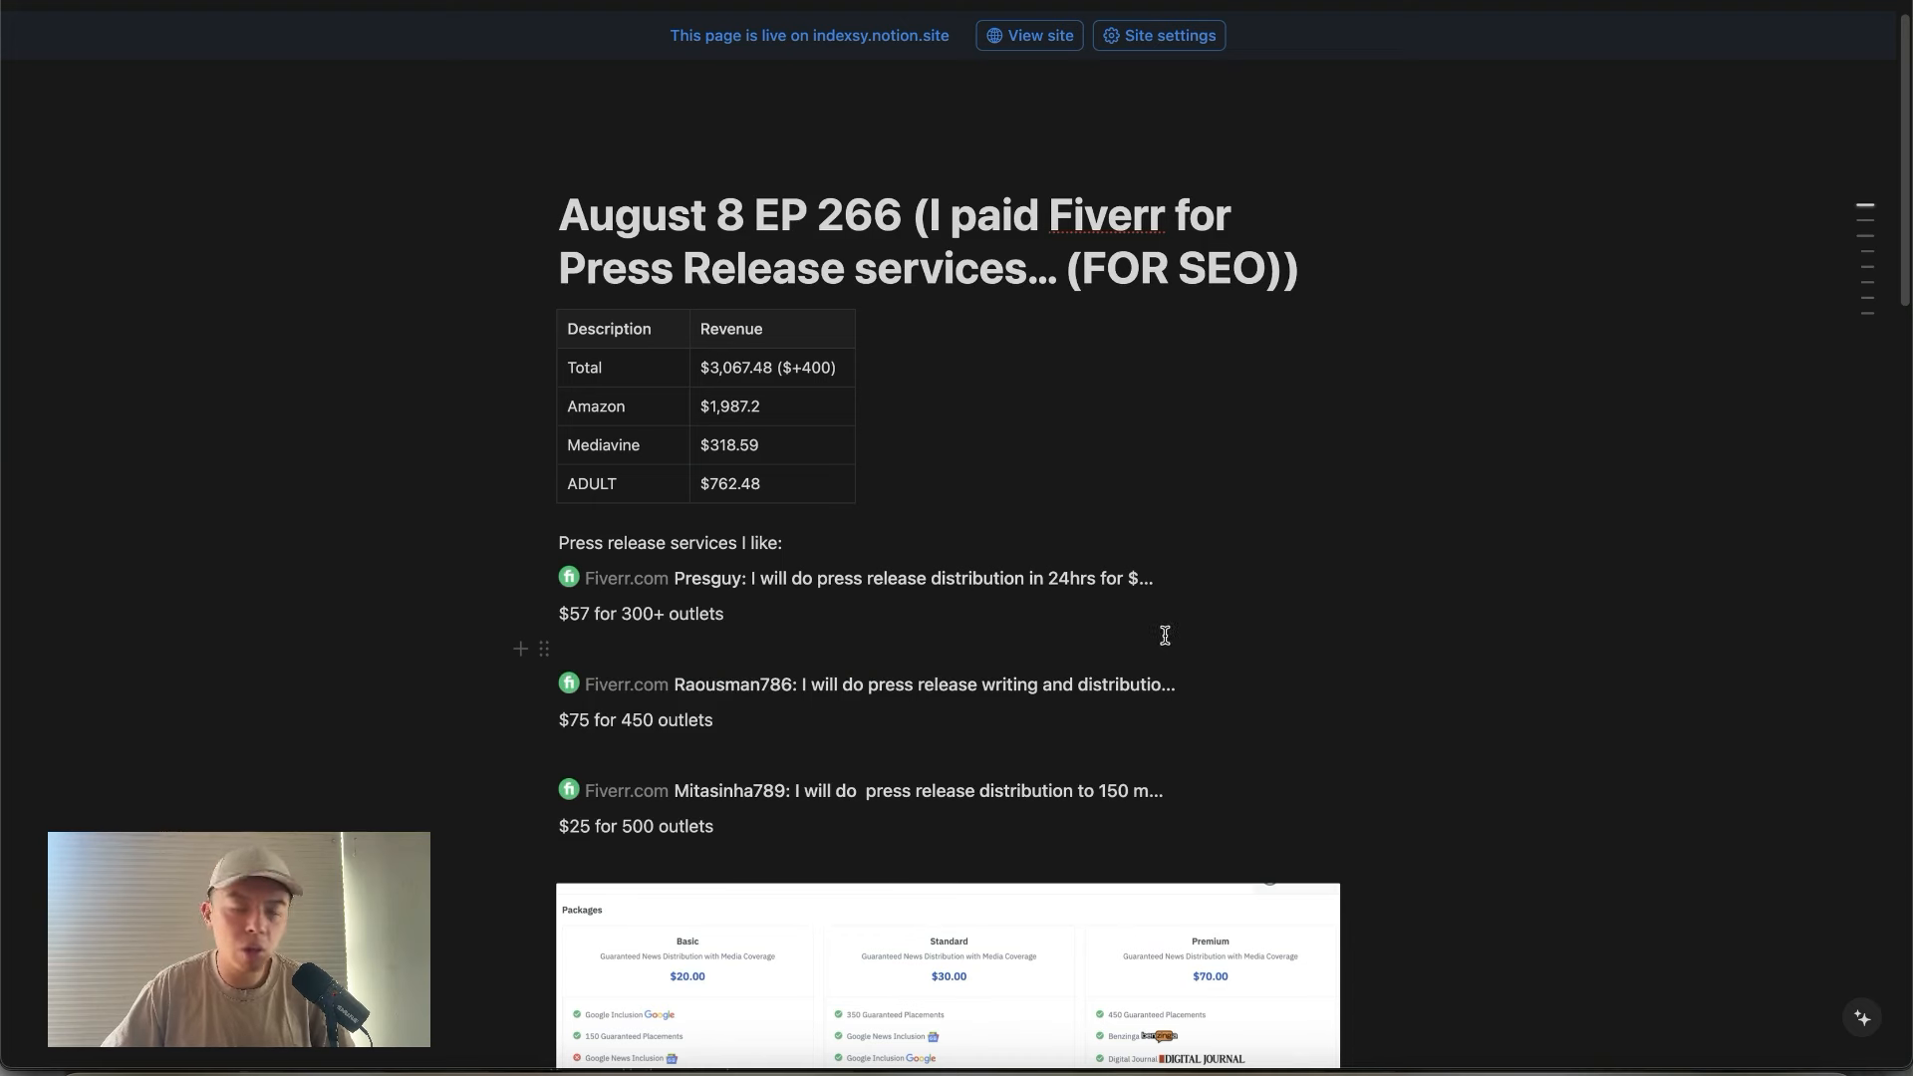
pyautogui.moveTo(958, 564)
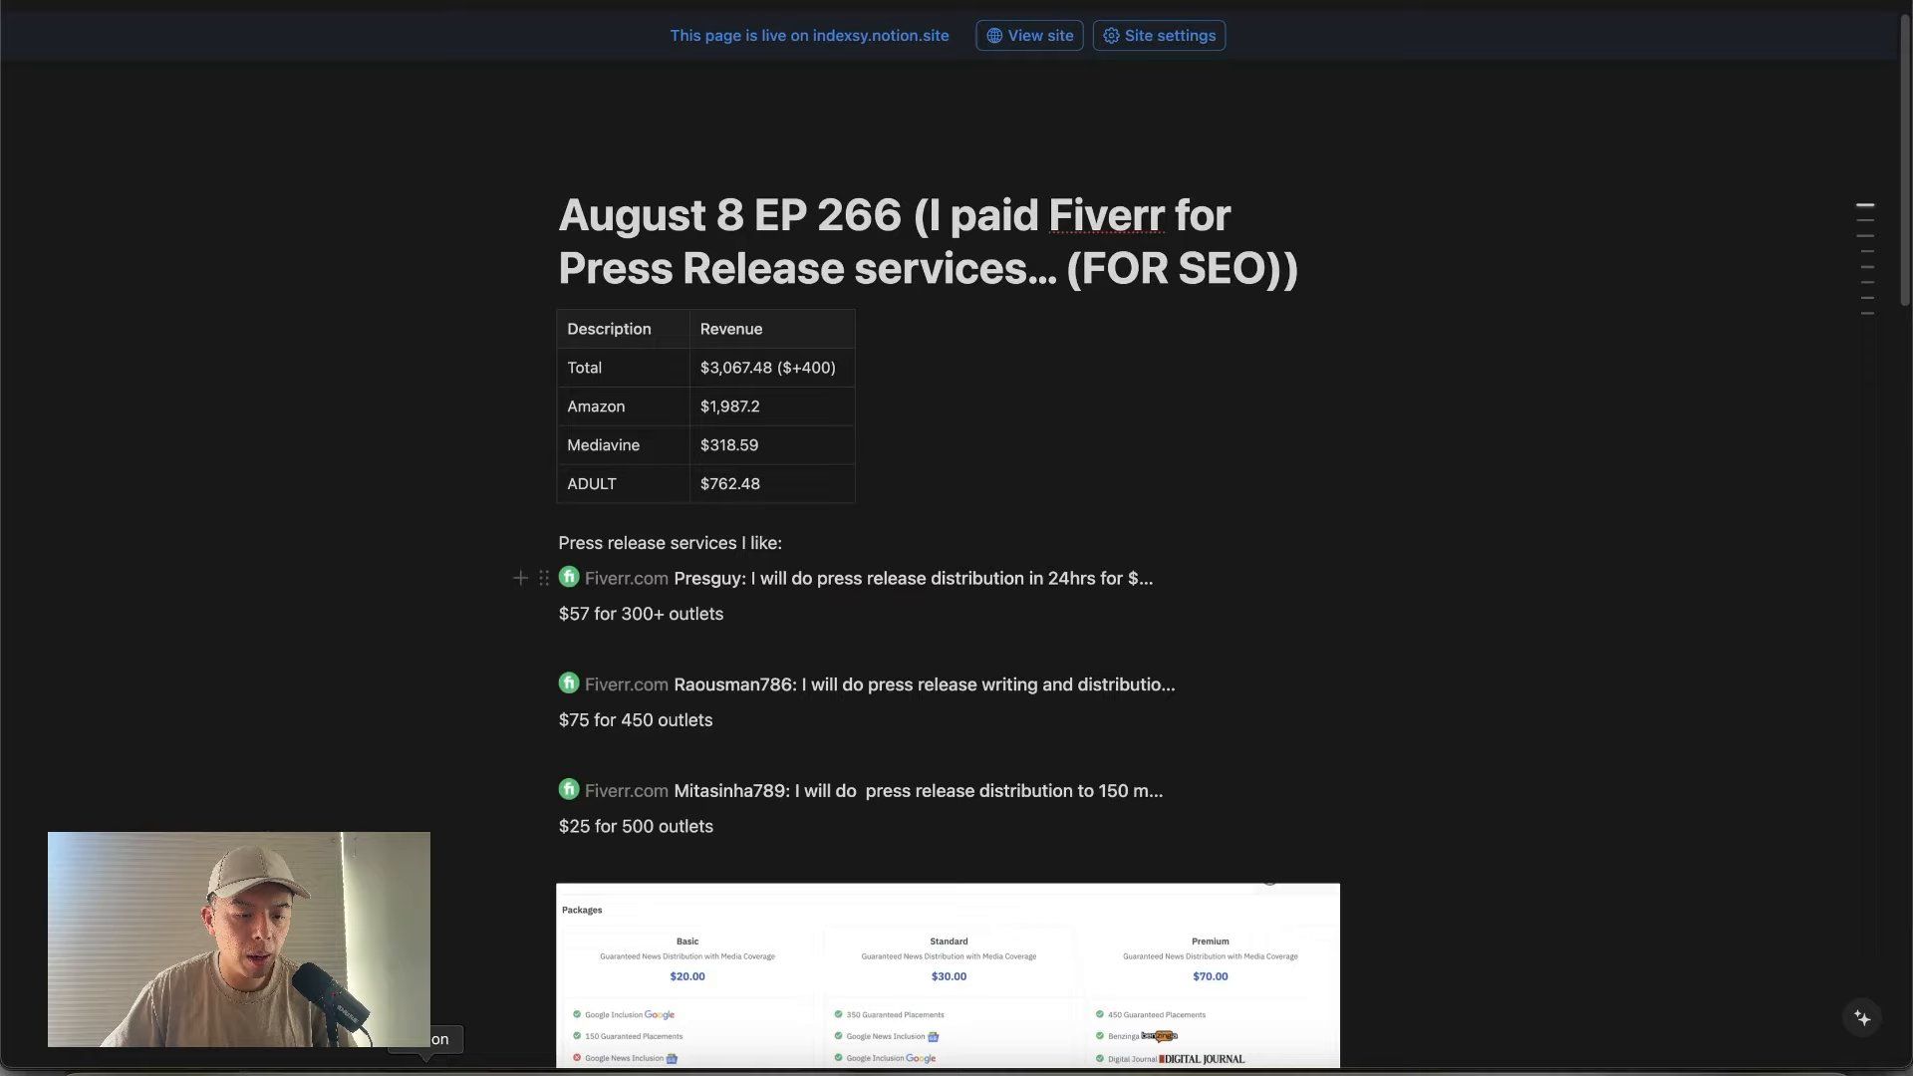
# Step: Review Frank's (Presguy) press release distribution gig, then switch to Usman's 24-hour writing and distribution gig
pyautogui.click(721, 791)
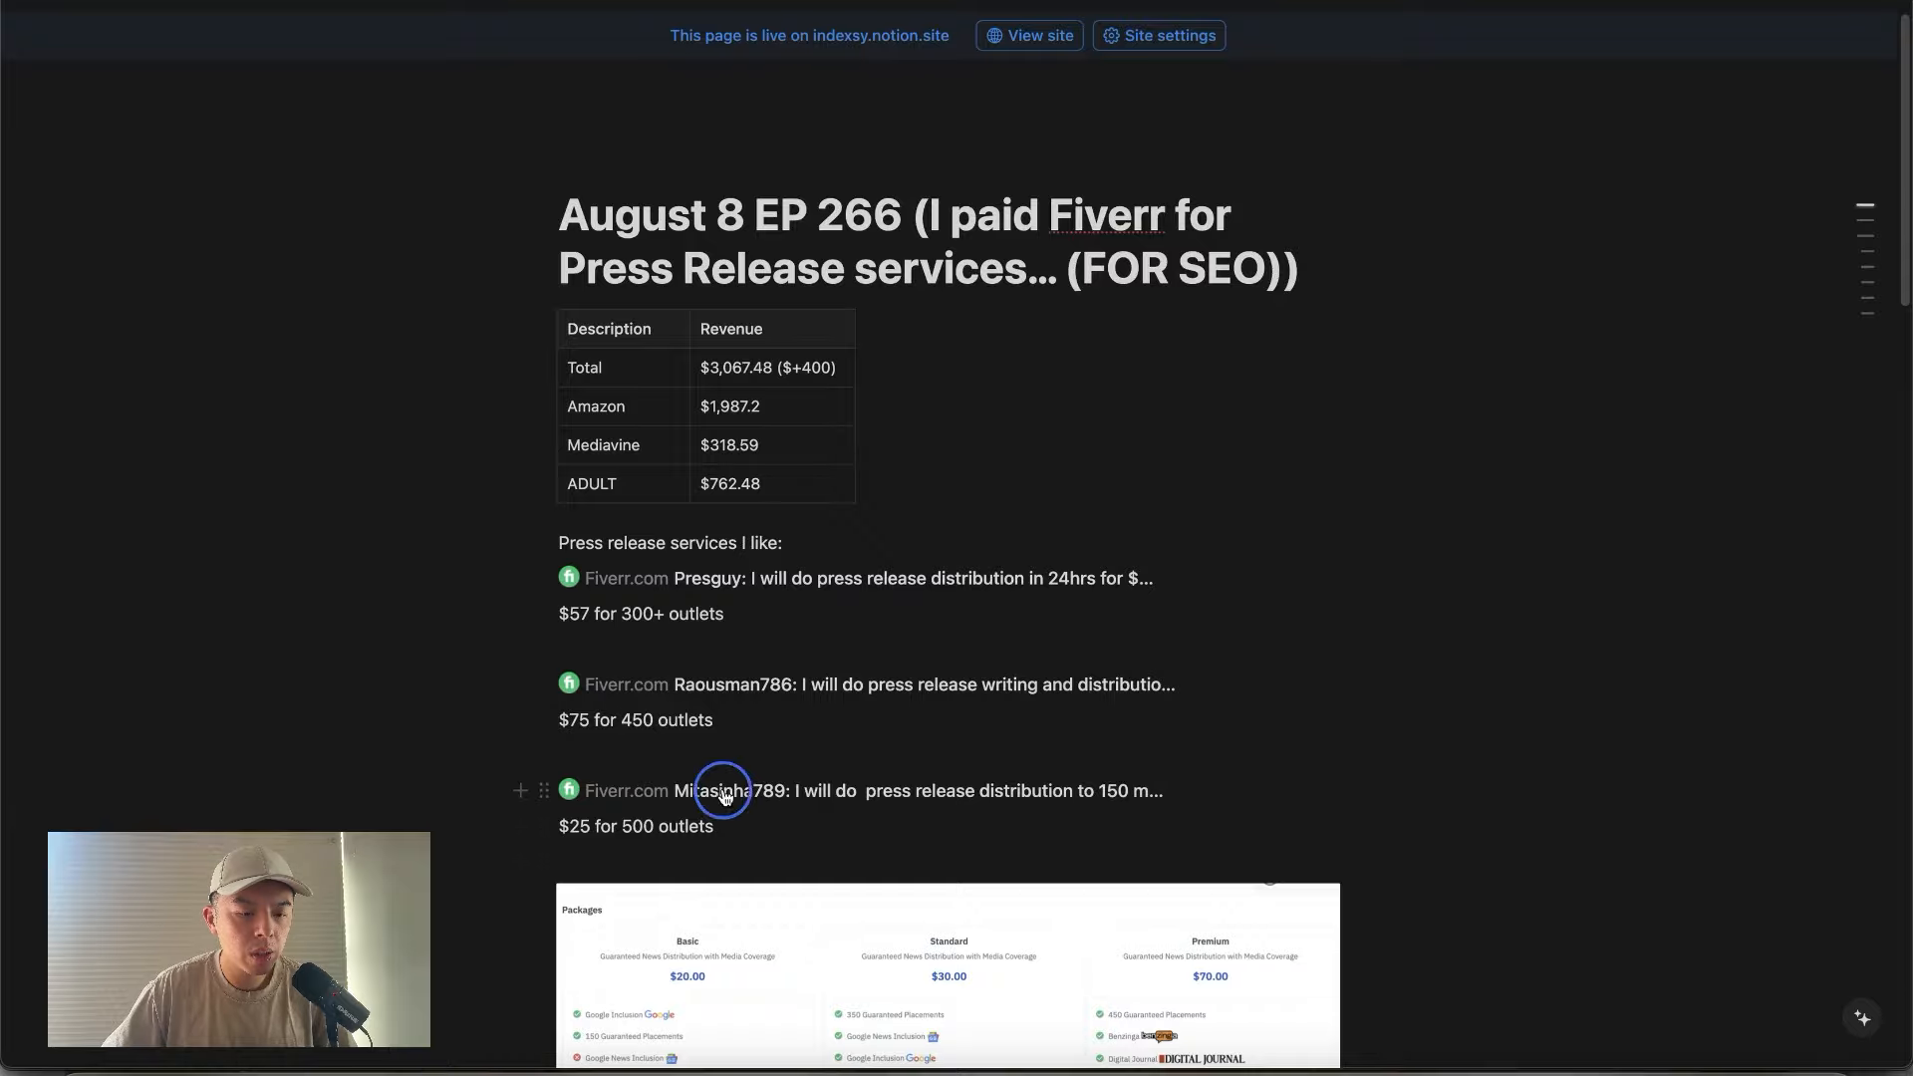
pyautogui.scroll(-3)
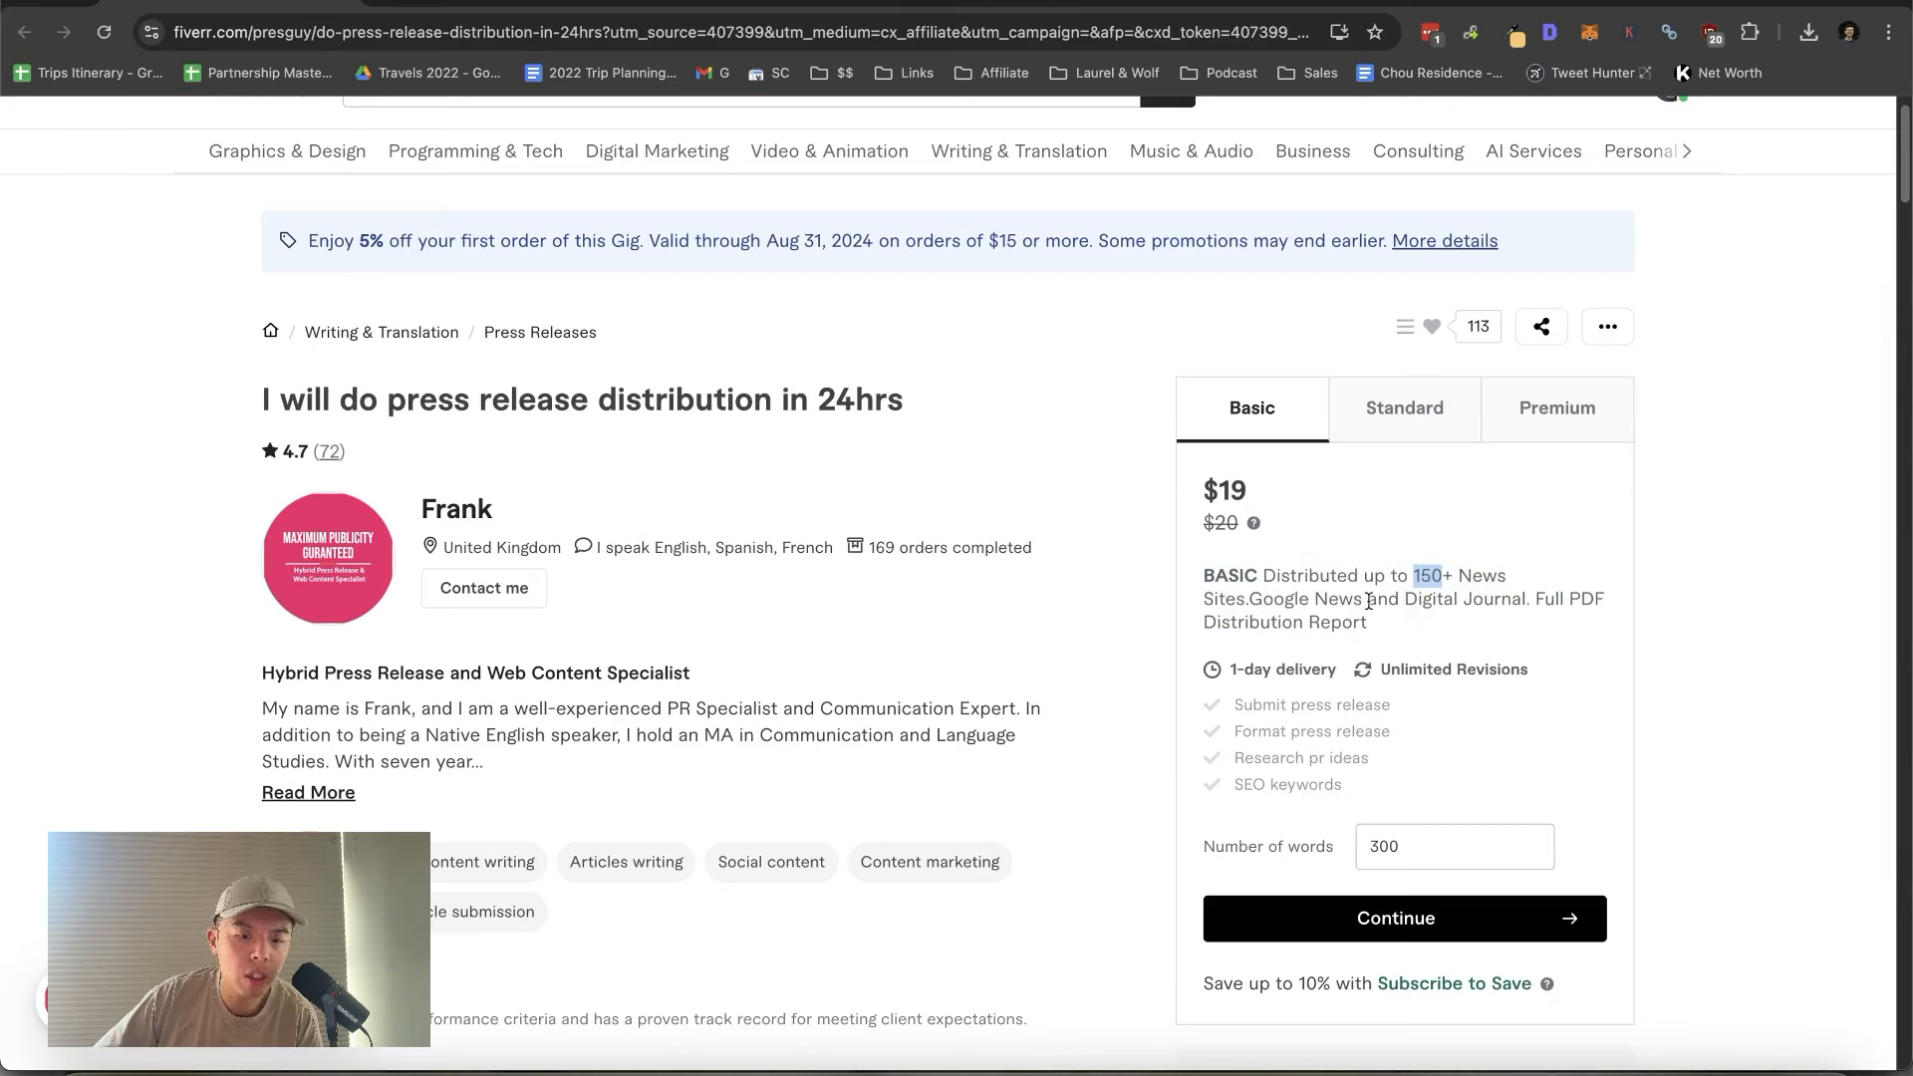
pyautogui.moveTo(1417, 430)
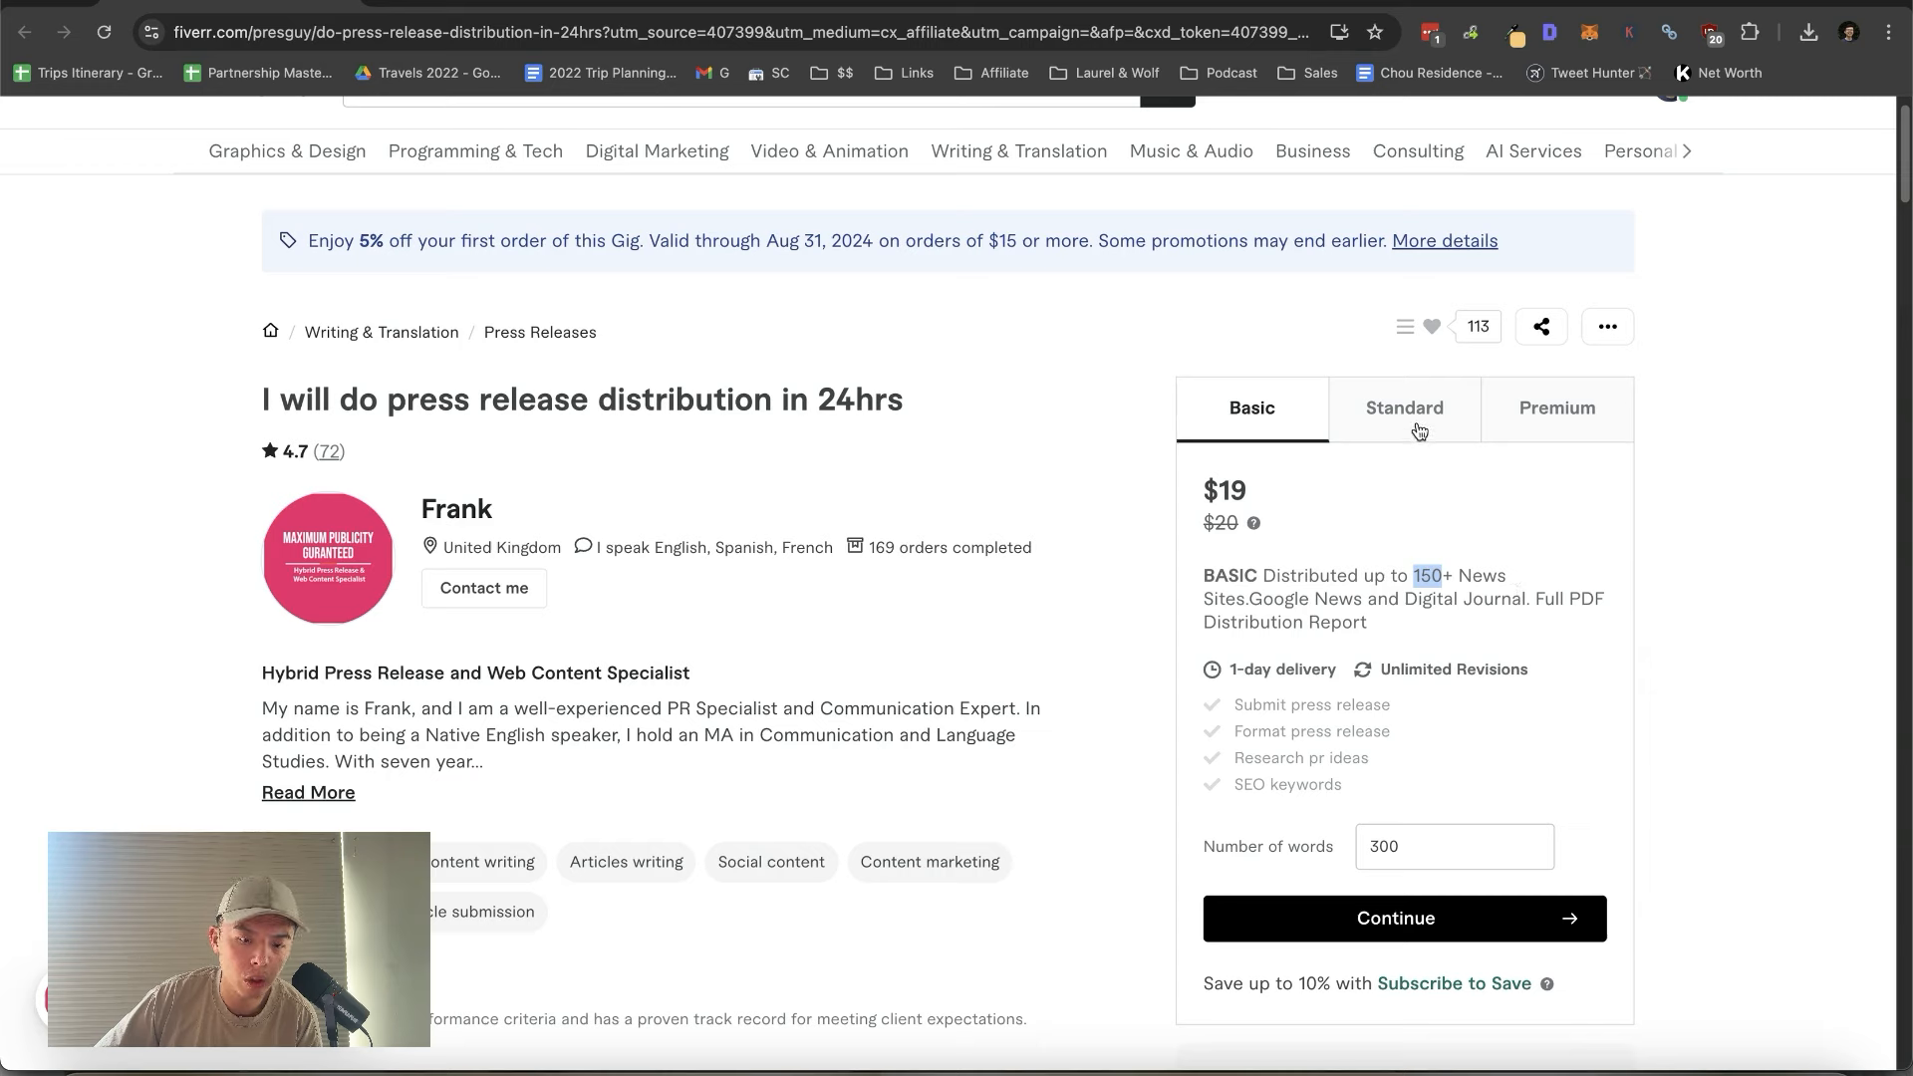
pyautogui.click(1556, 407)
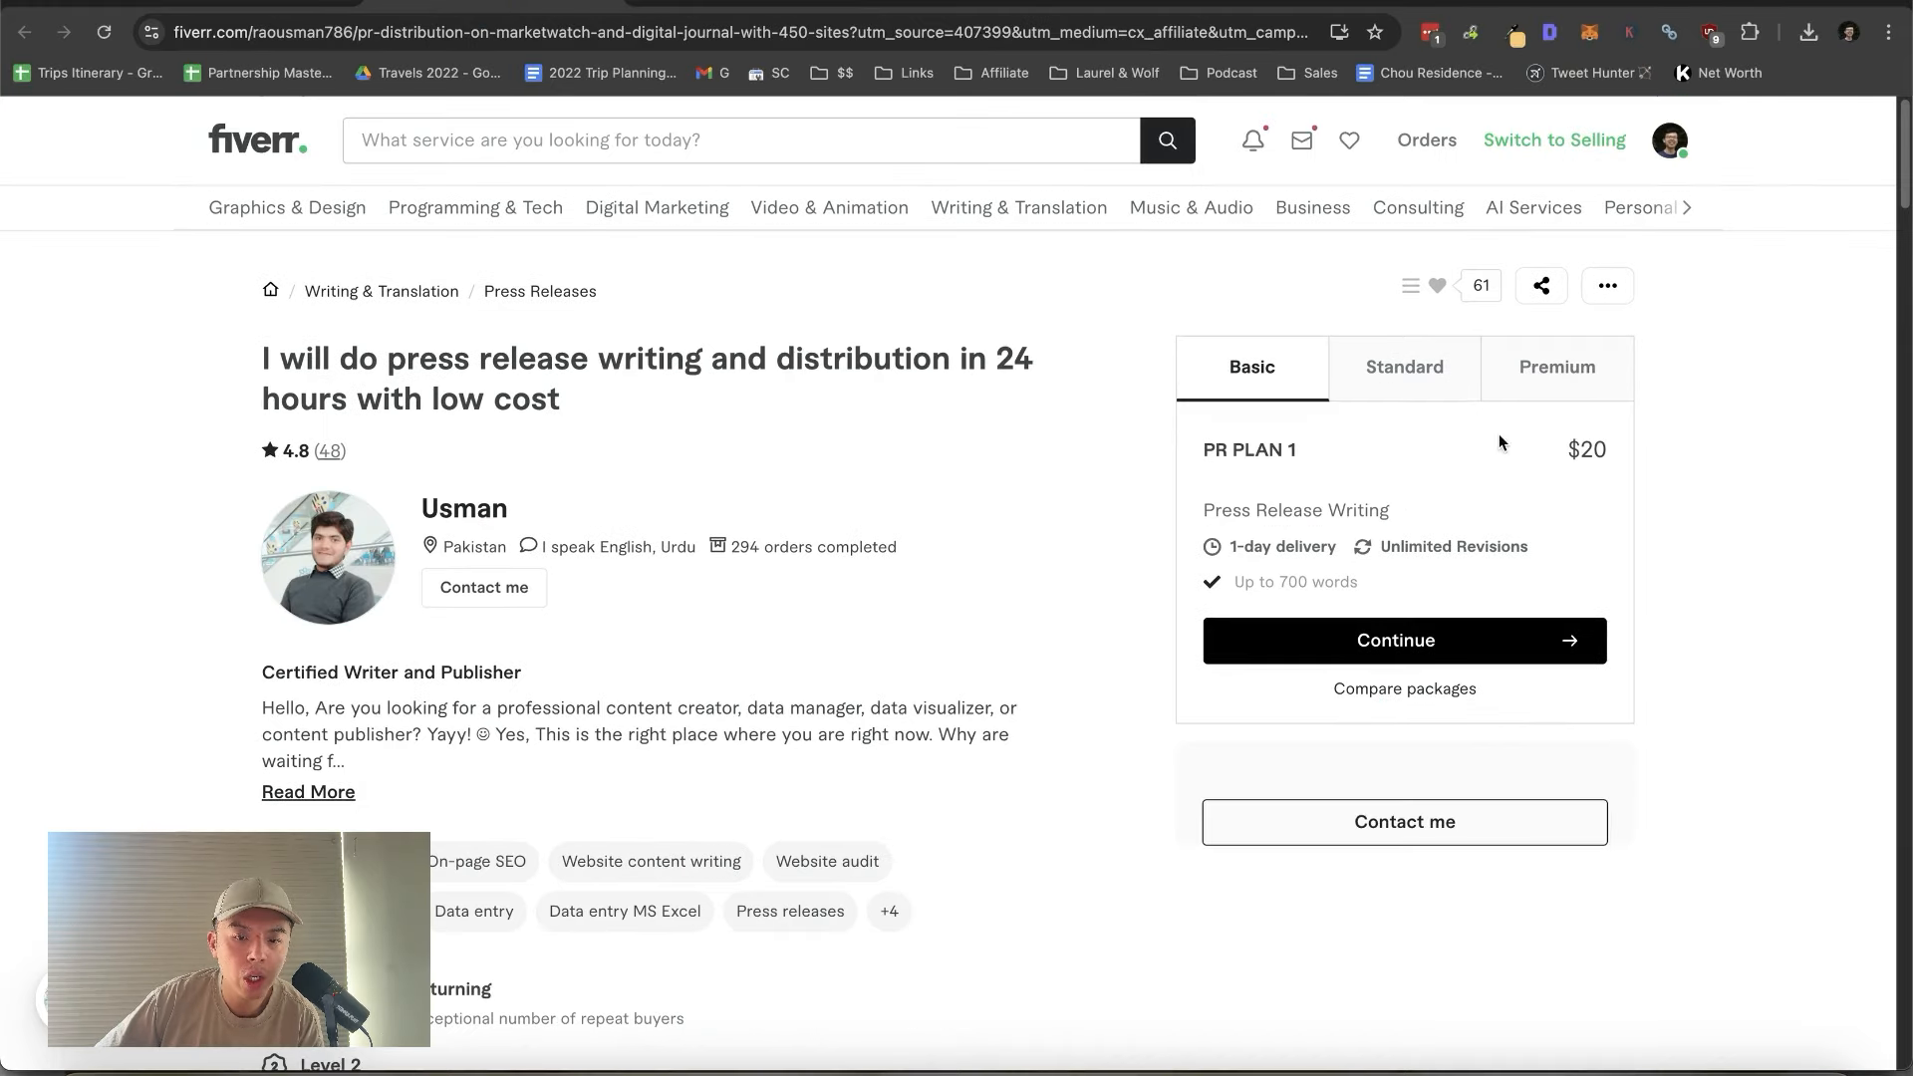
# Step: Check Usman's gig premium package and enlarge its sample images
pyautogui.click(1556, 366)
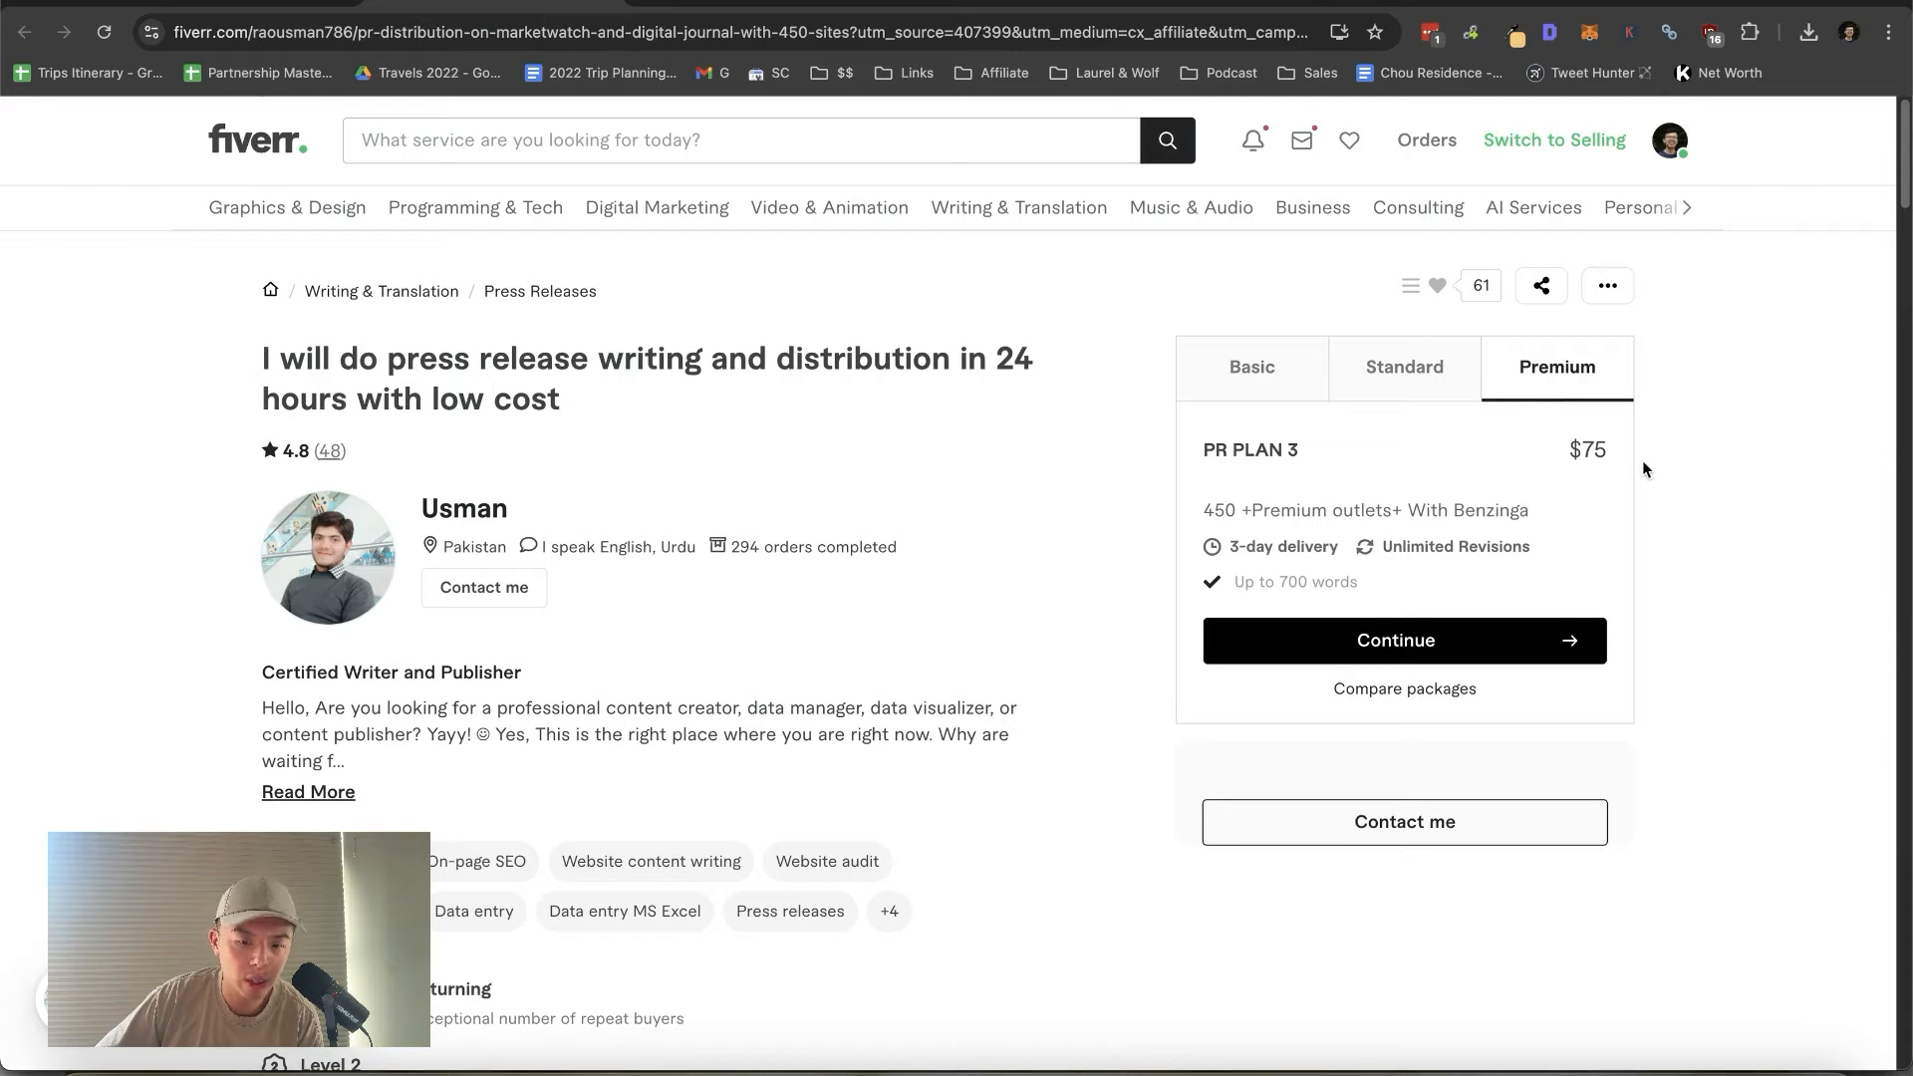
pyautogui.scroll(-3)
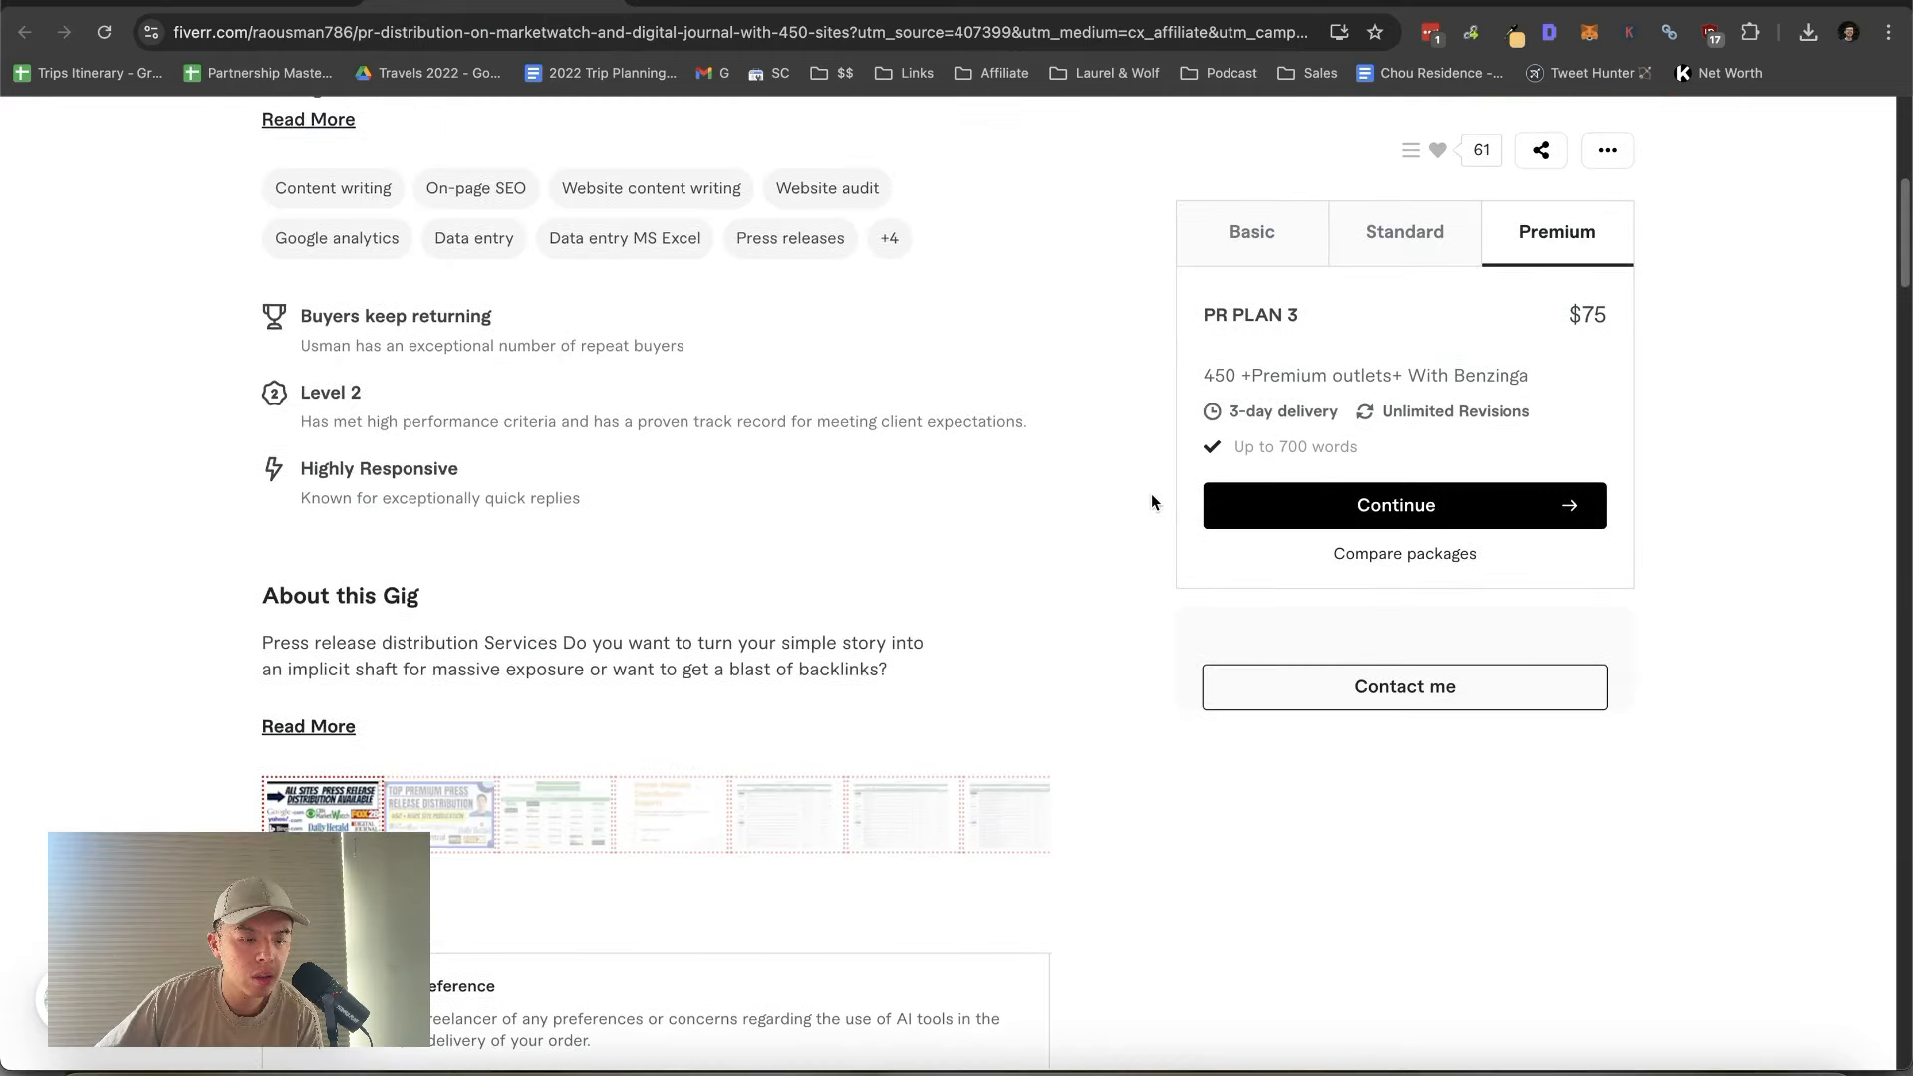
pyautogui.click(323, 813)
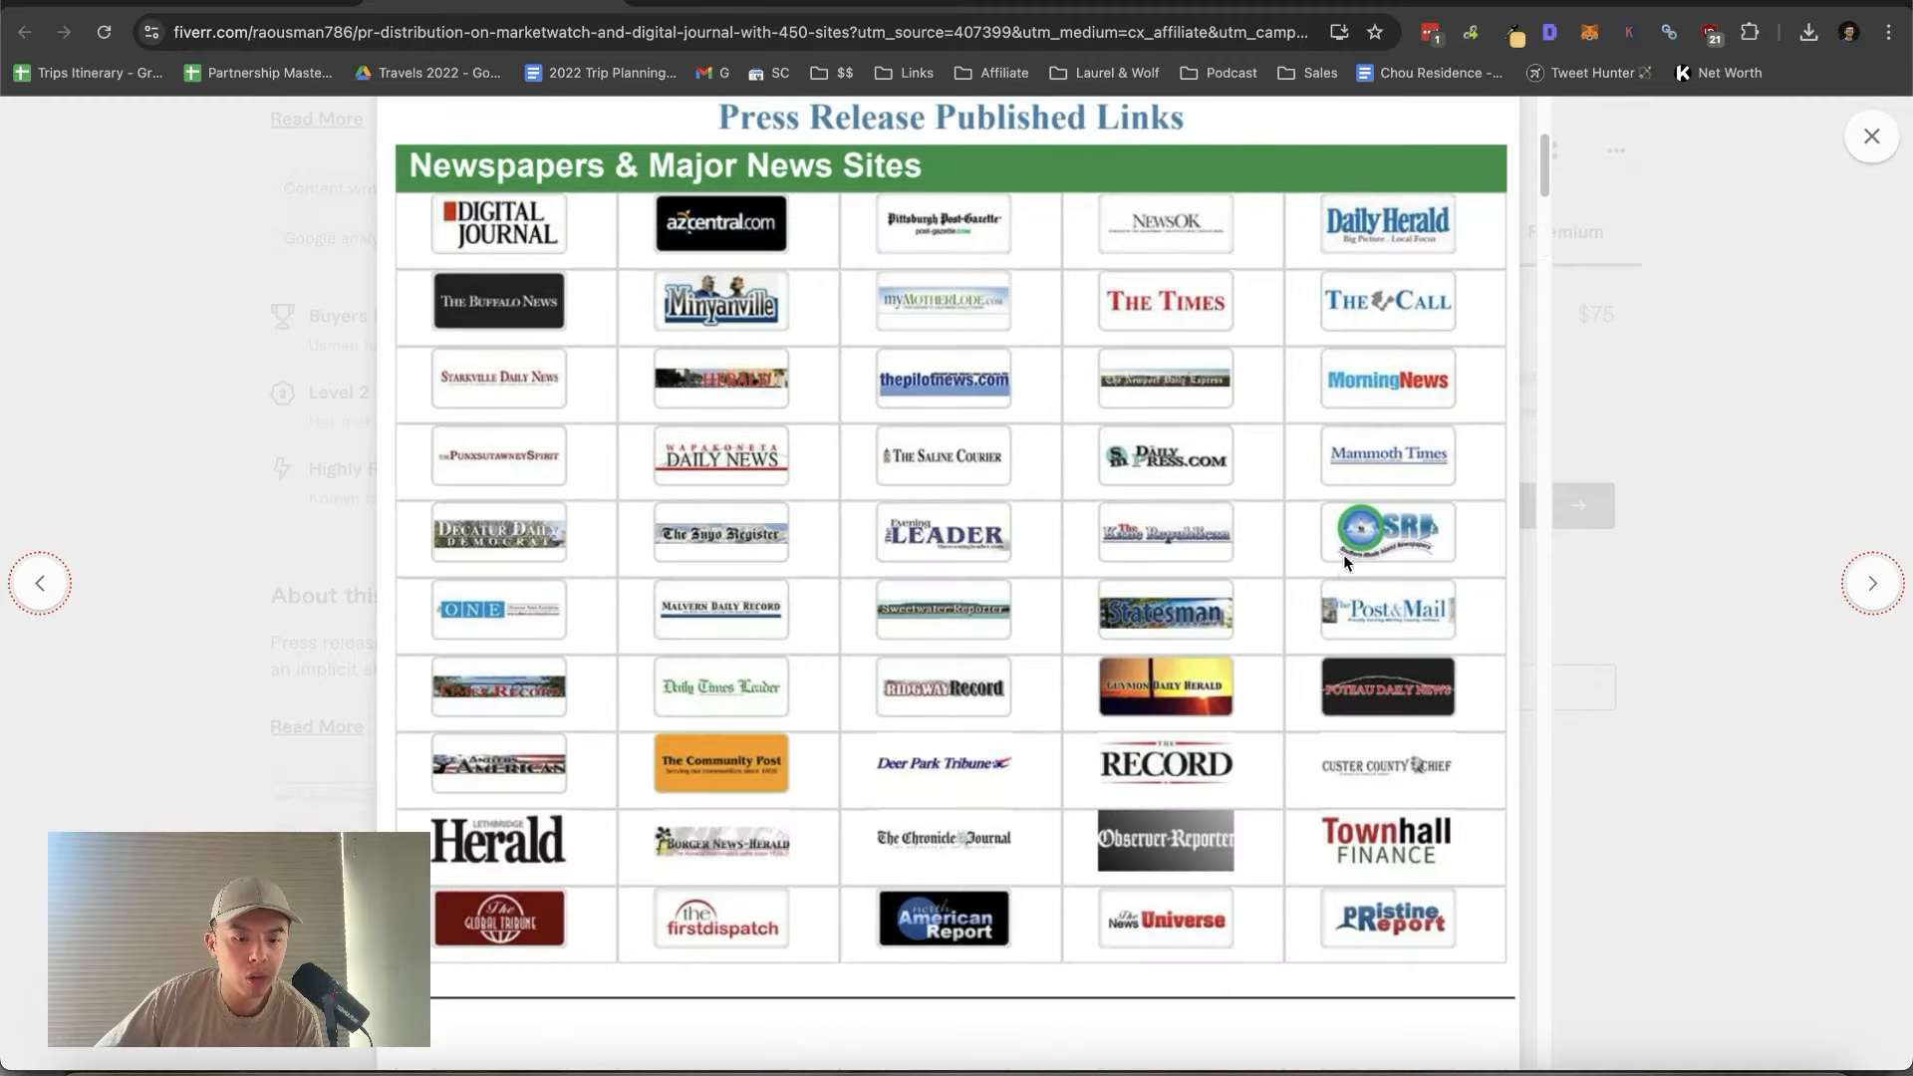
pyautogui.click(1871, 135)
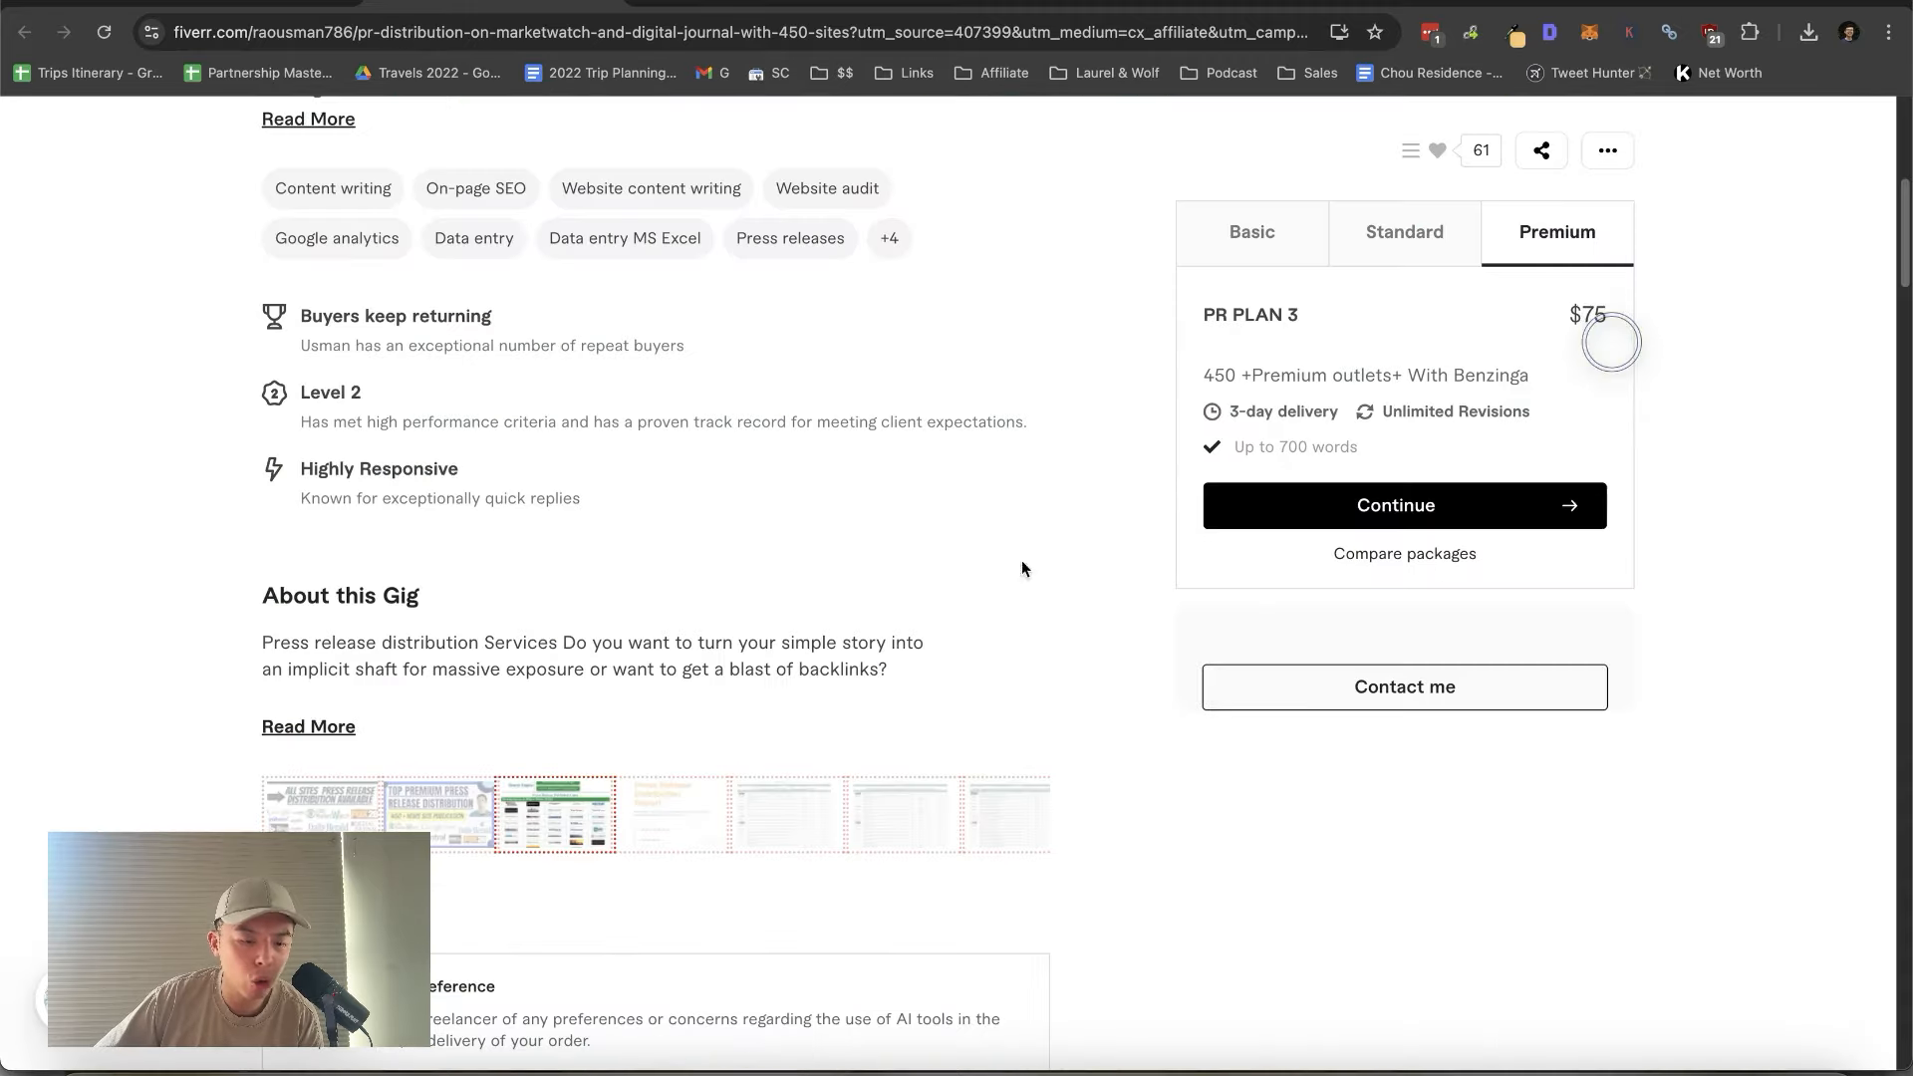
# Step: Review the enlarged sample published-outlet list report, then close it
pyautogui.click(554, 813)
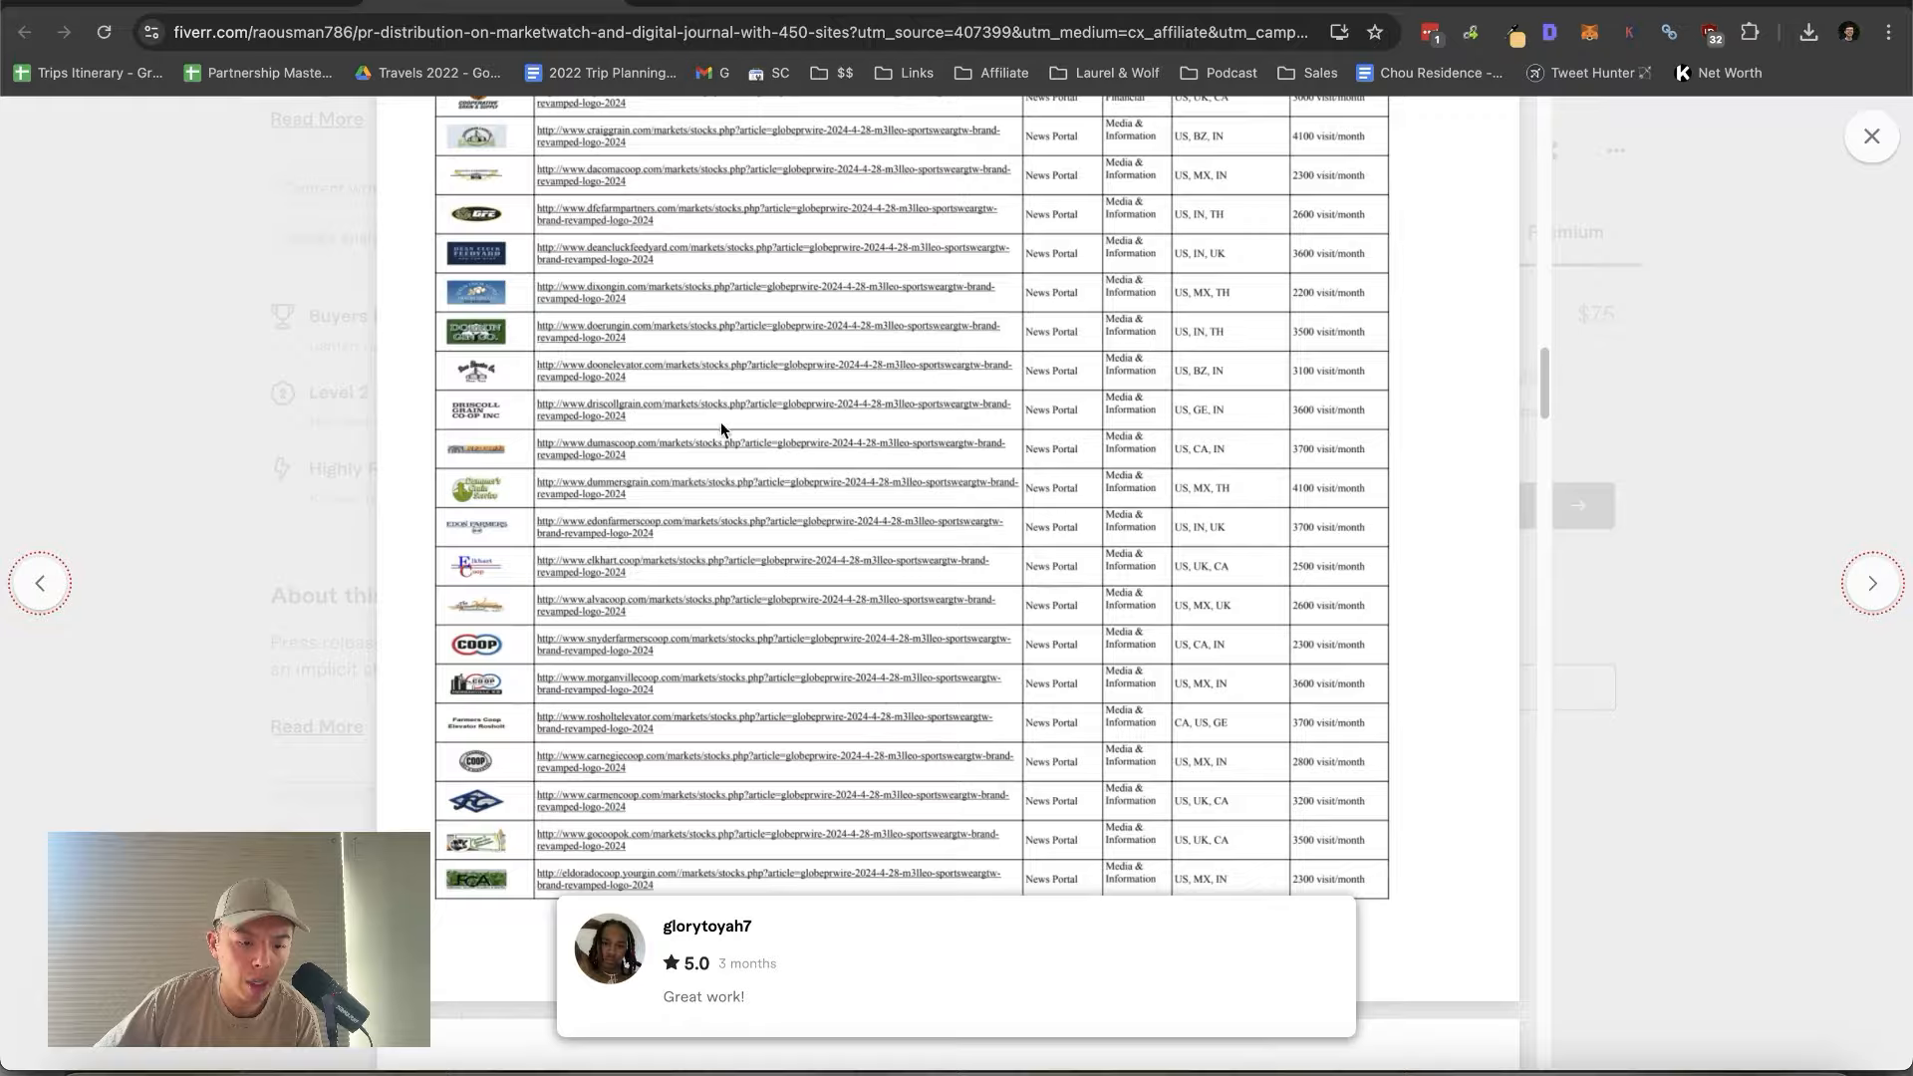
pyautogui.scroll(-3)
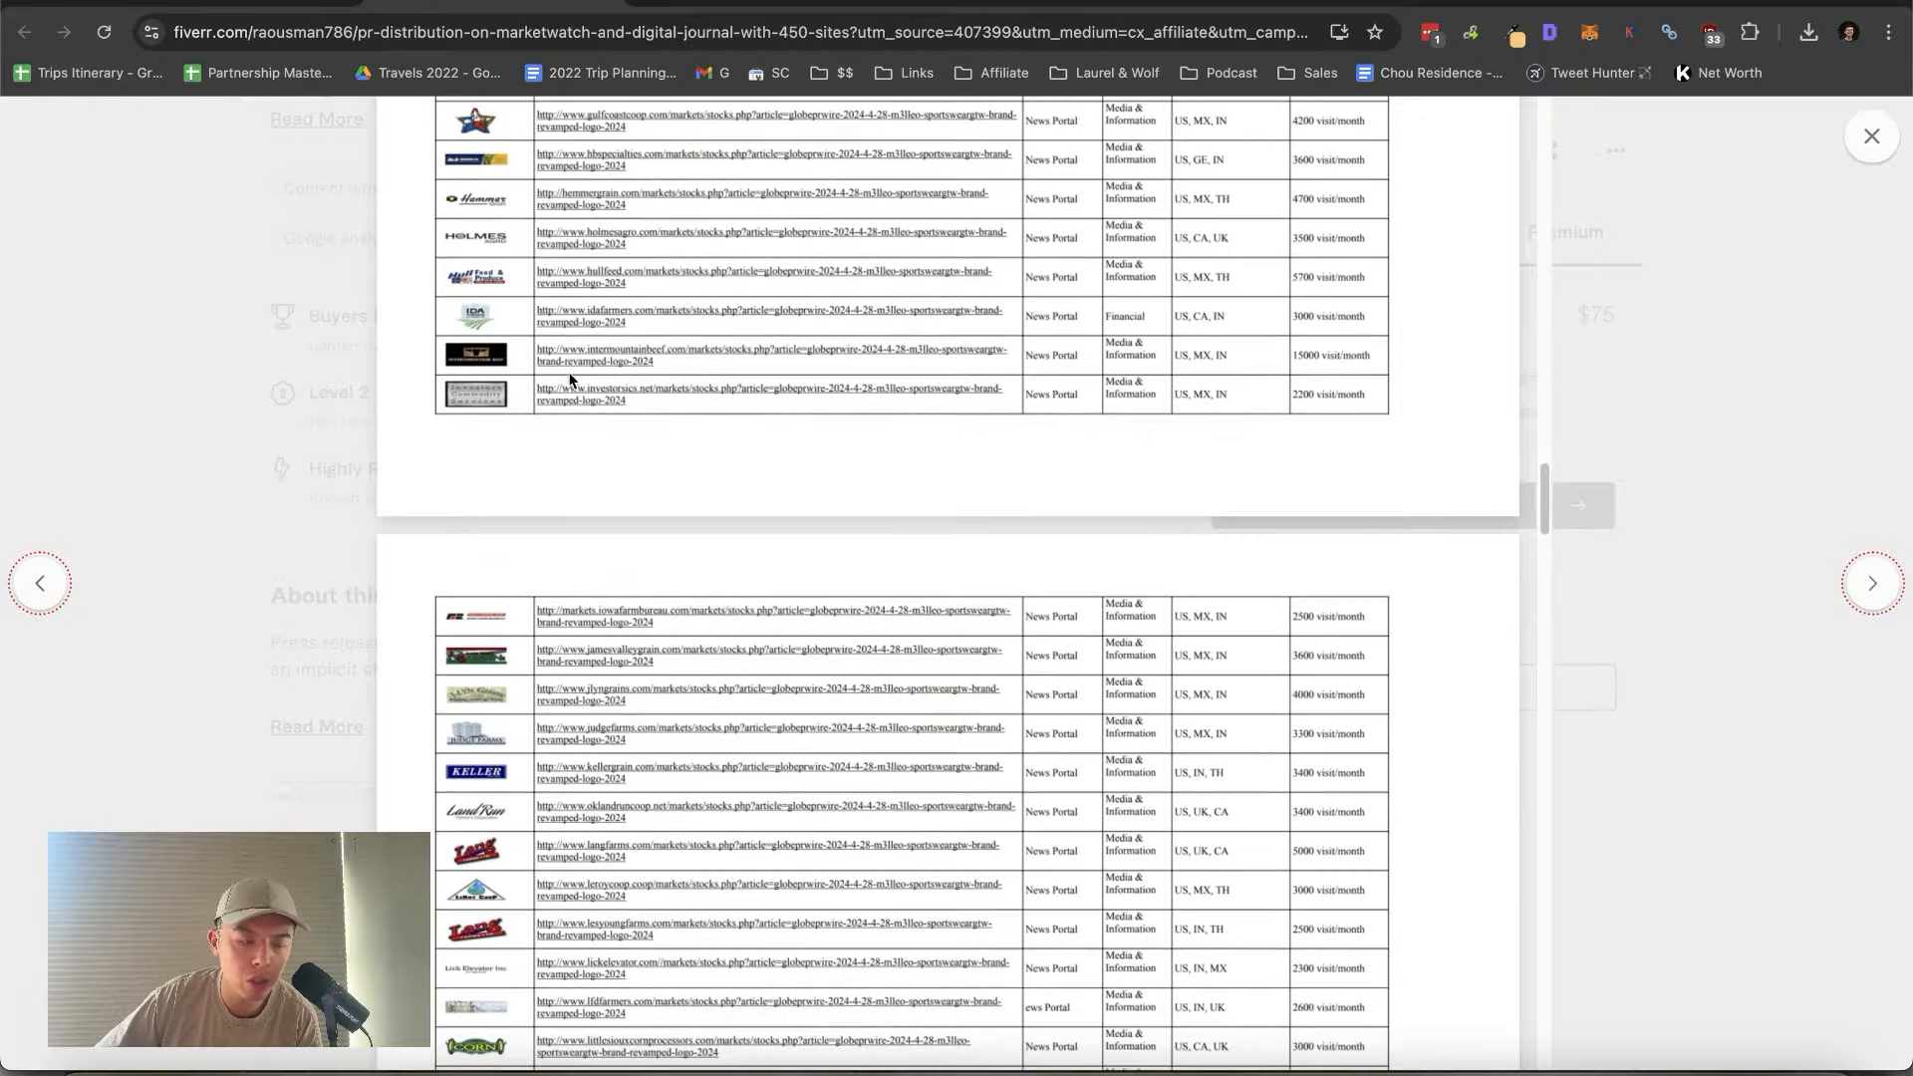
pyautogui.click(1871, 135)
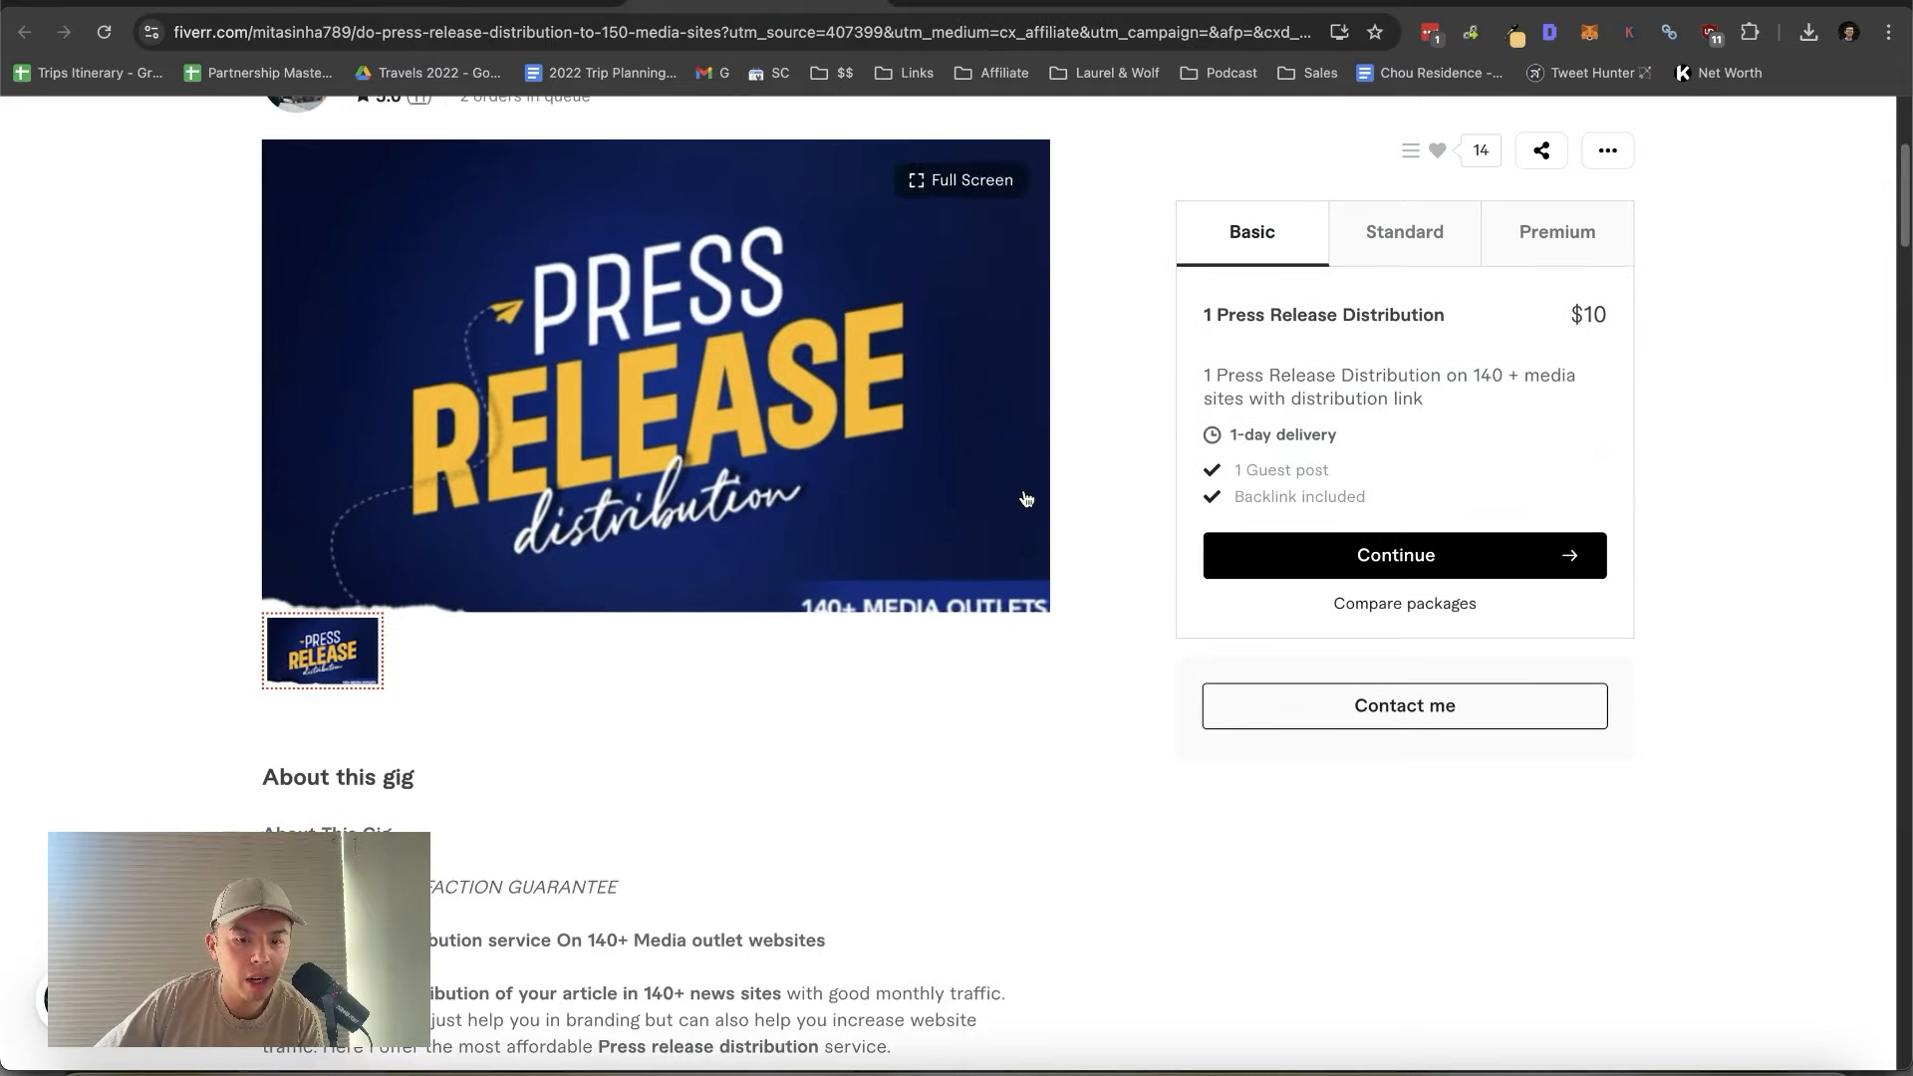
# Step: Compare the 140+ outlets gig's $20 Standard and $25 Premium packages and its description
pyautogui.scroll(-3)
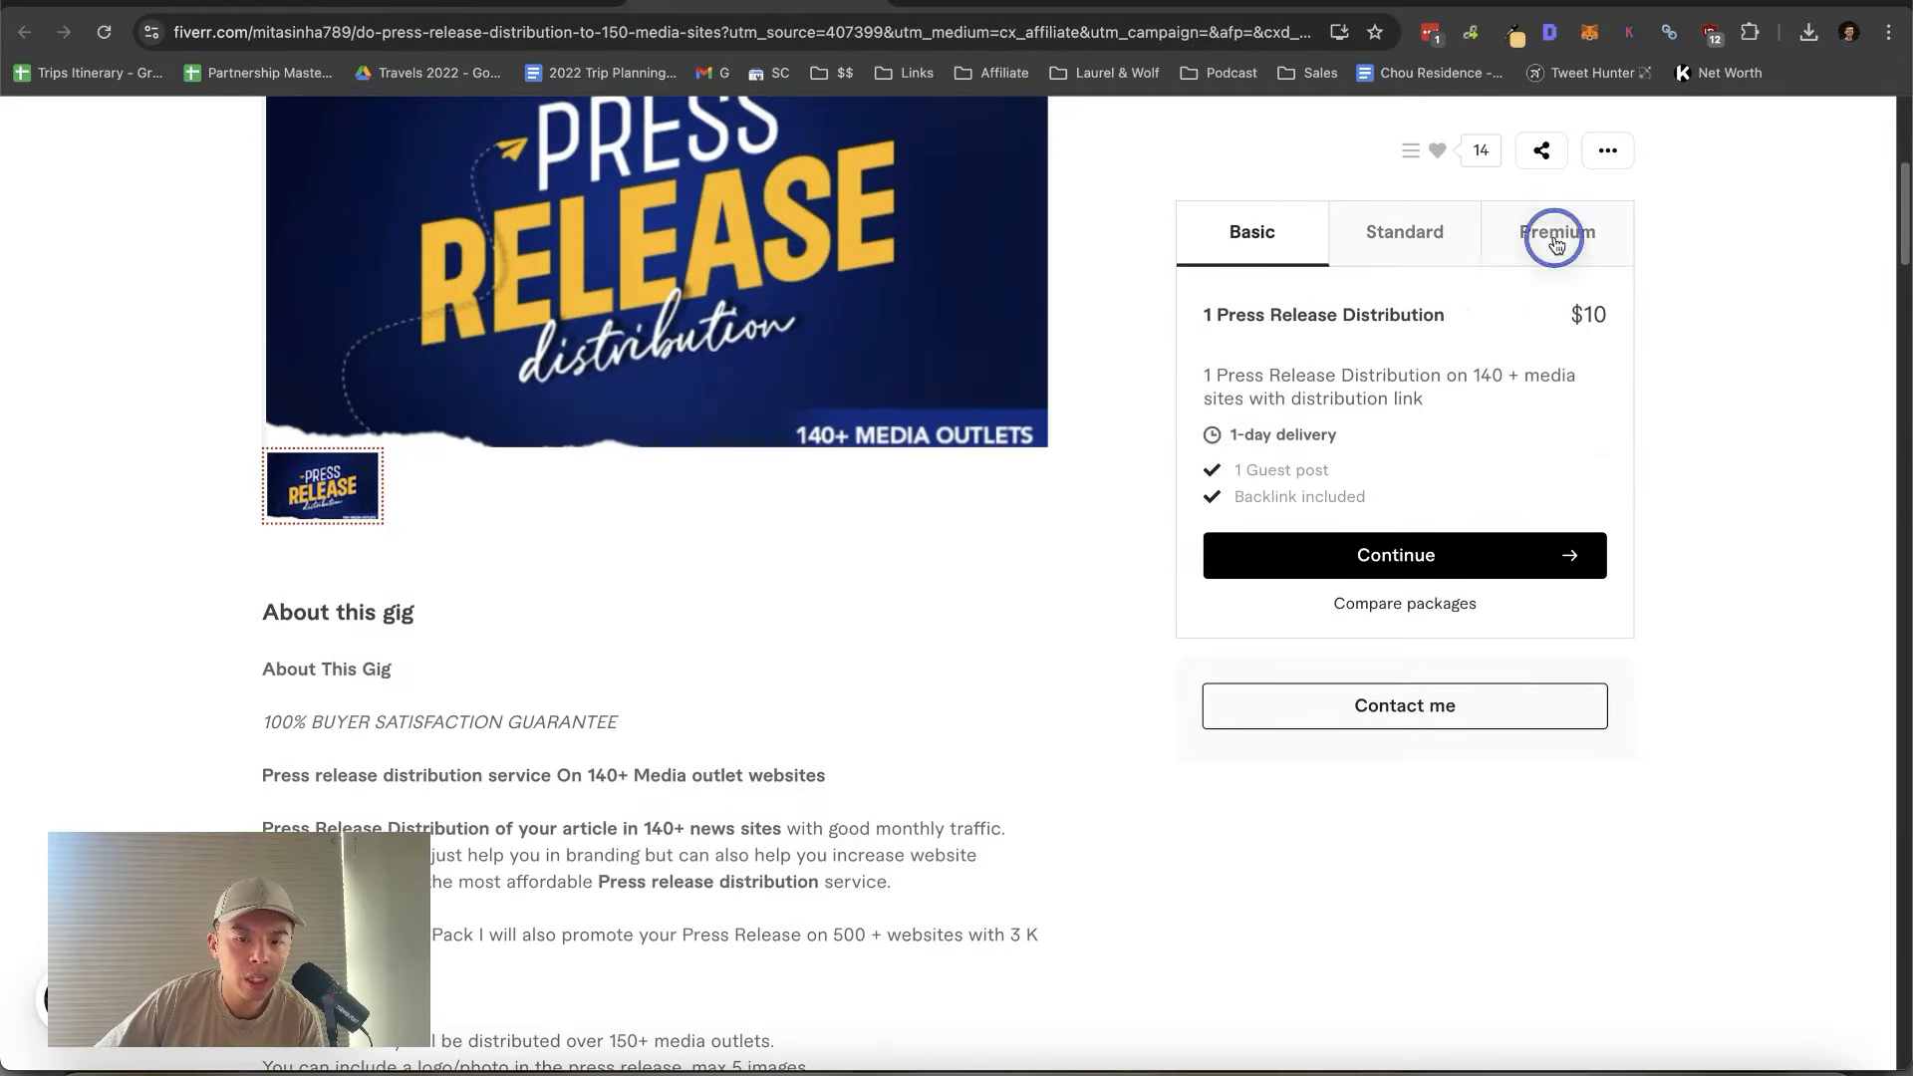
pyautogui.click(1403, 231)
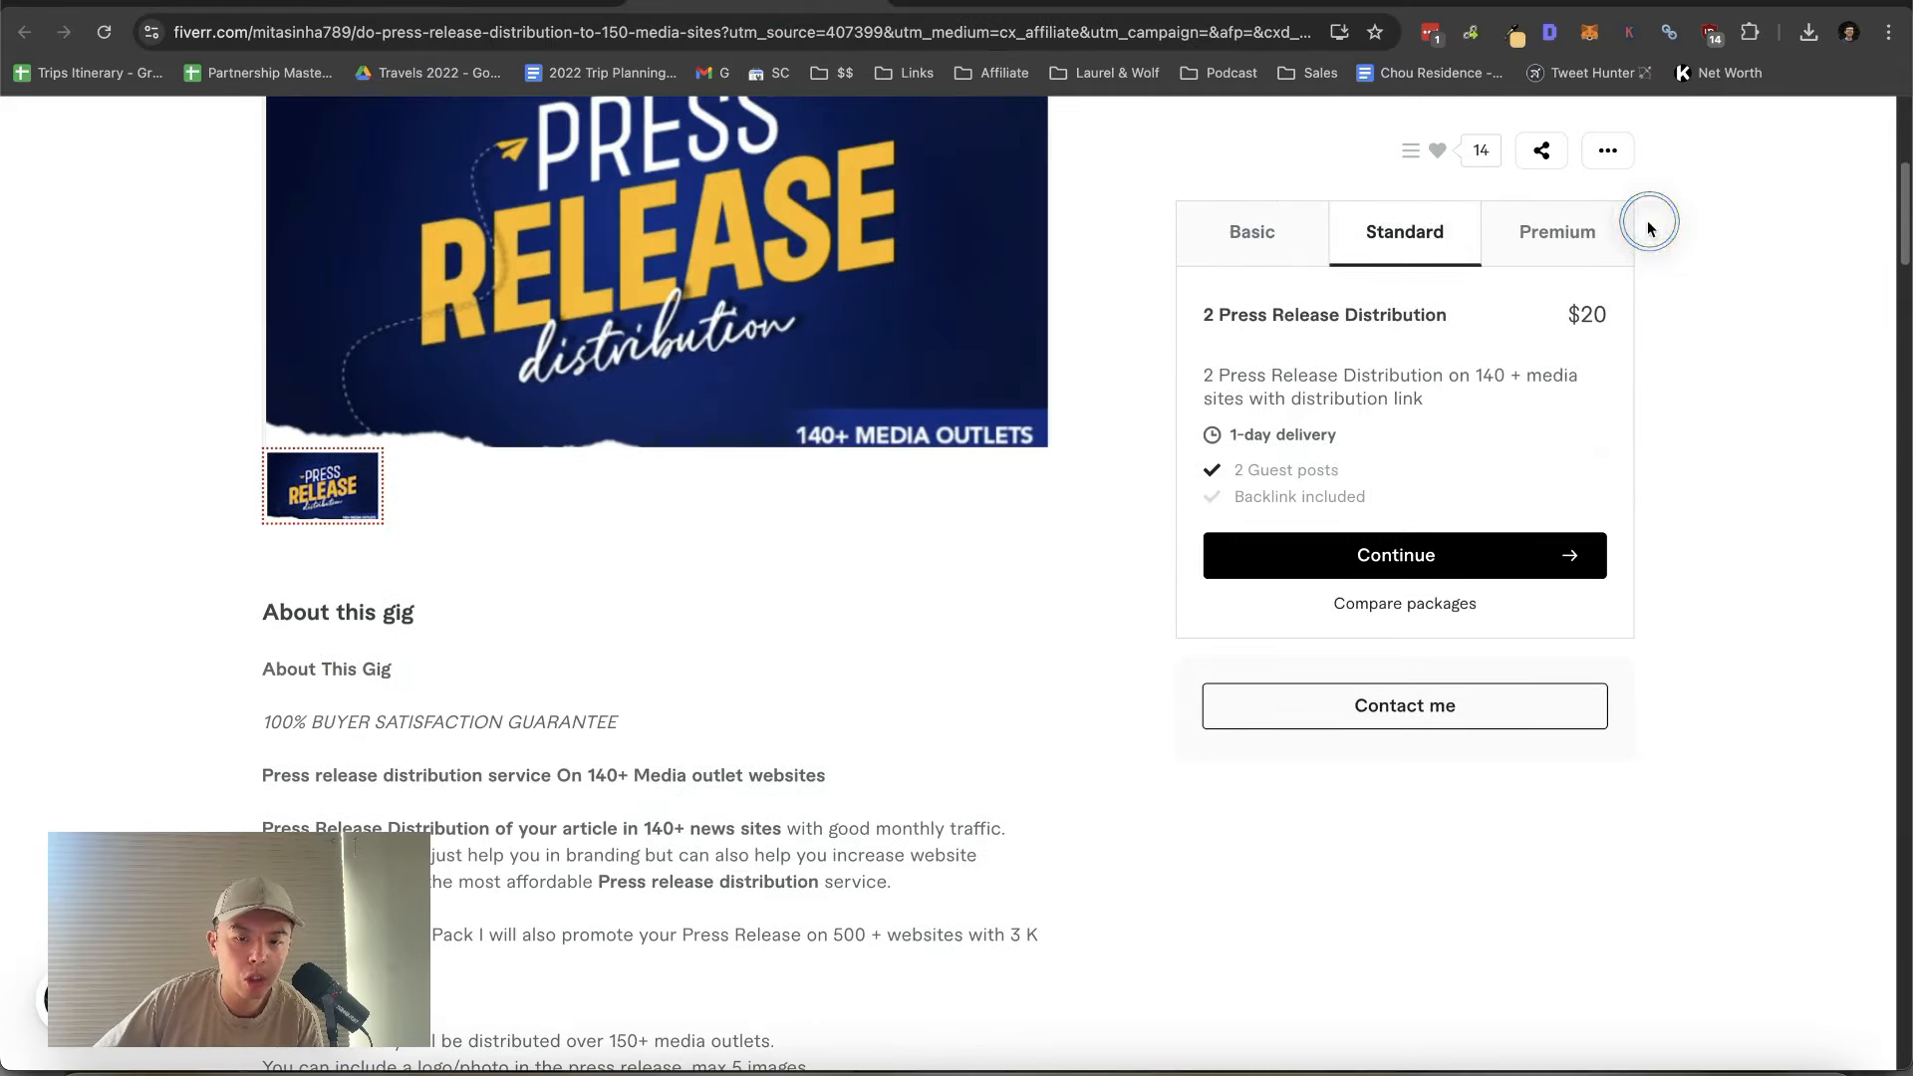
pyautogui.click(1557, 231)
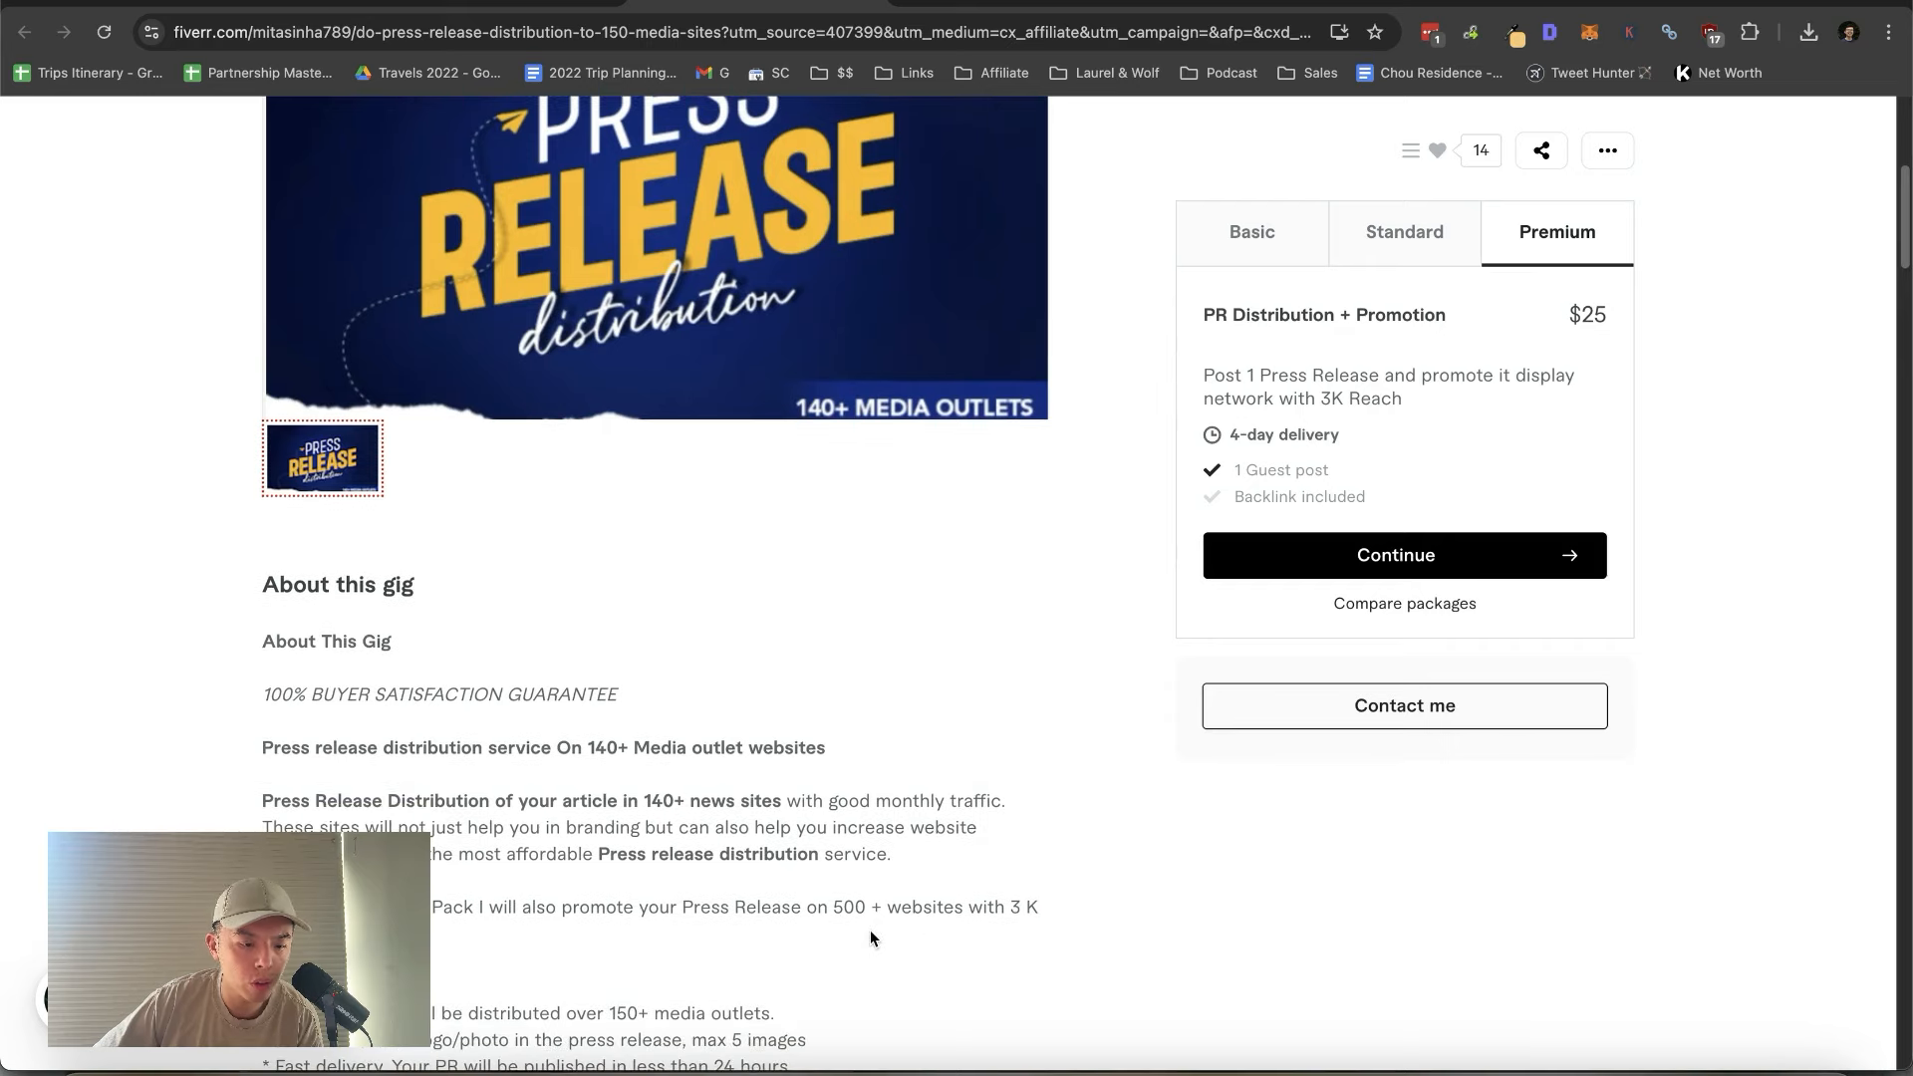
pyautogui.scroll(-3)
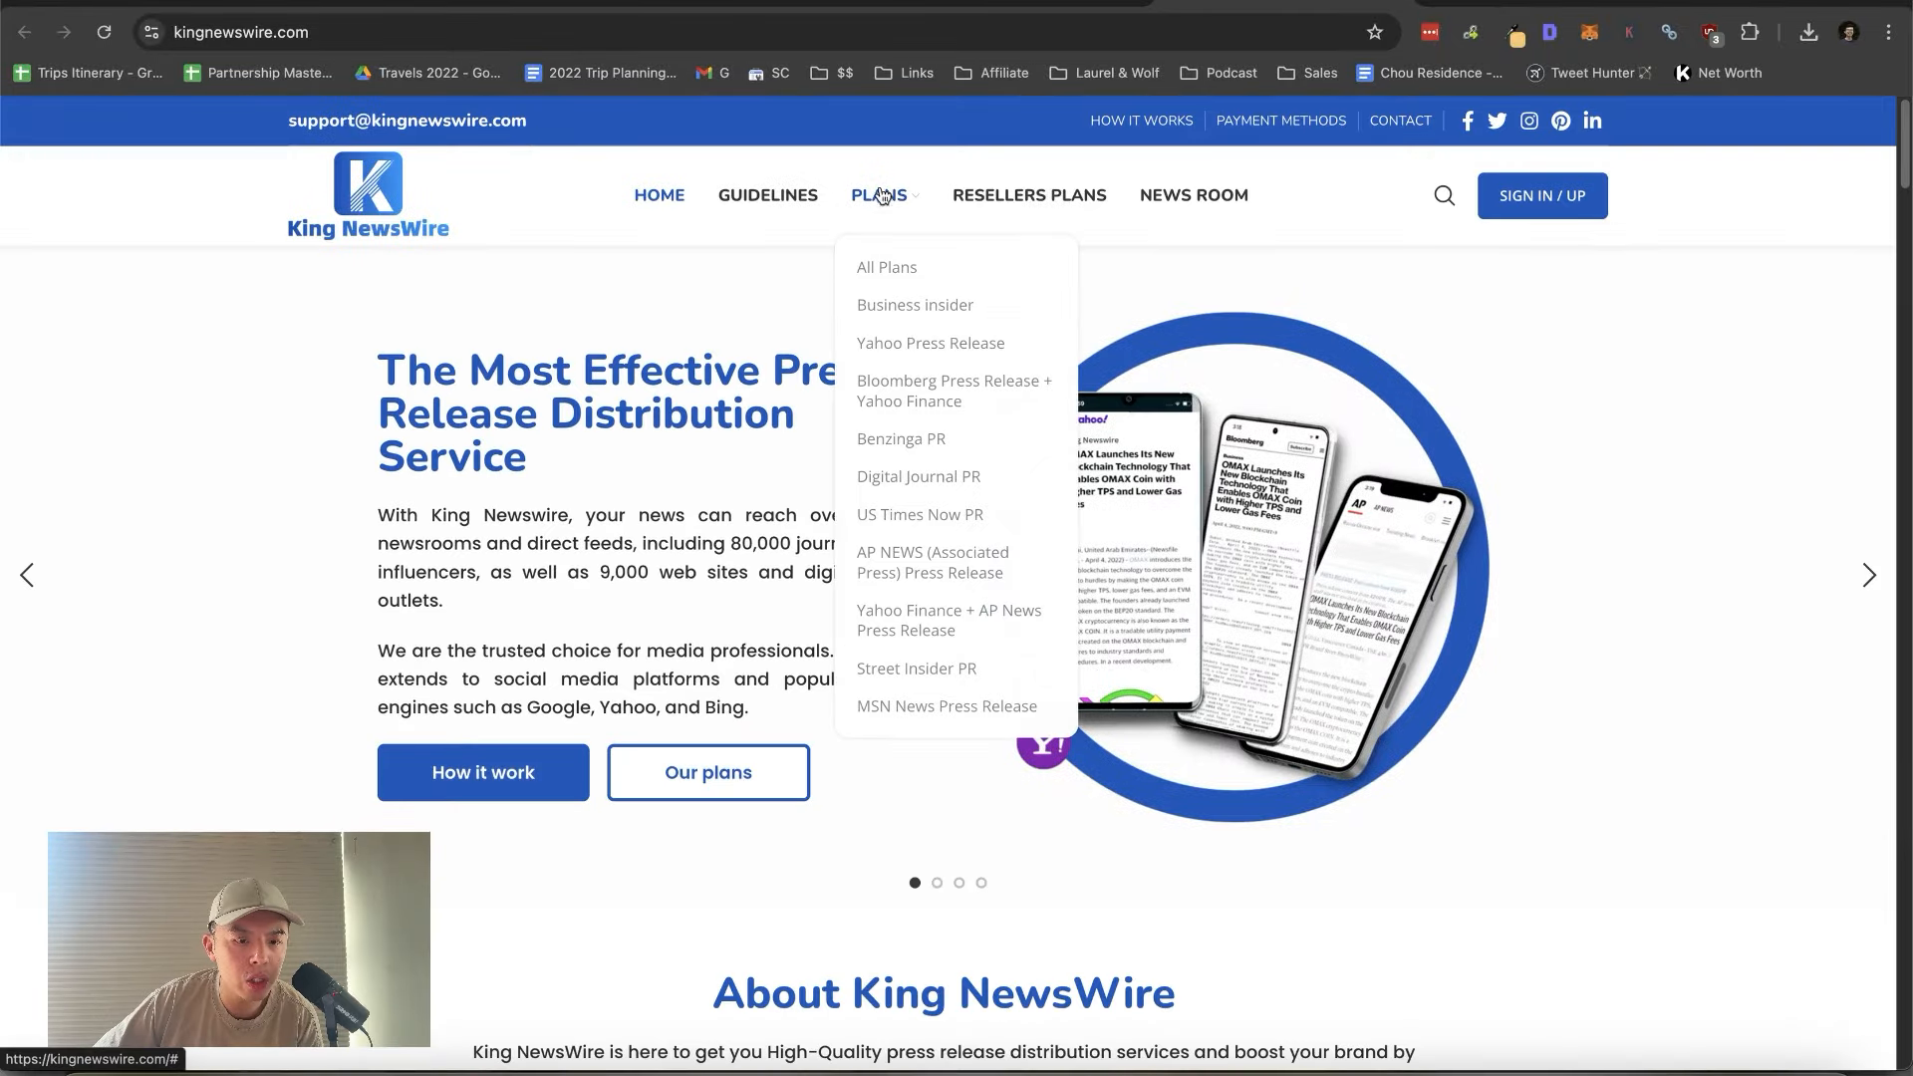
# Step: View King NewsWire's All Plans page and open the Premium plan's demo PR report
pyautogui.click(884, 267)
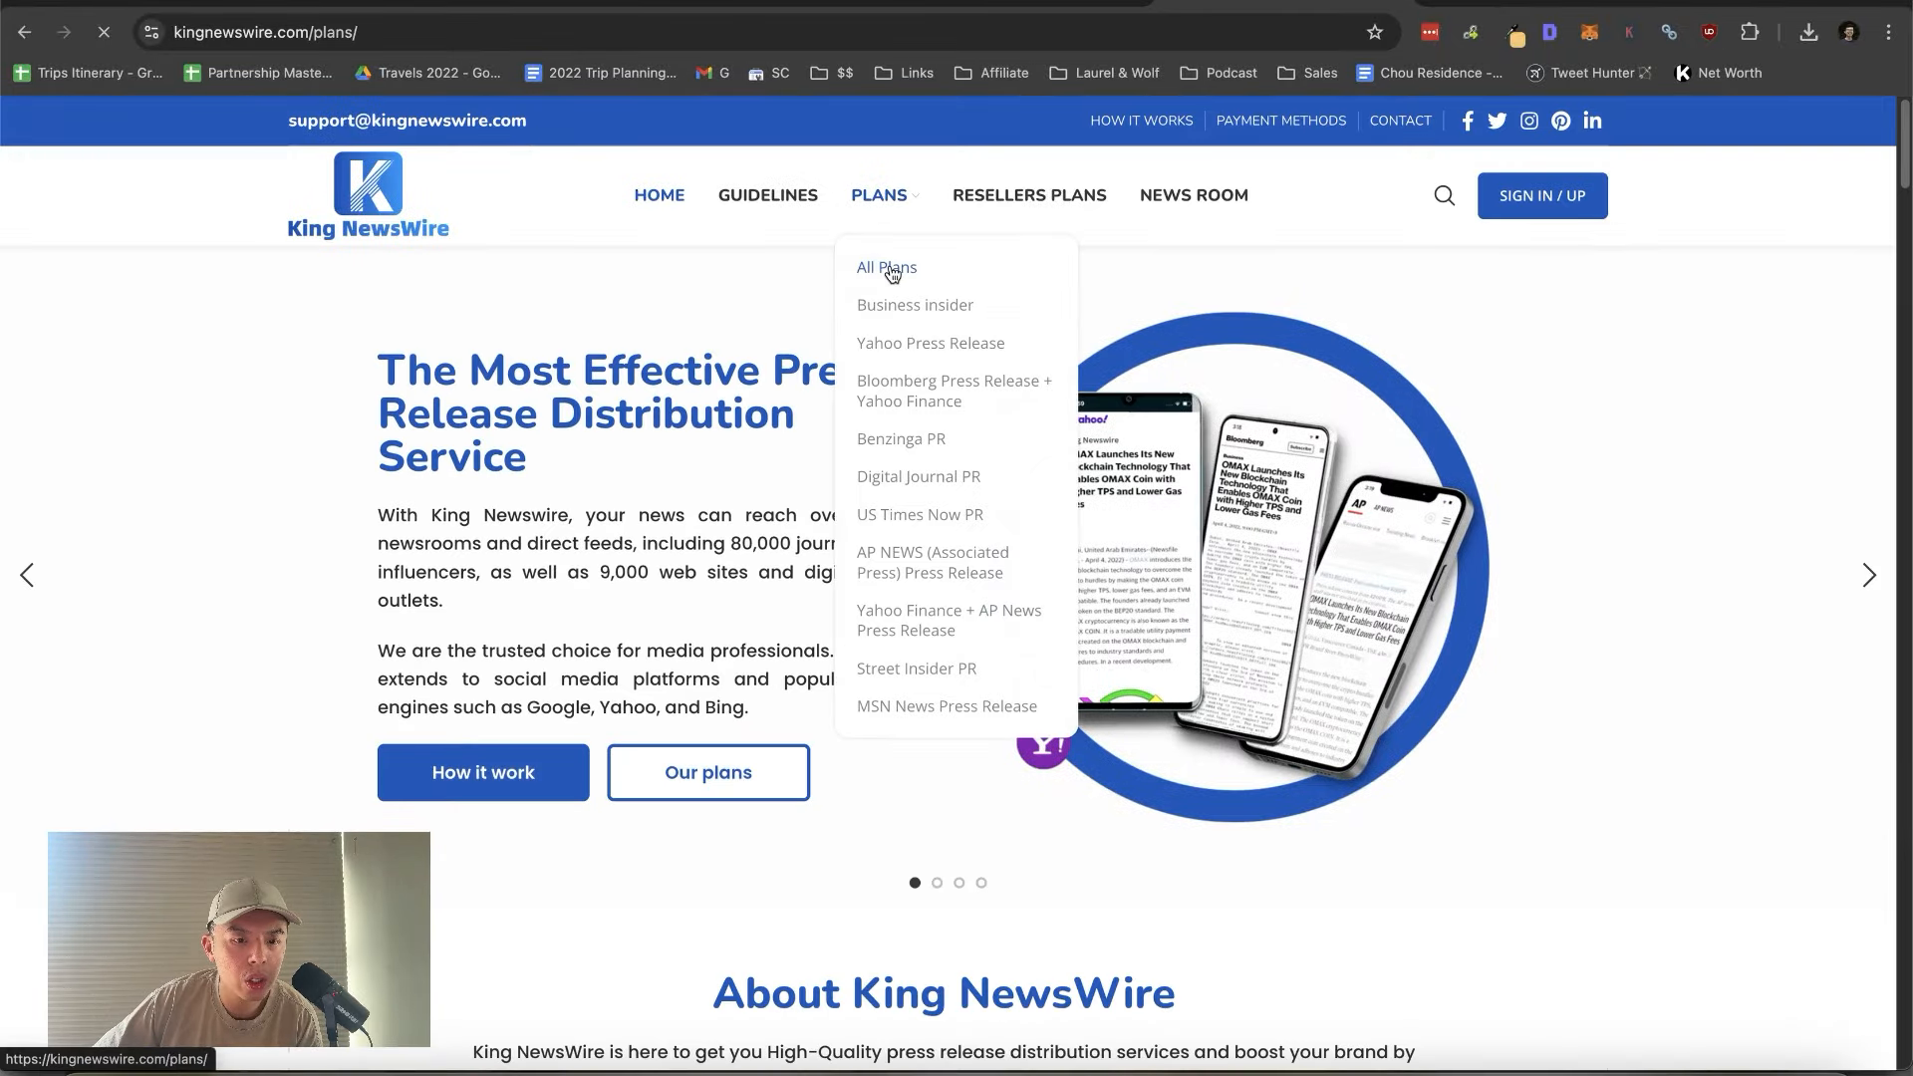
pyautogui.click(887, 267)
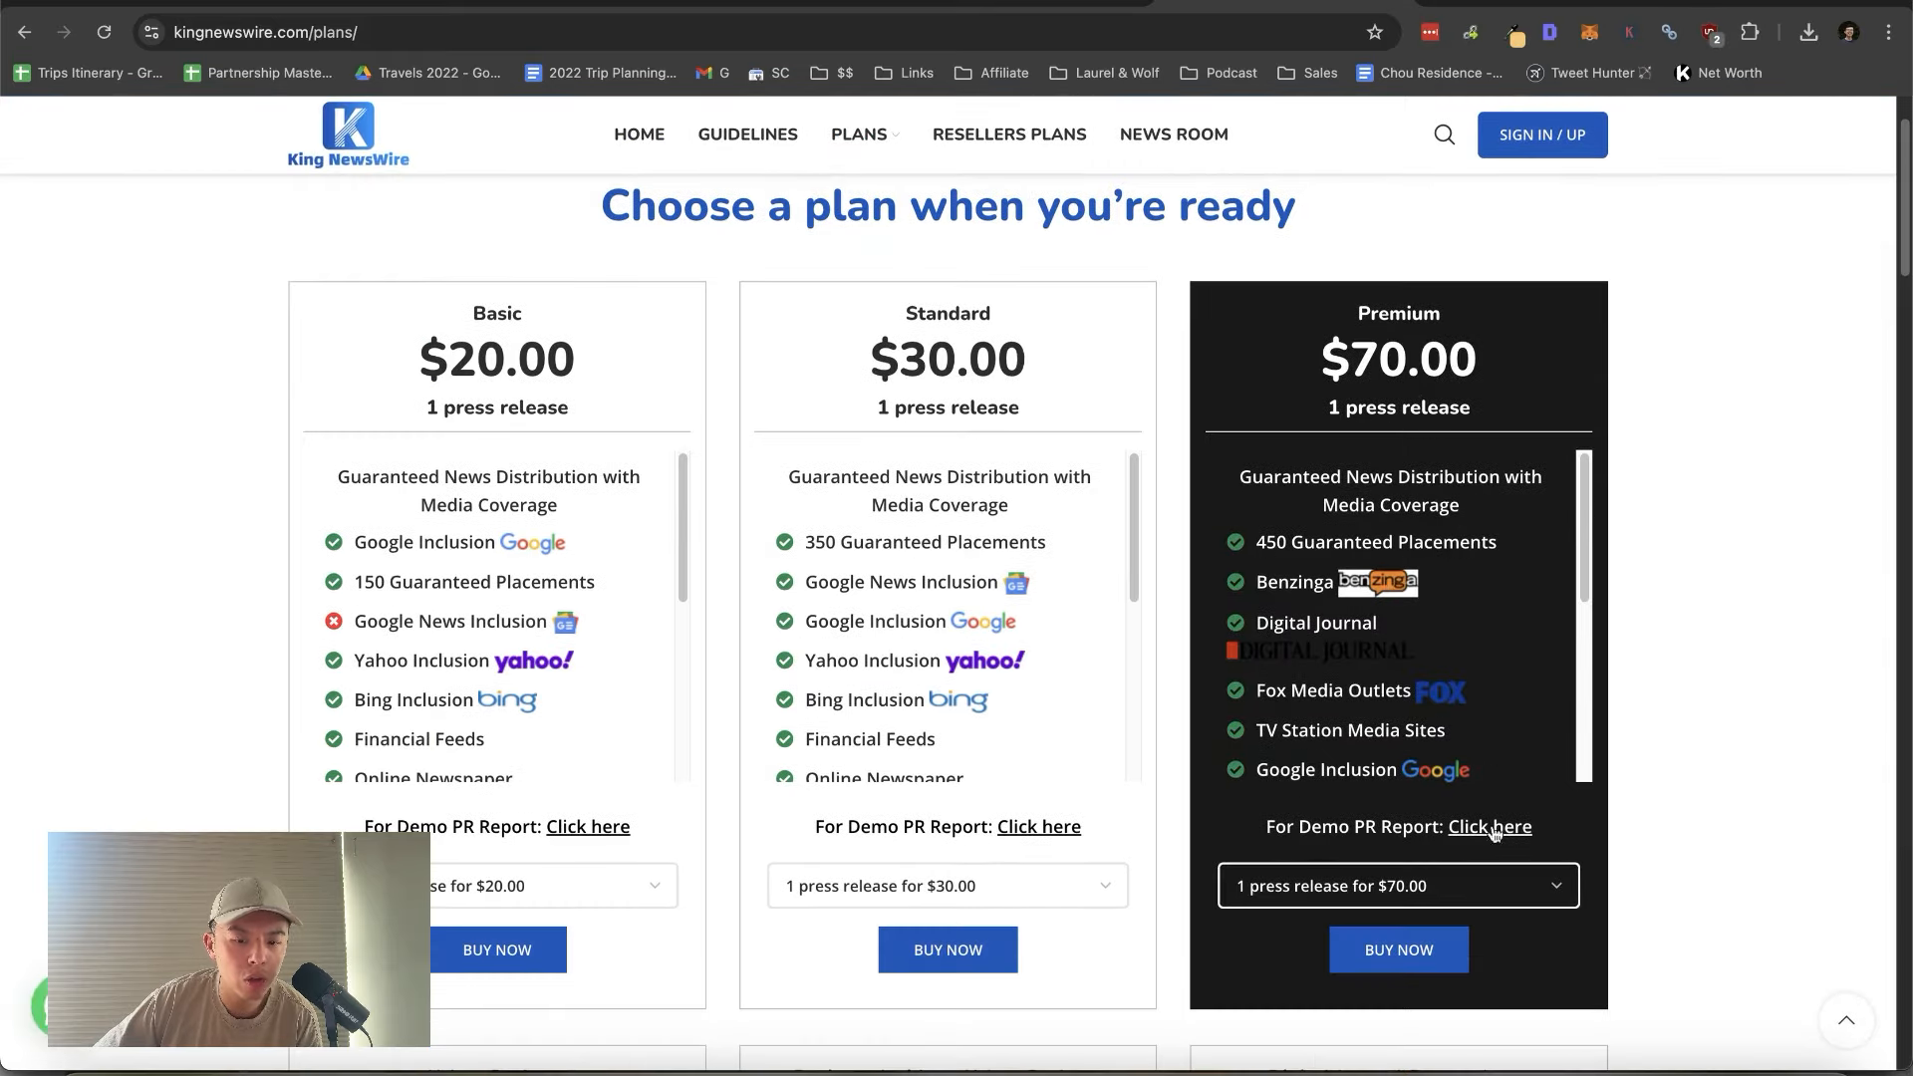
pyautogui.click(1488, 825)
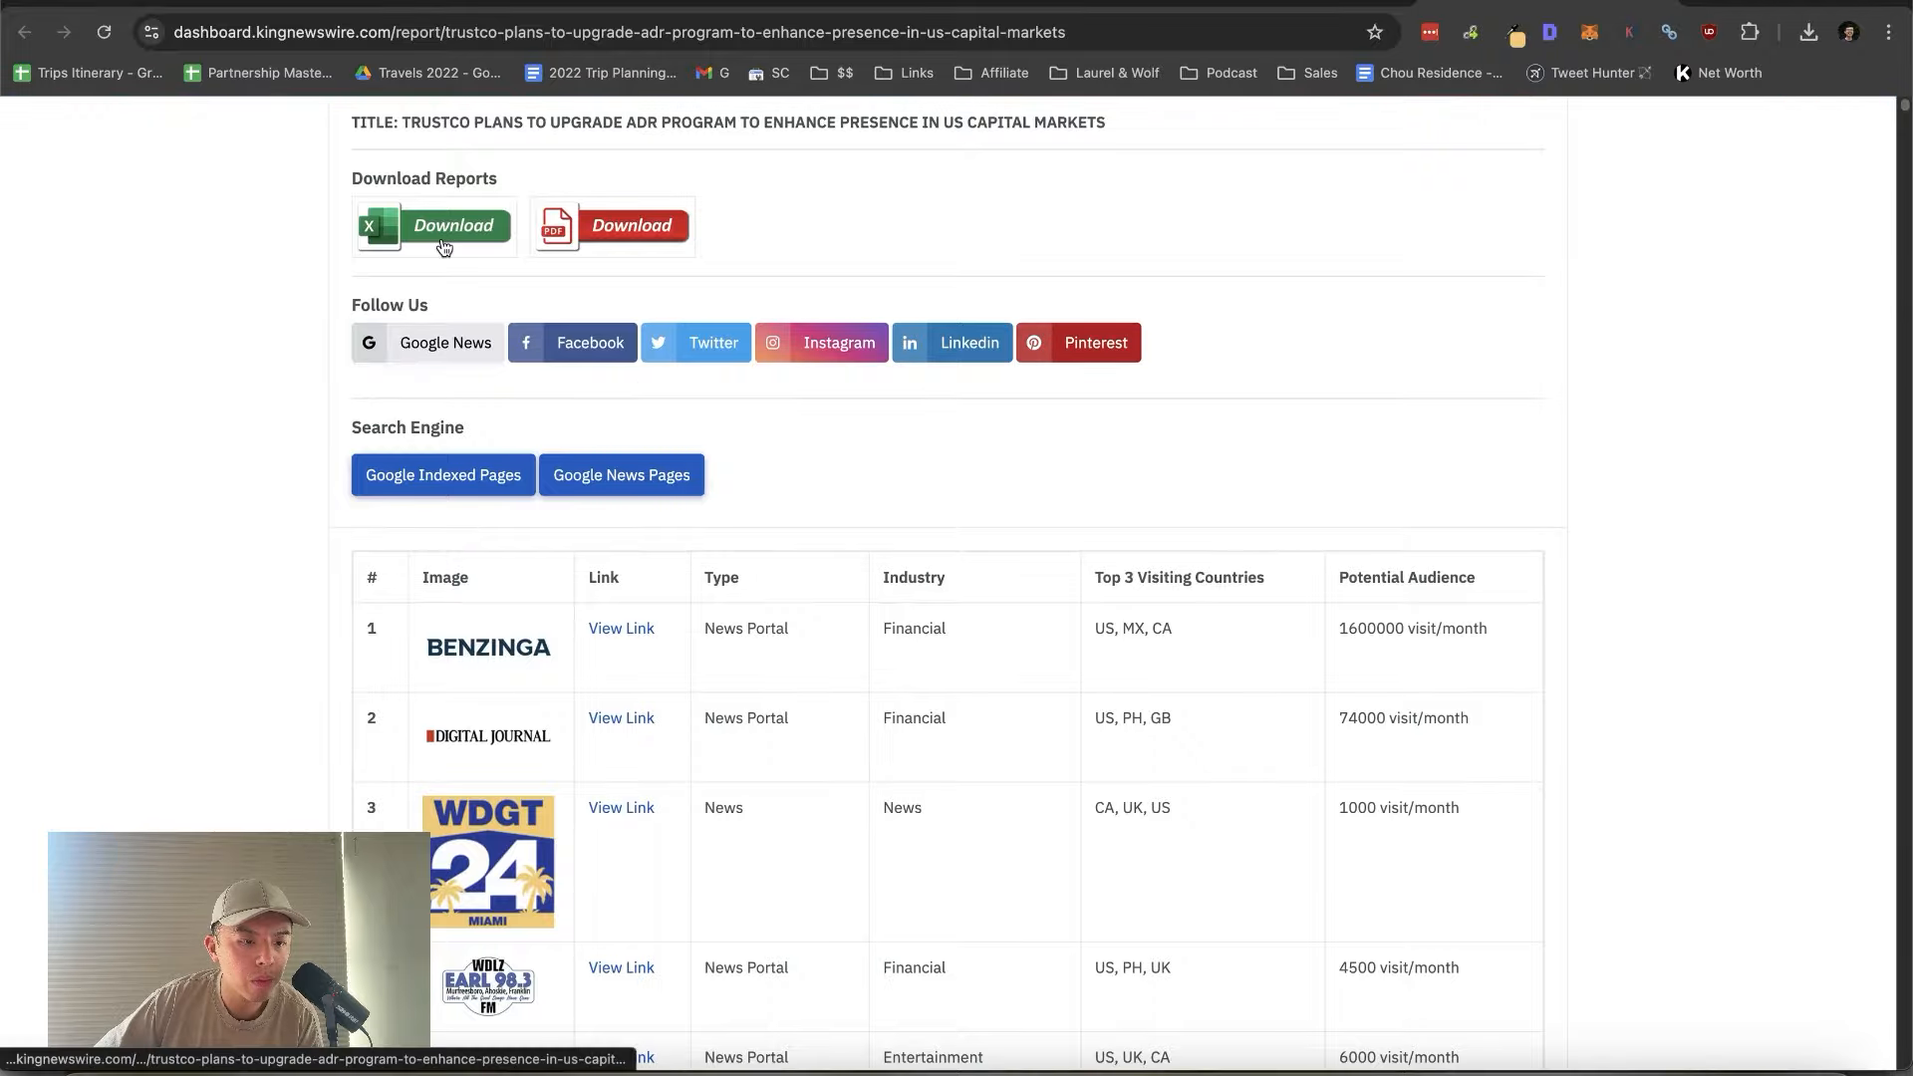
# Step: Scroll the American Tribune Trustco release to its Media Contact section and mark the Organization line
pyautogui.scroll(-3)
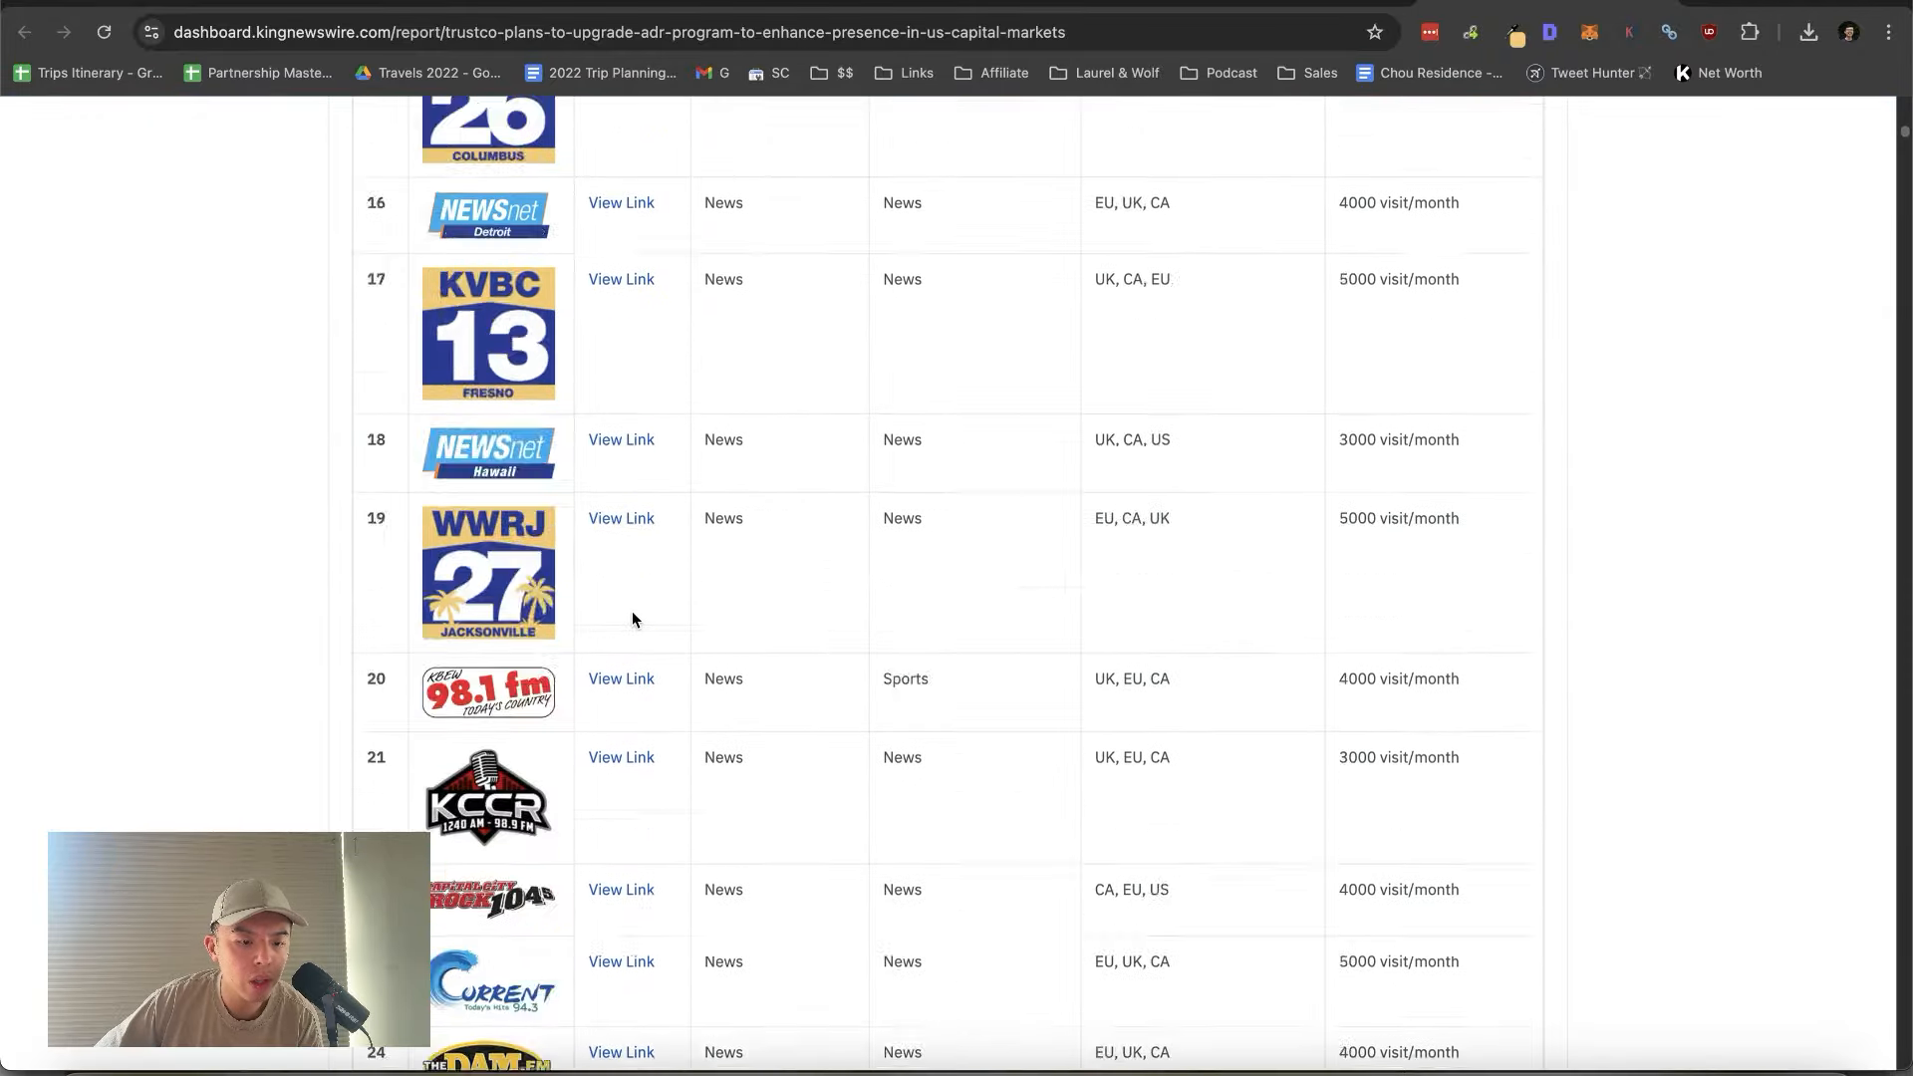
pyautogui.scroll(-3)
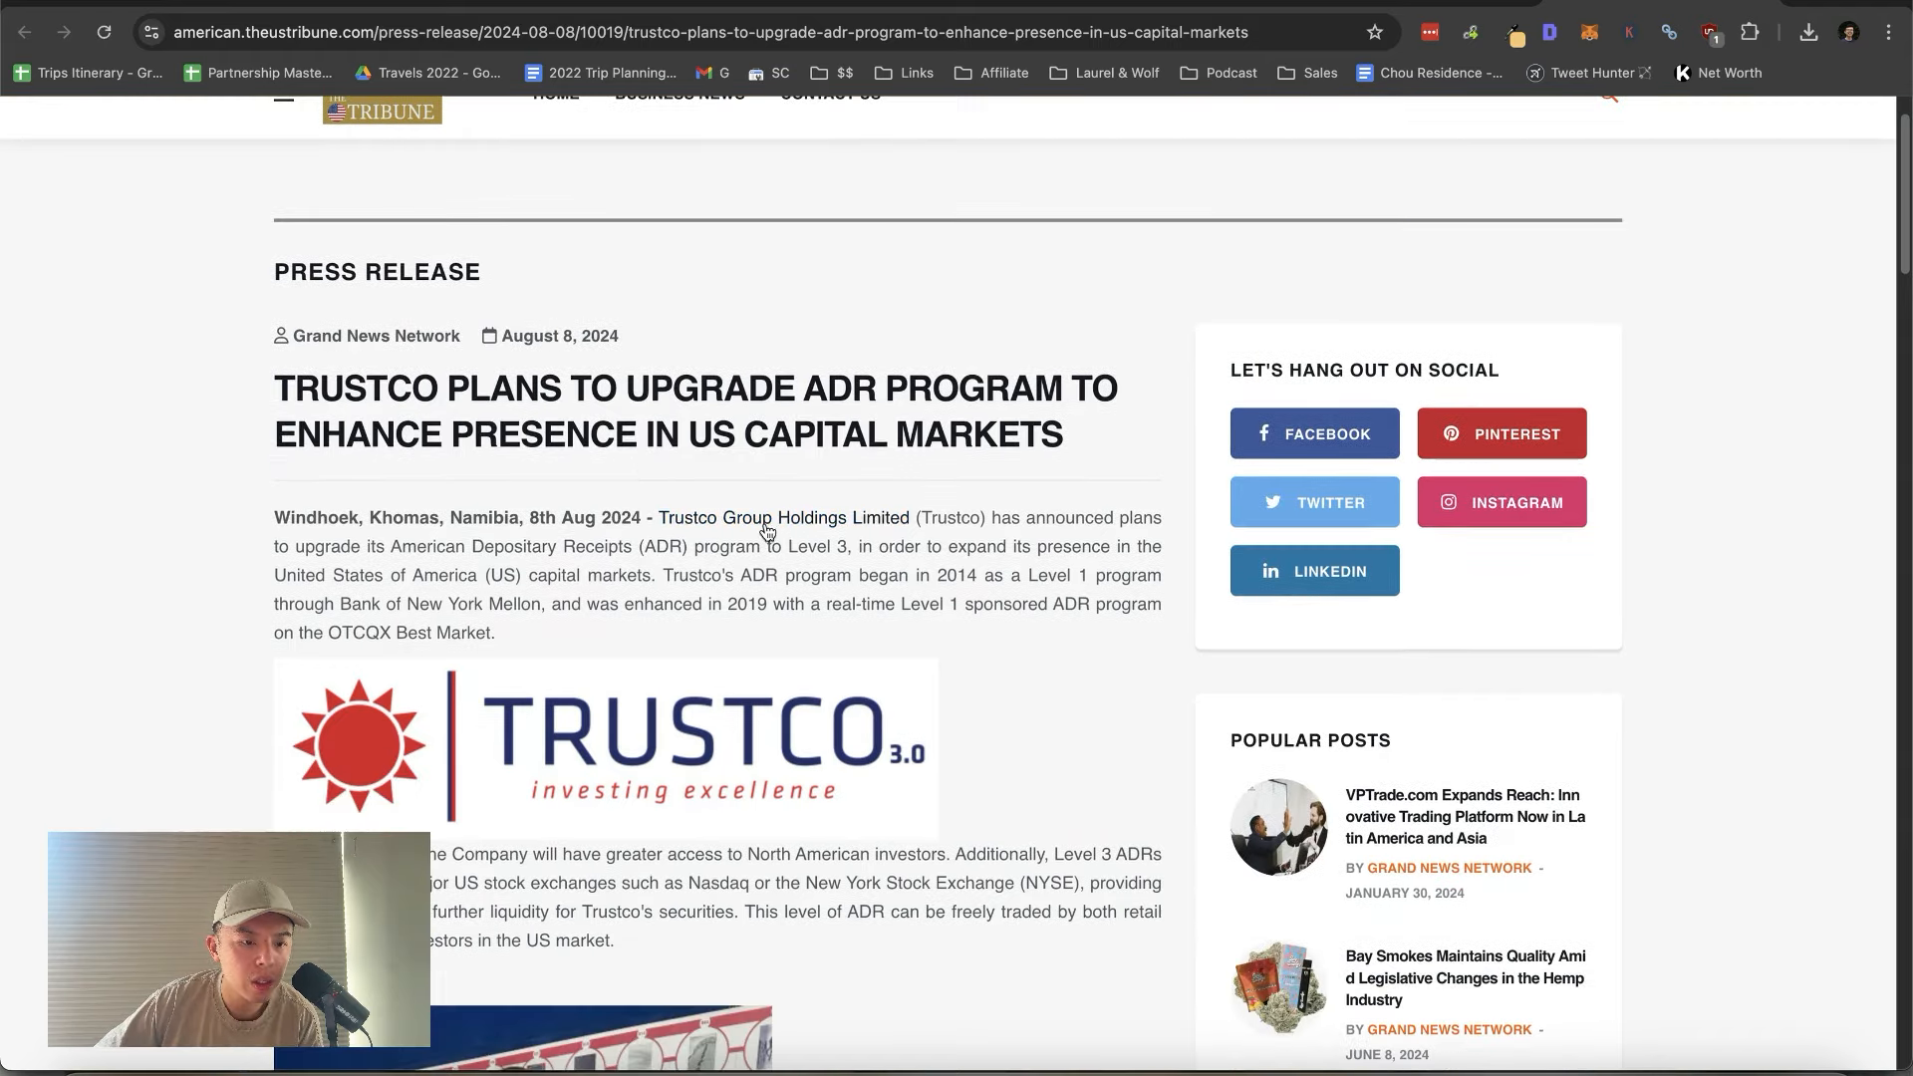
pyautogui.scroll(-3)
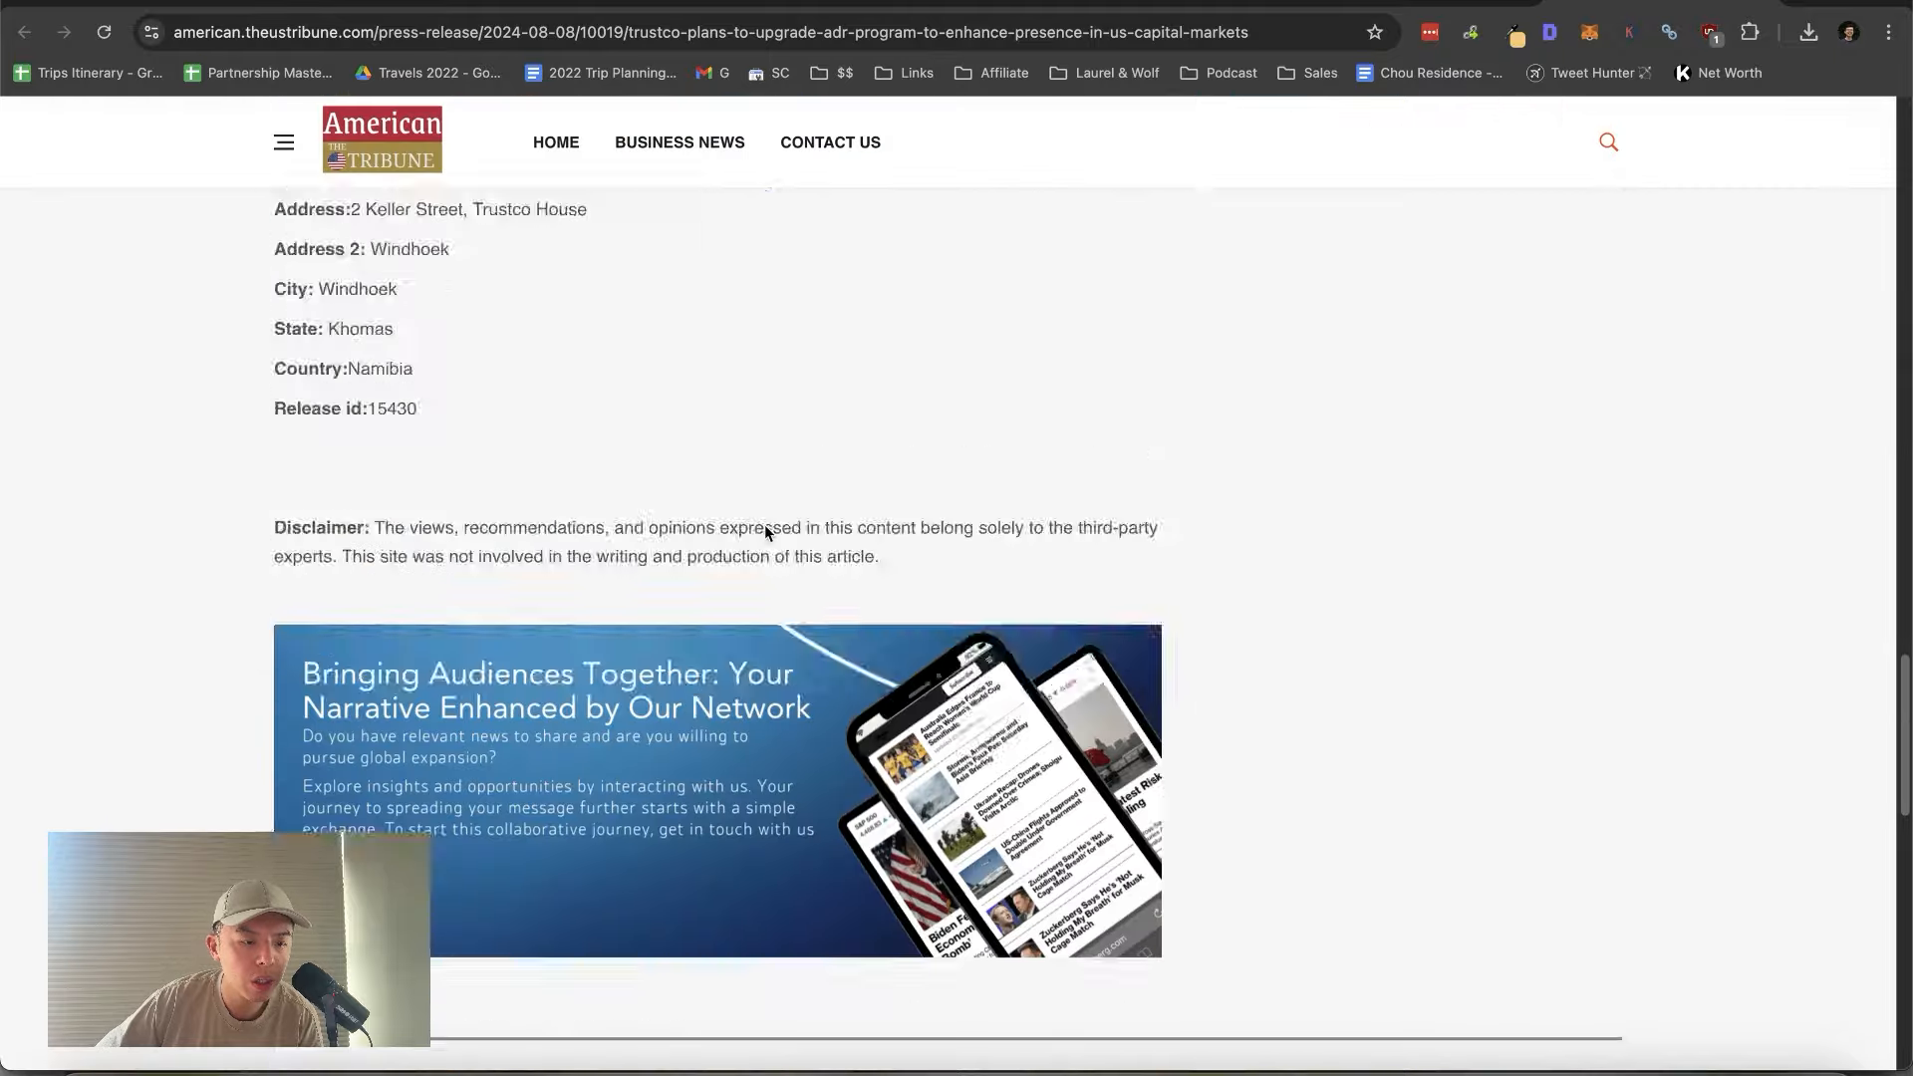
pyautogui.scroll(3)
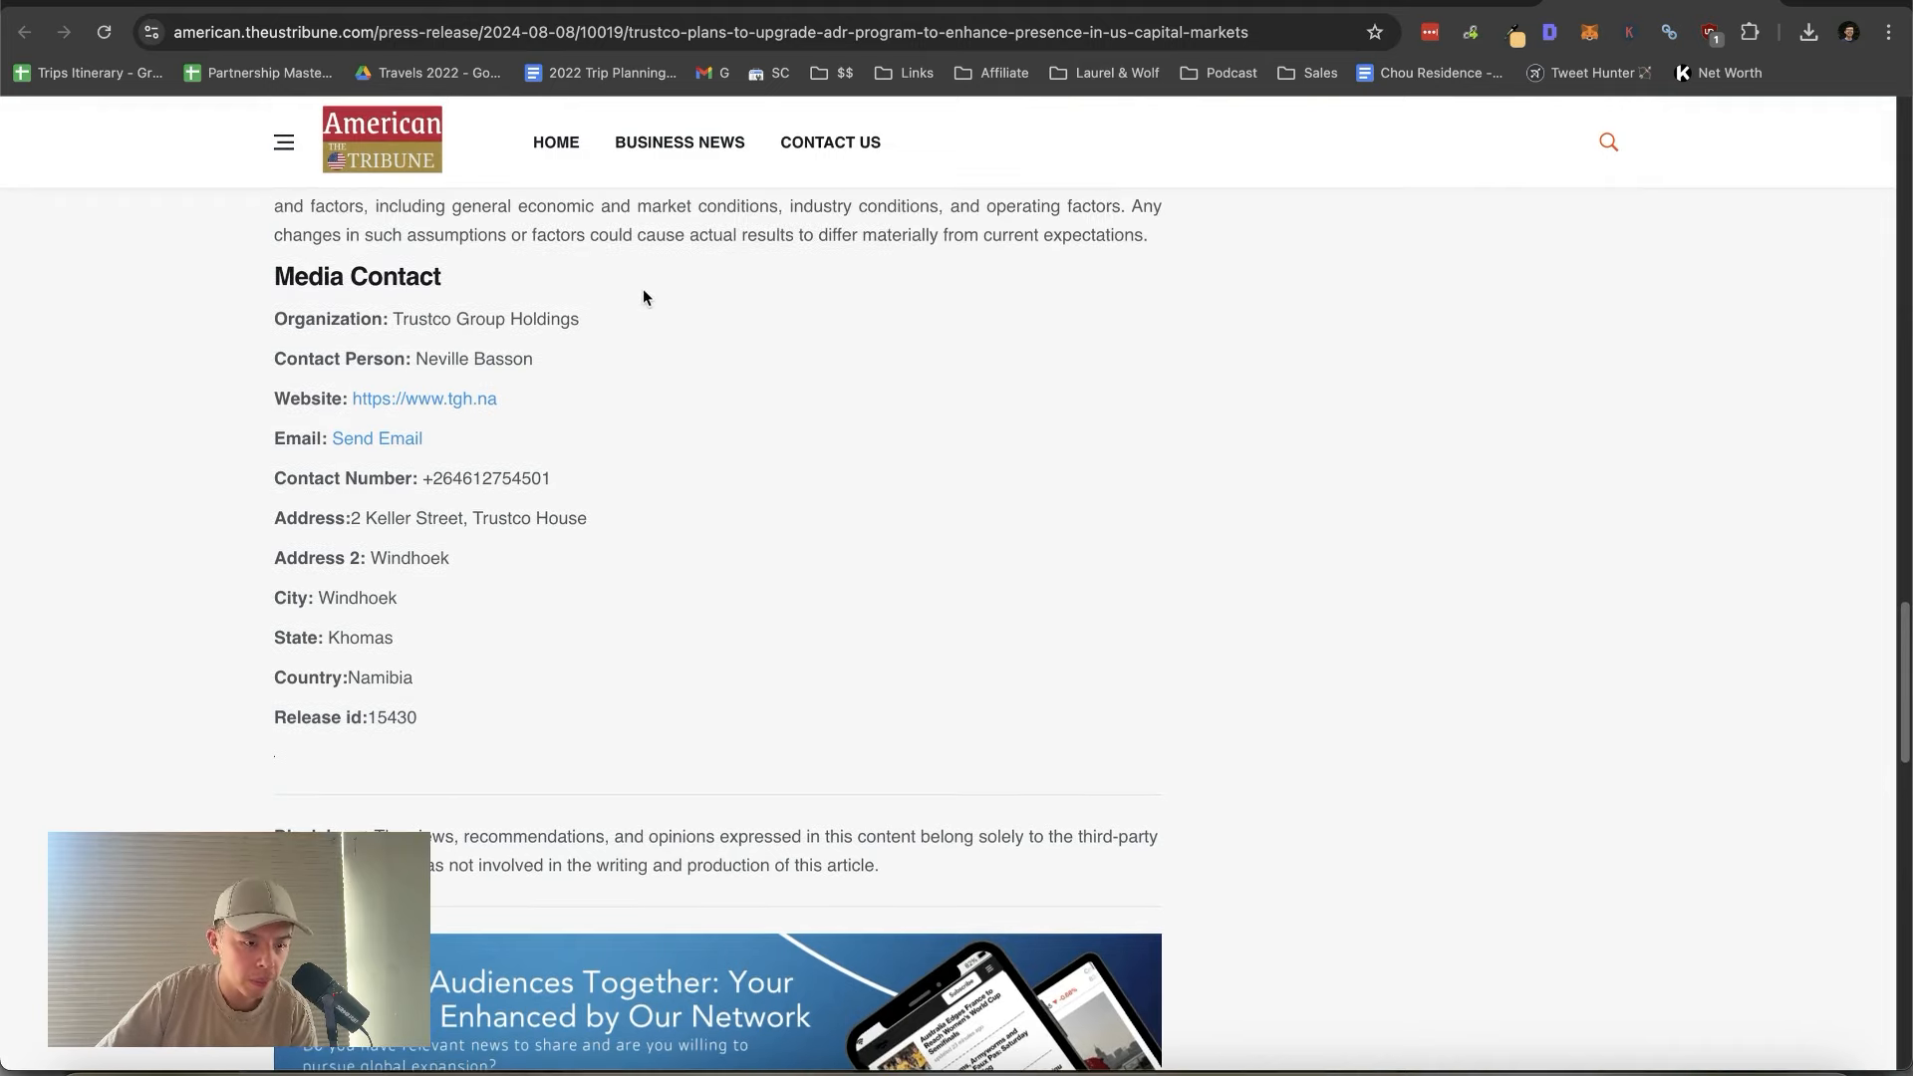
pyautogui.doubleClick(392, 275)
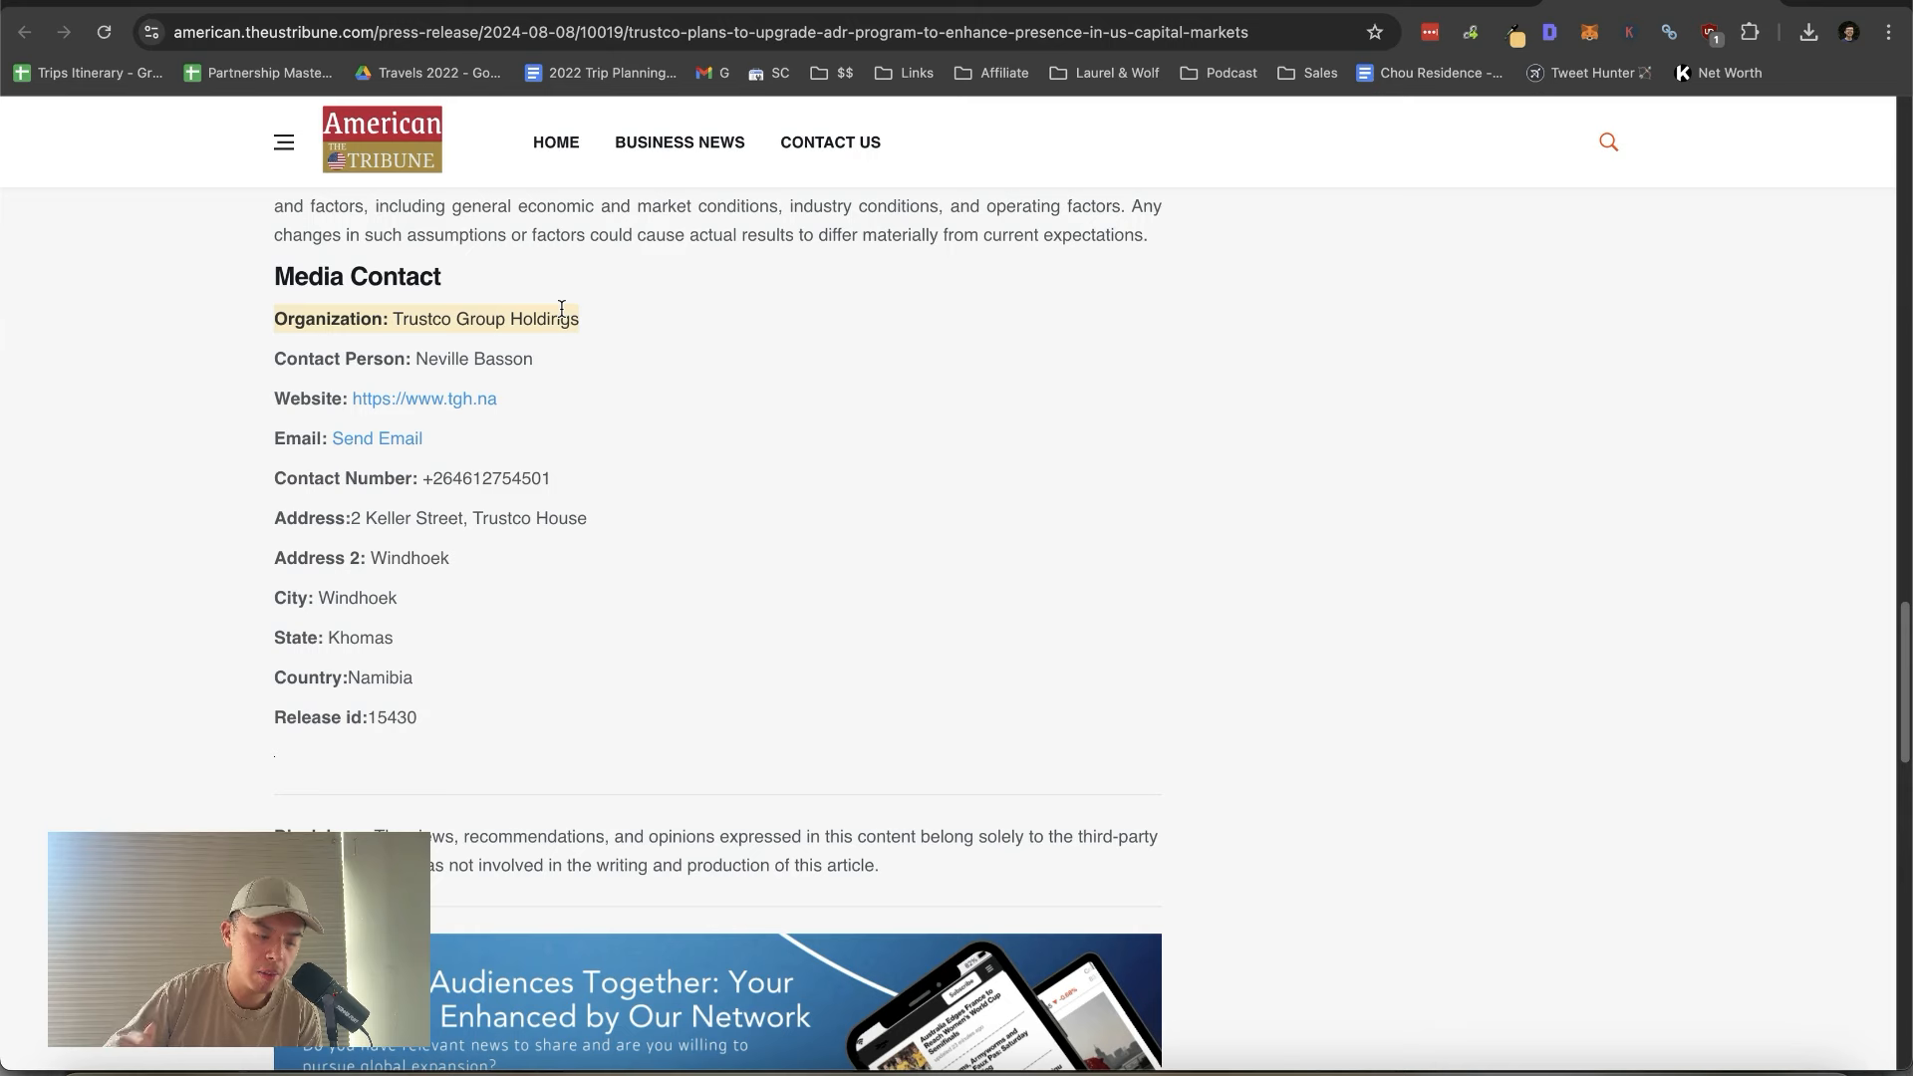
pyautogui.moveTo(498, 504)
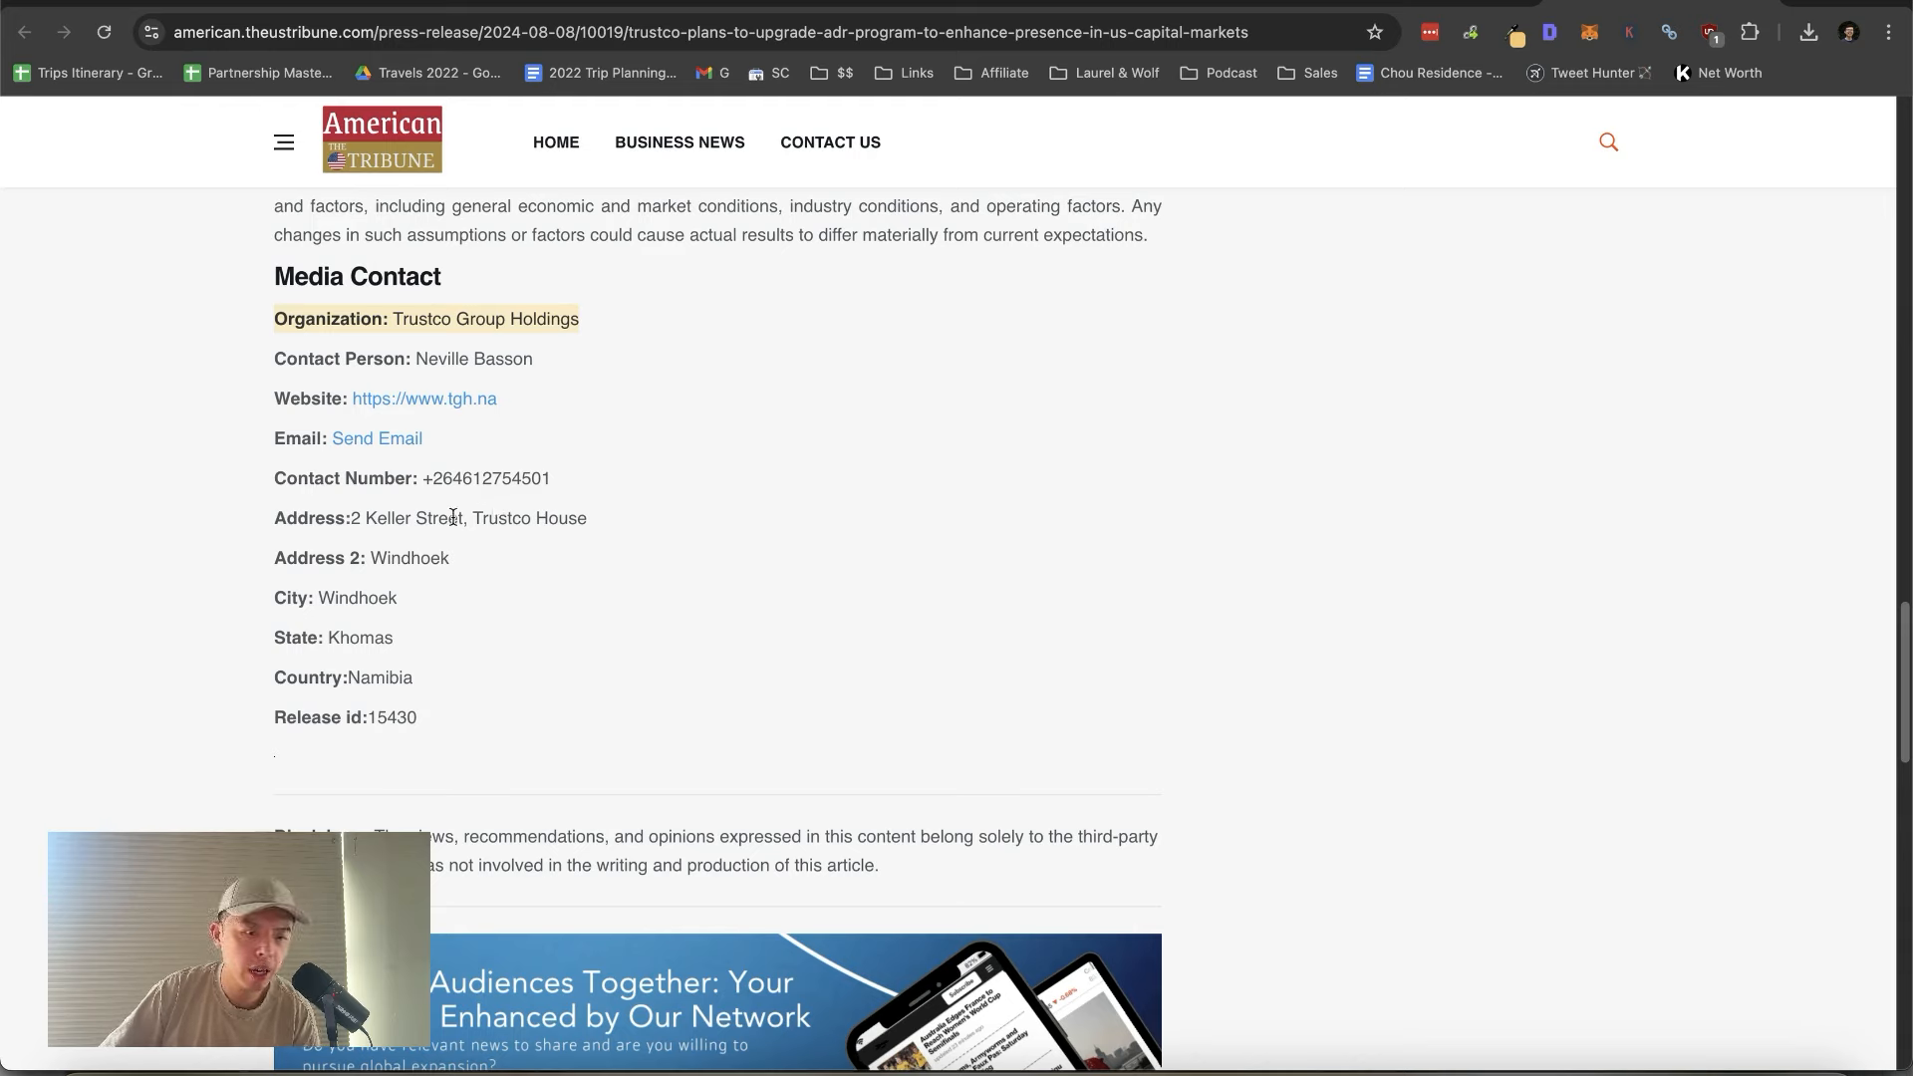
pyautogui.moveTo(438, 510)
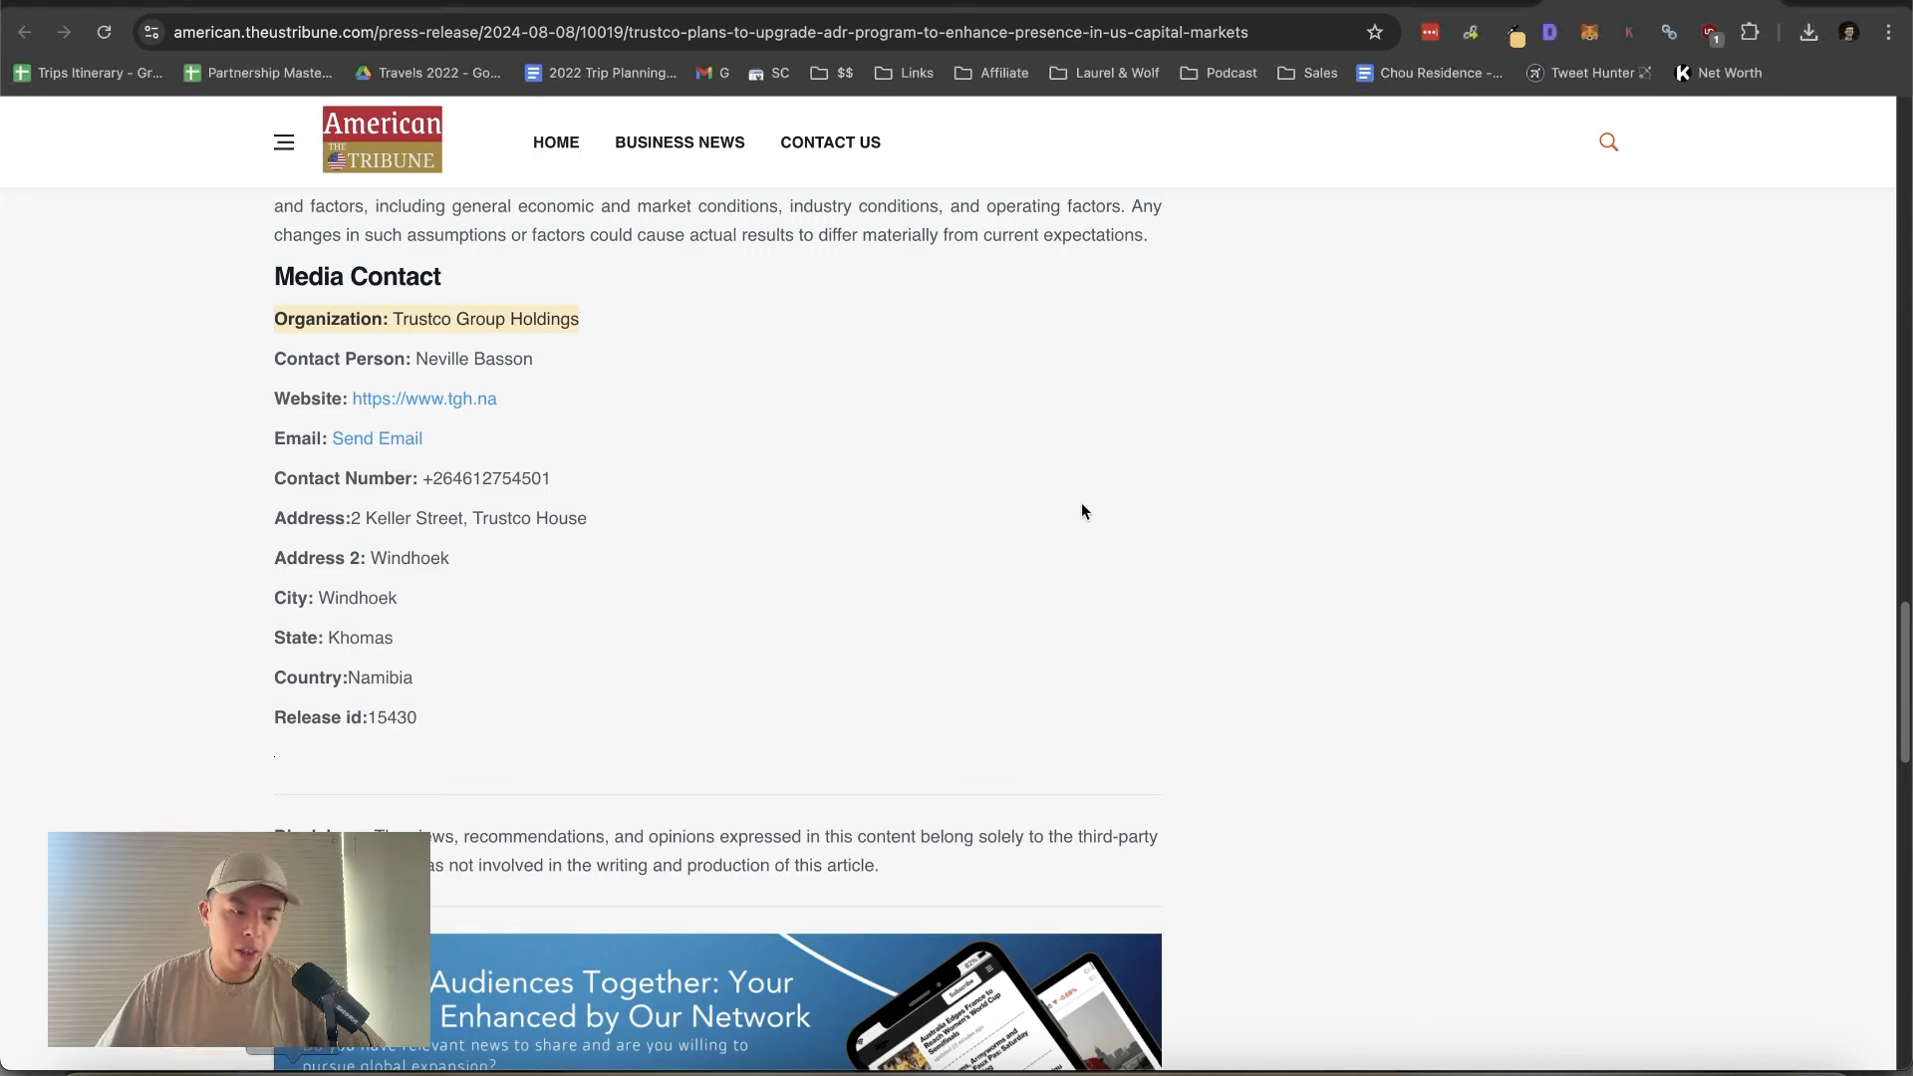
pyautogui.moveTo(1046, 438)
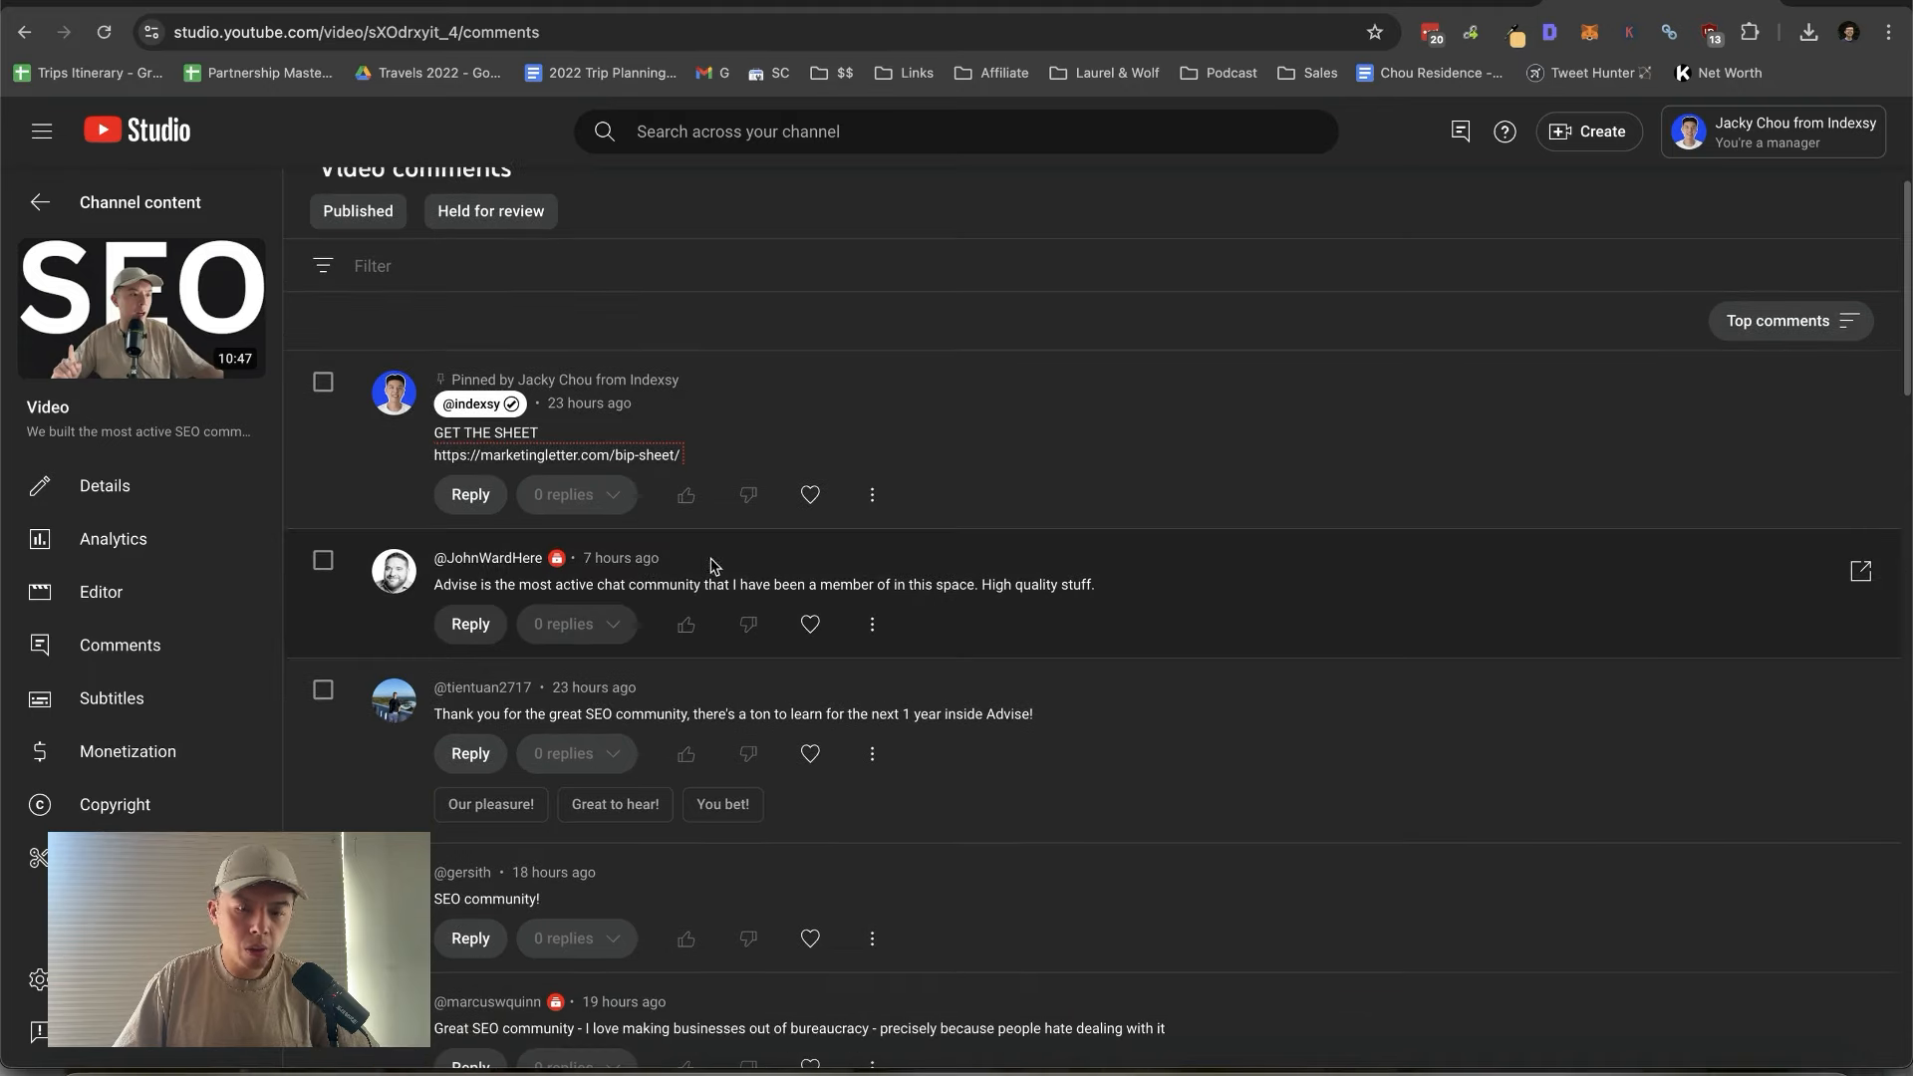
pyautogui.click(112, 538)
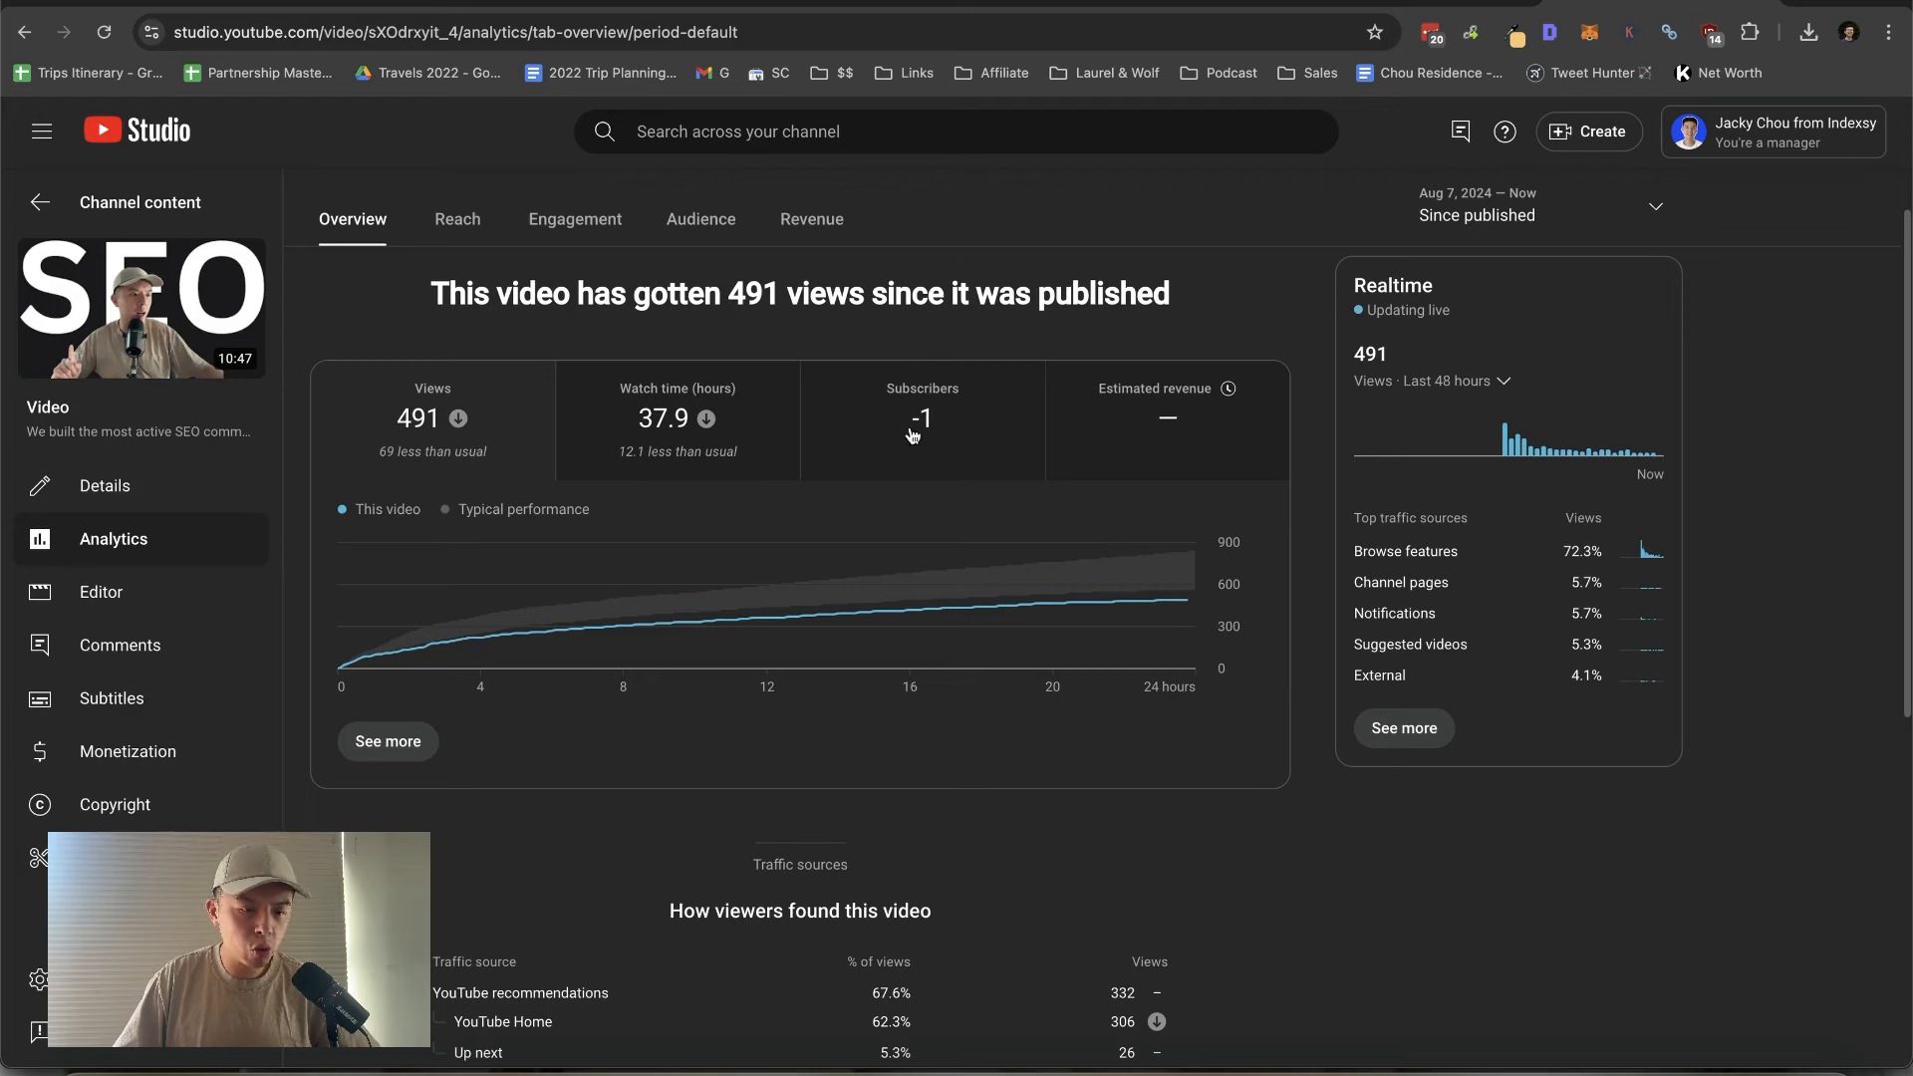
pyautogui.click(102, 592)
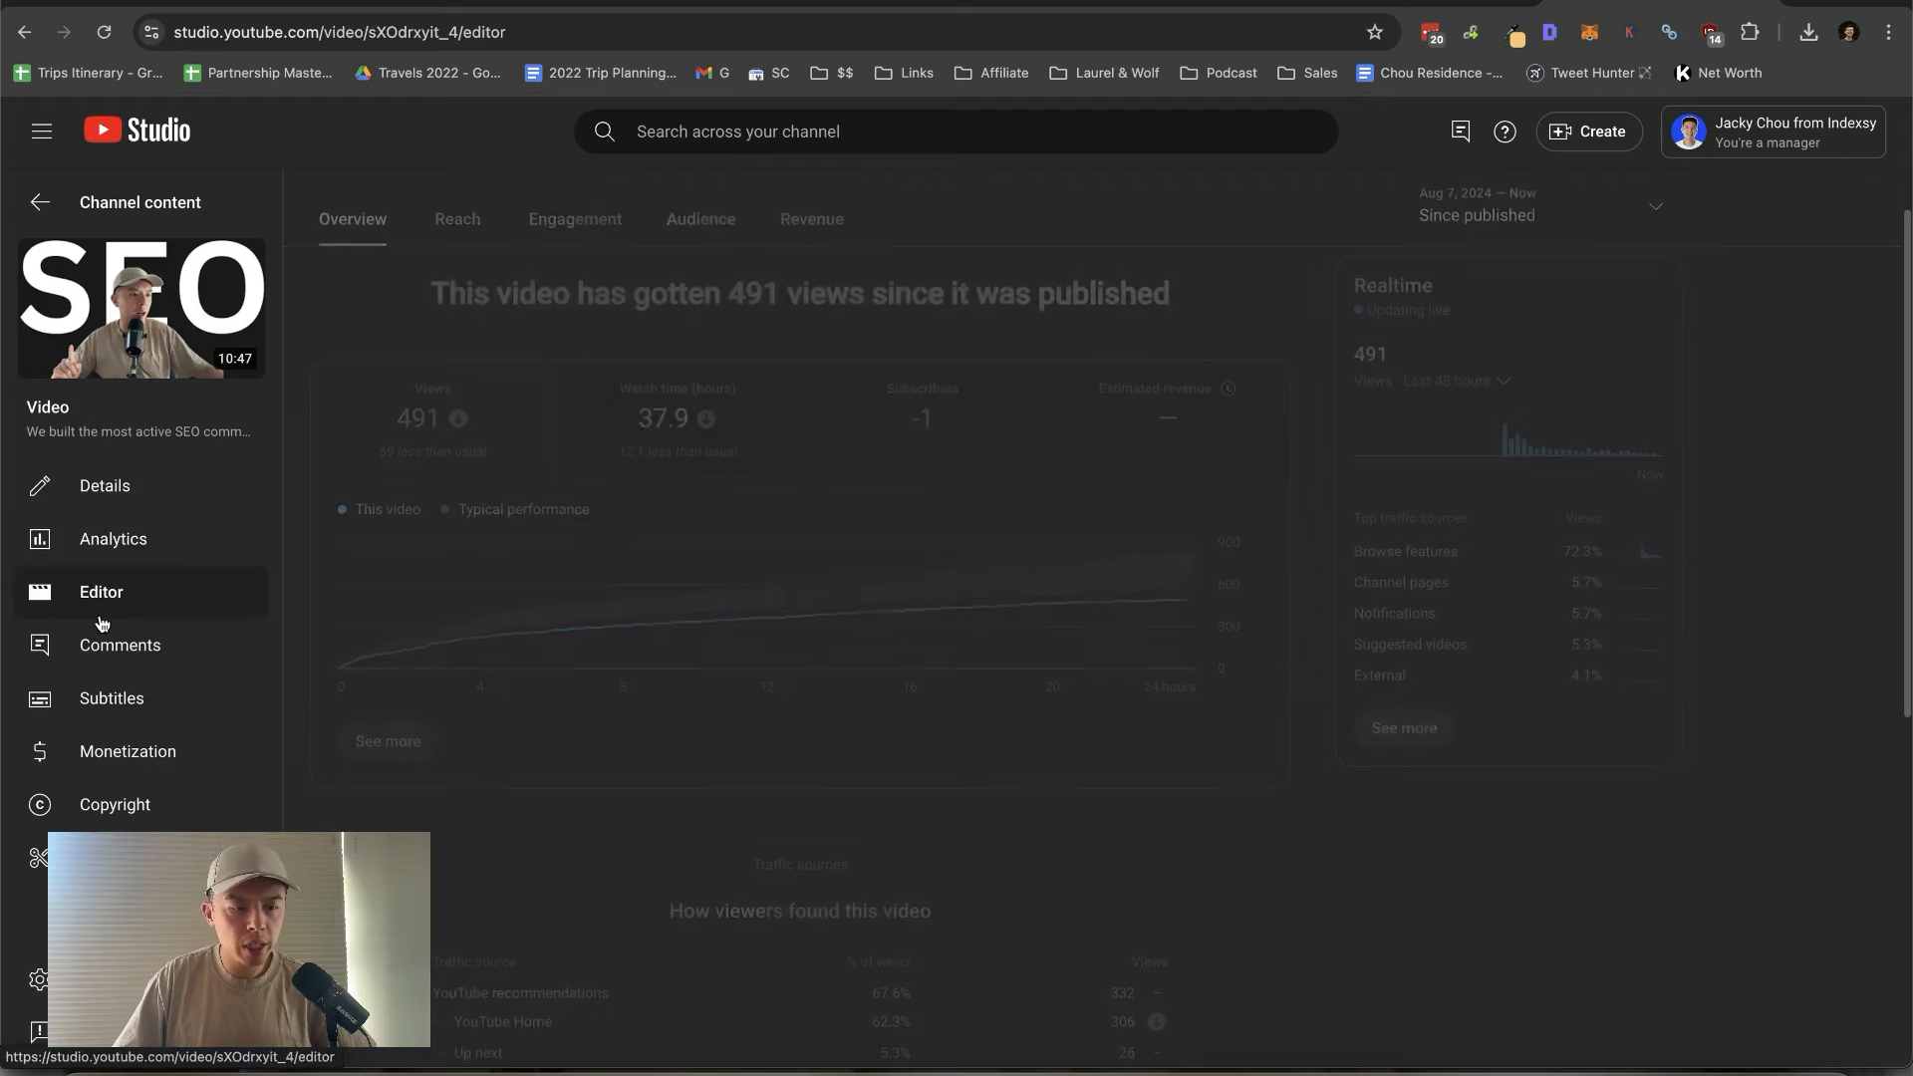
pyautogui.click(120, 644)
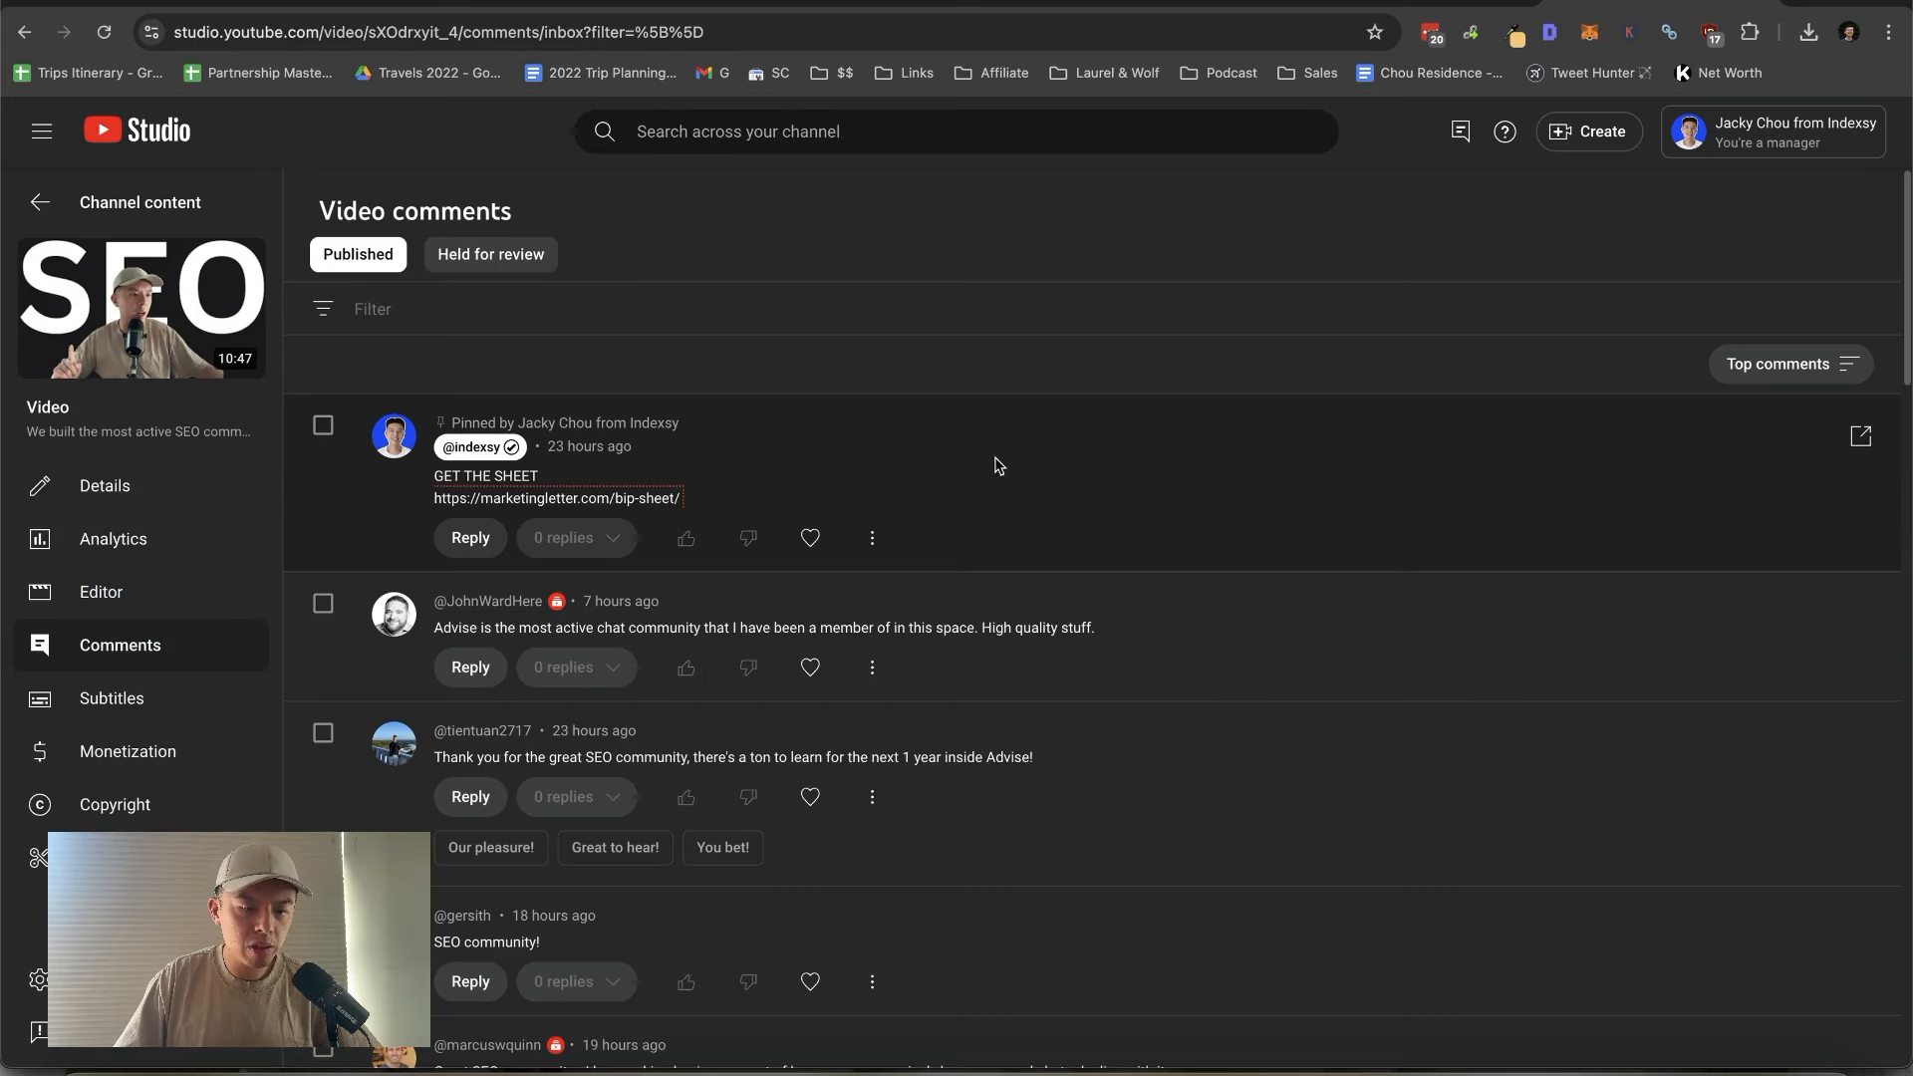
# Step: Heart the comments praising the chat community and about business bureaucracy while working down the list
pyautogui.scroll(-3)
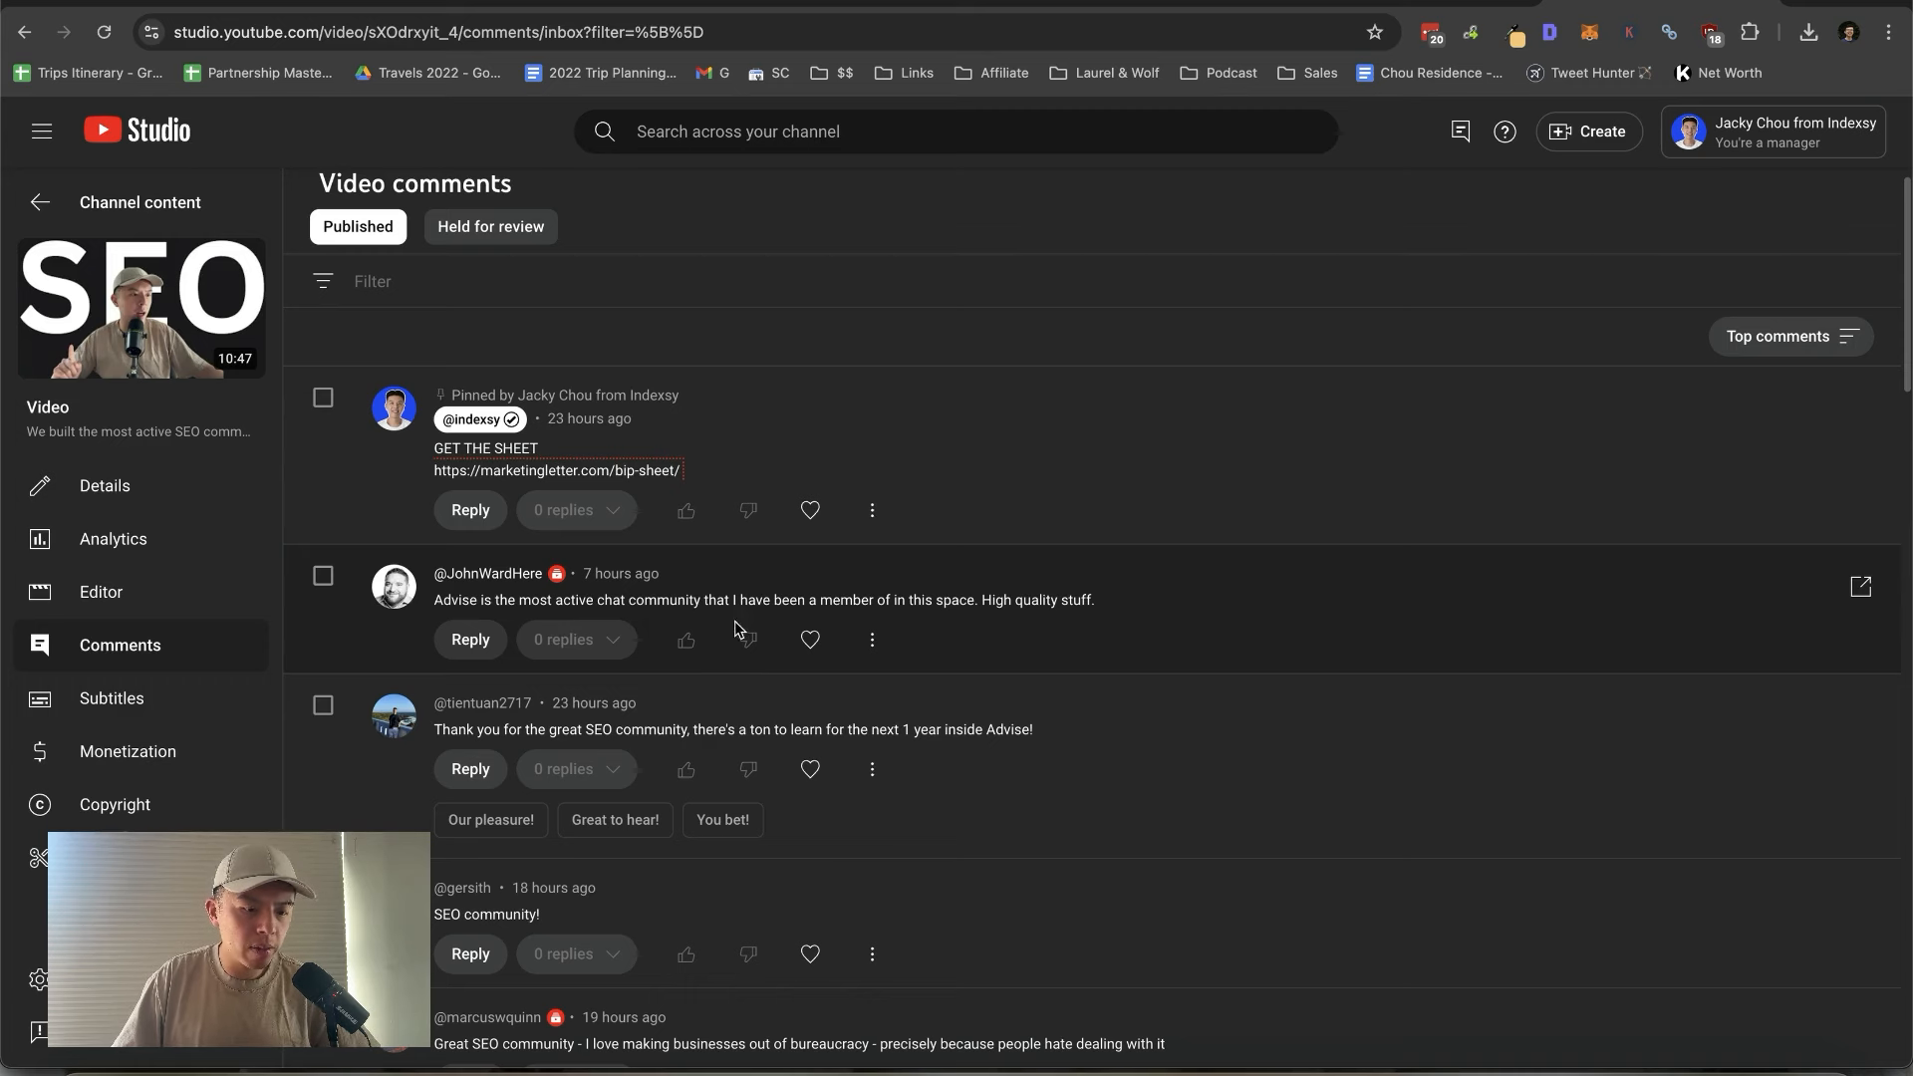
pyautogui.click(809, 639)
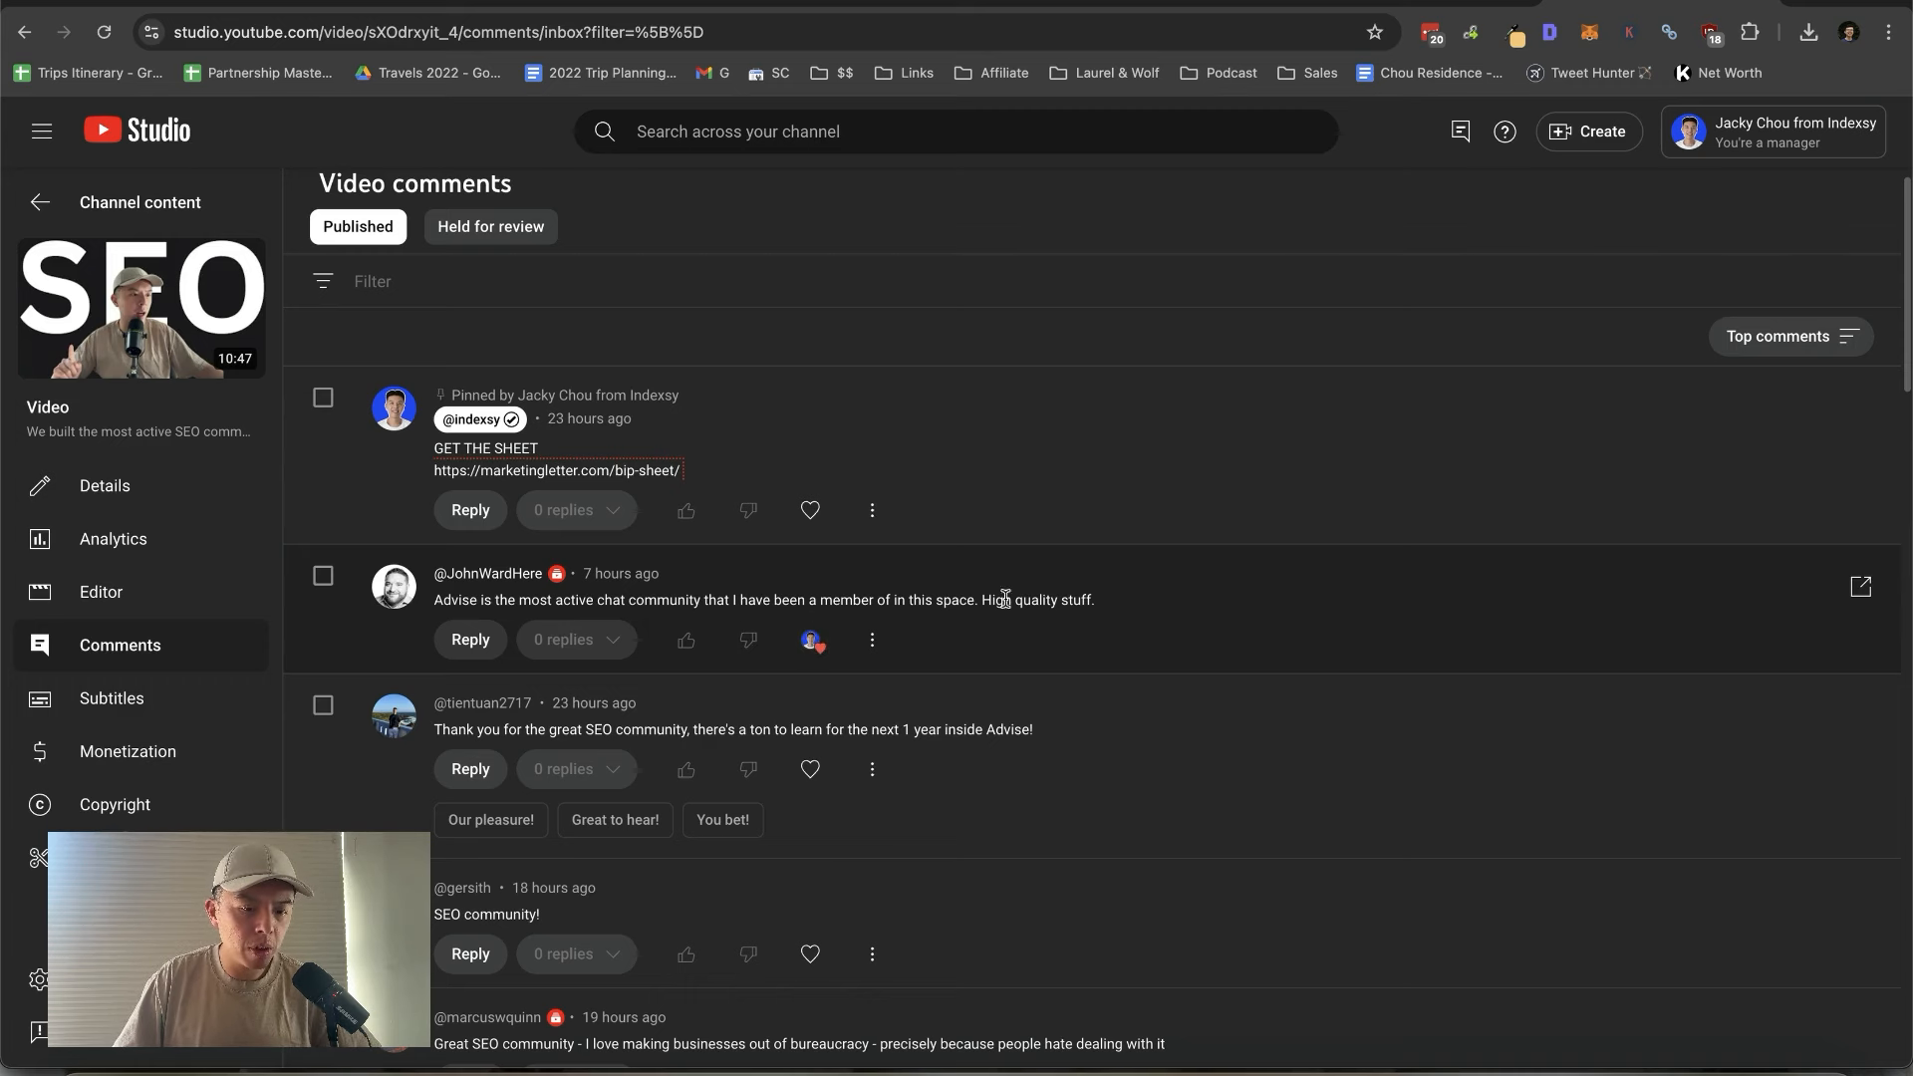
pyautogui.scroll(-3)
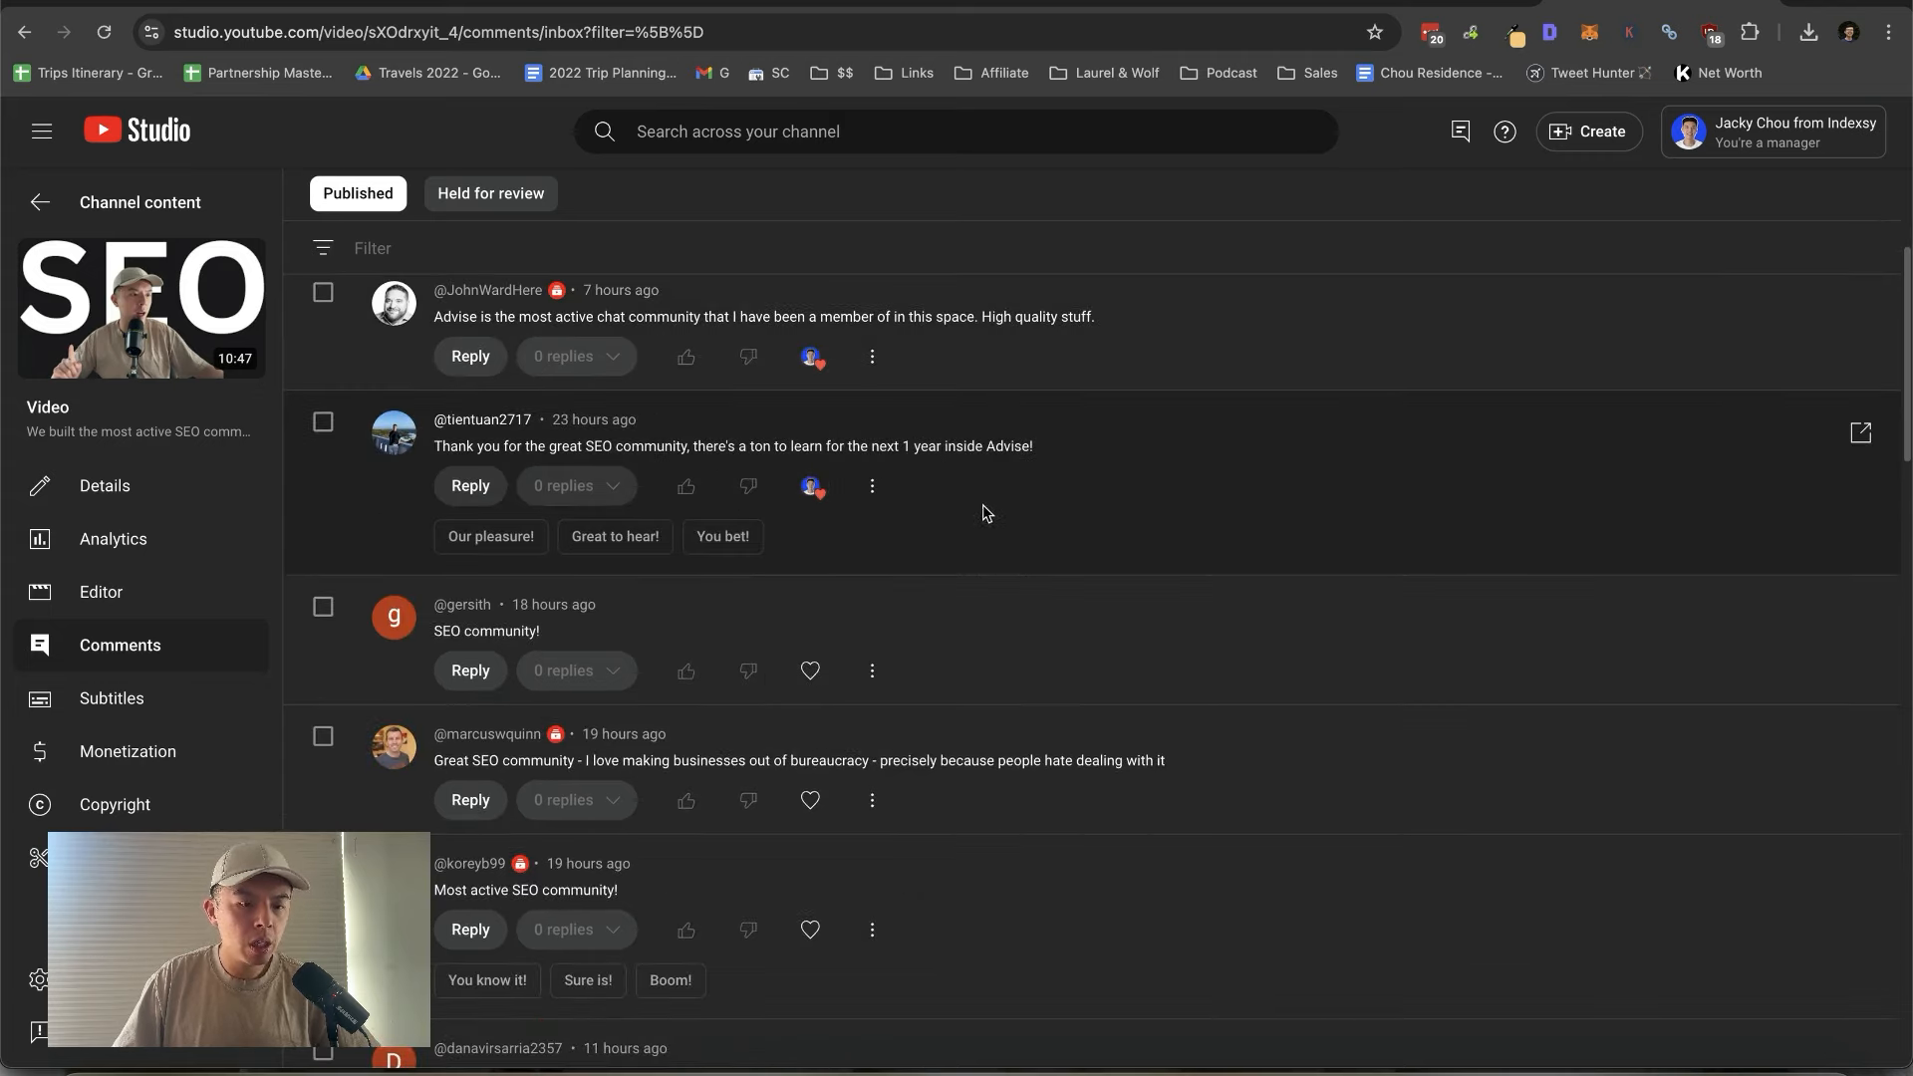
pyautogui.moveTo(757, 635)
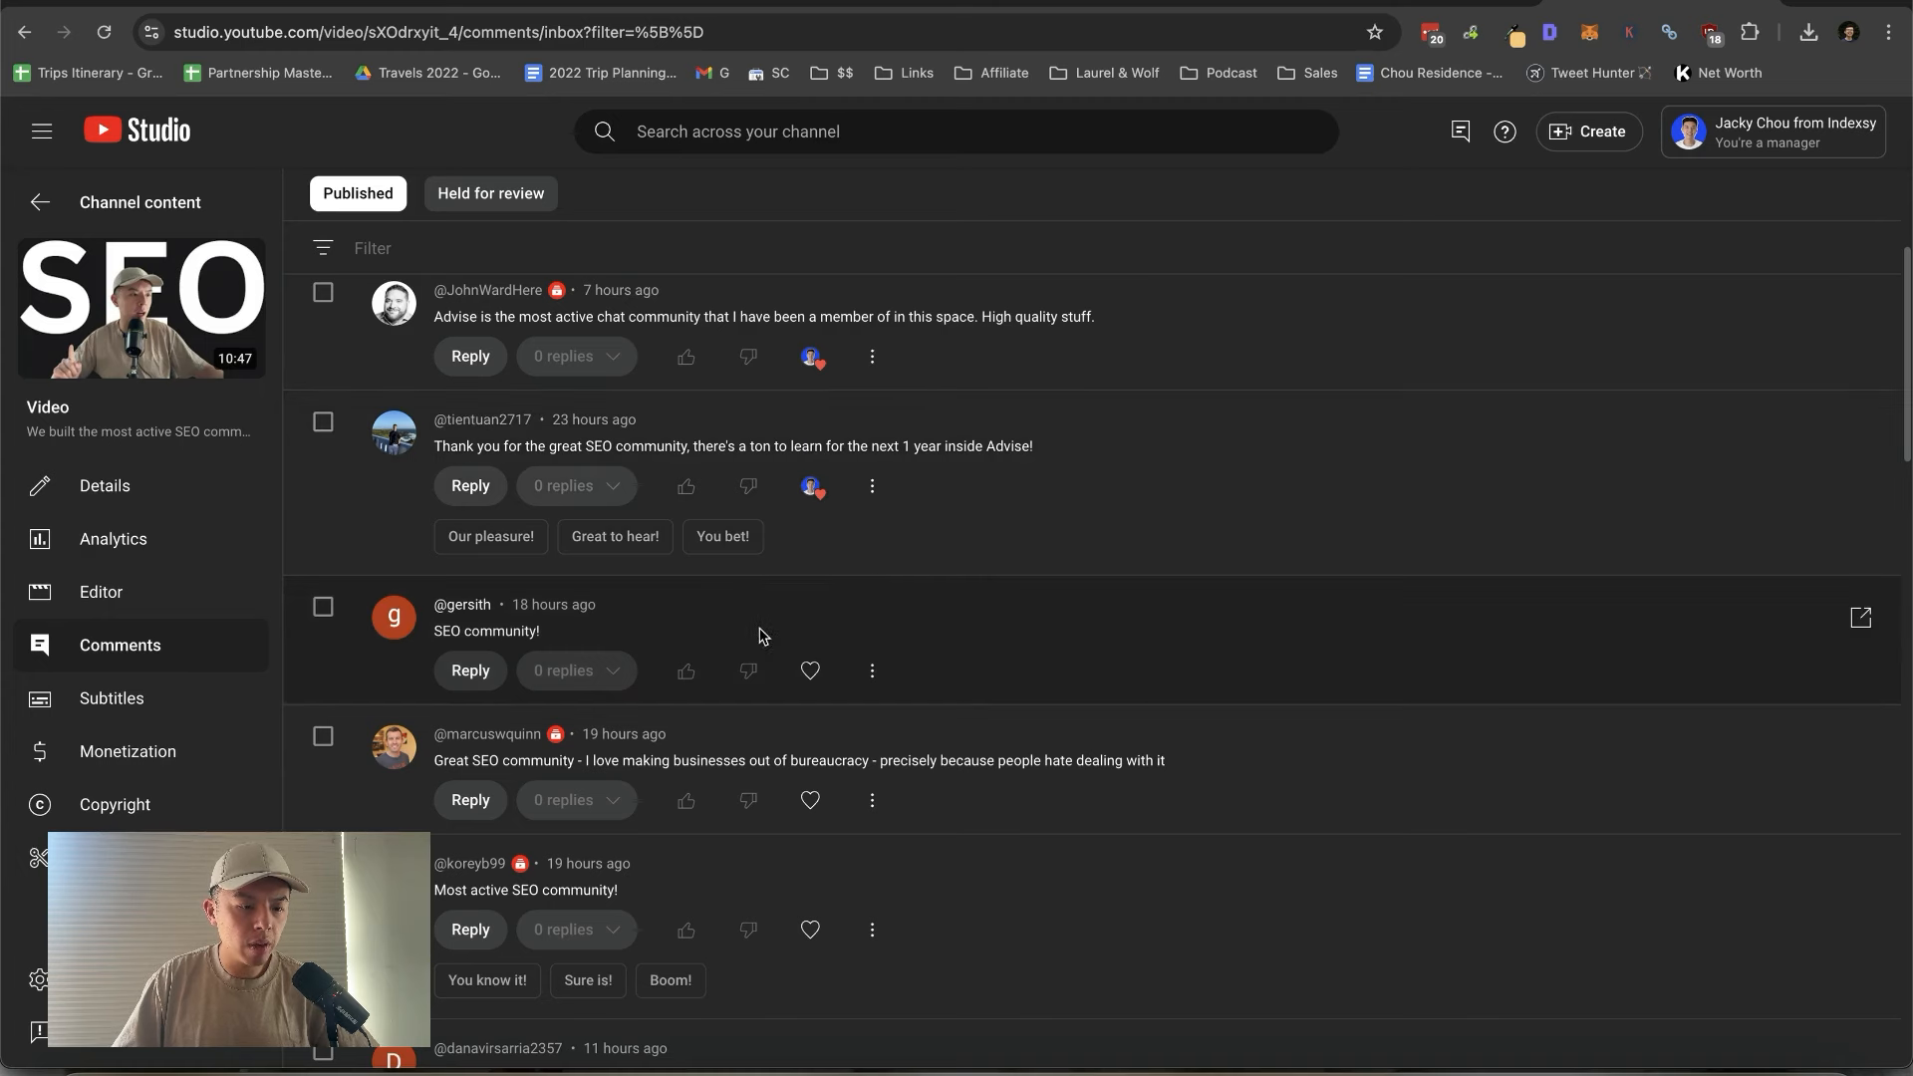
pyautogui.scroll(-3)
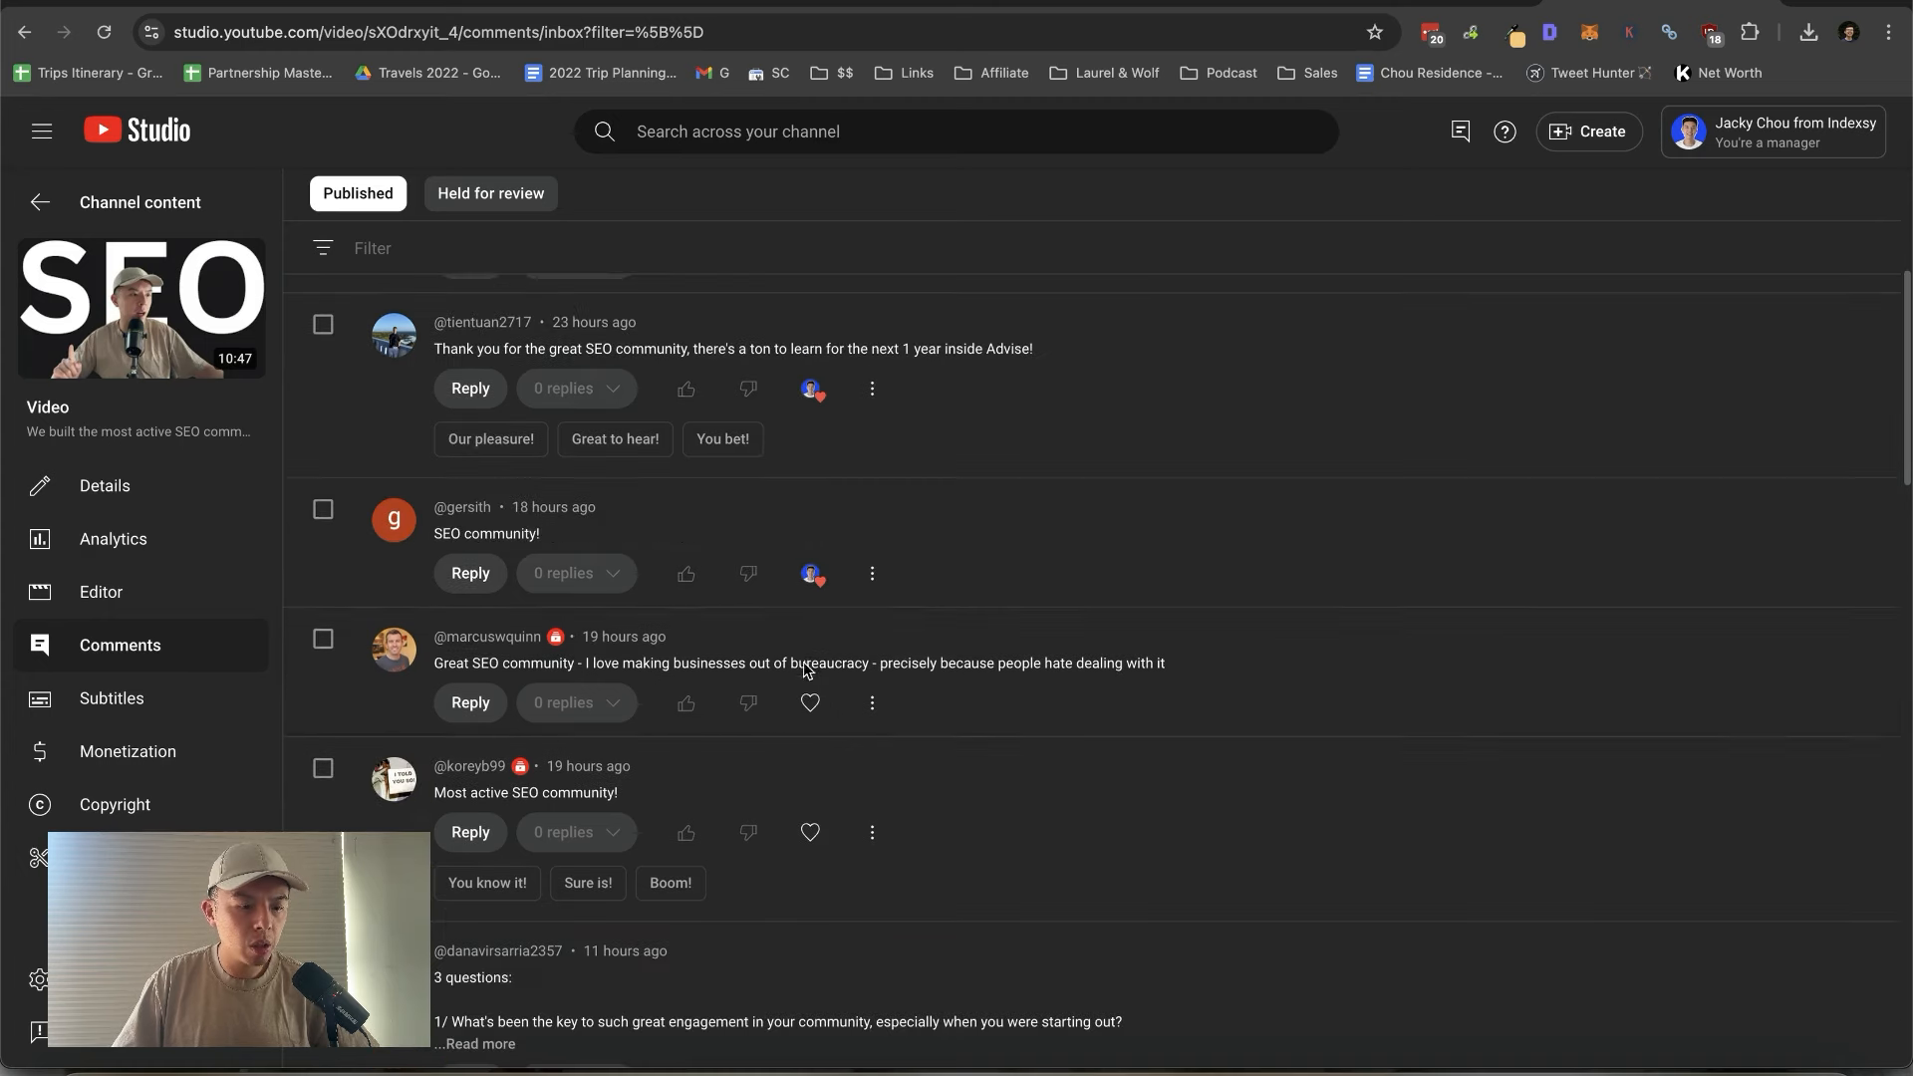
pyautogui.moveTo(809, 701)
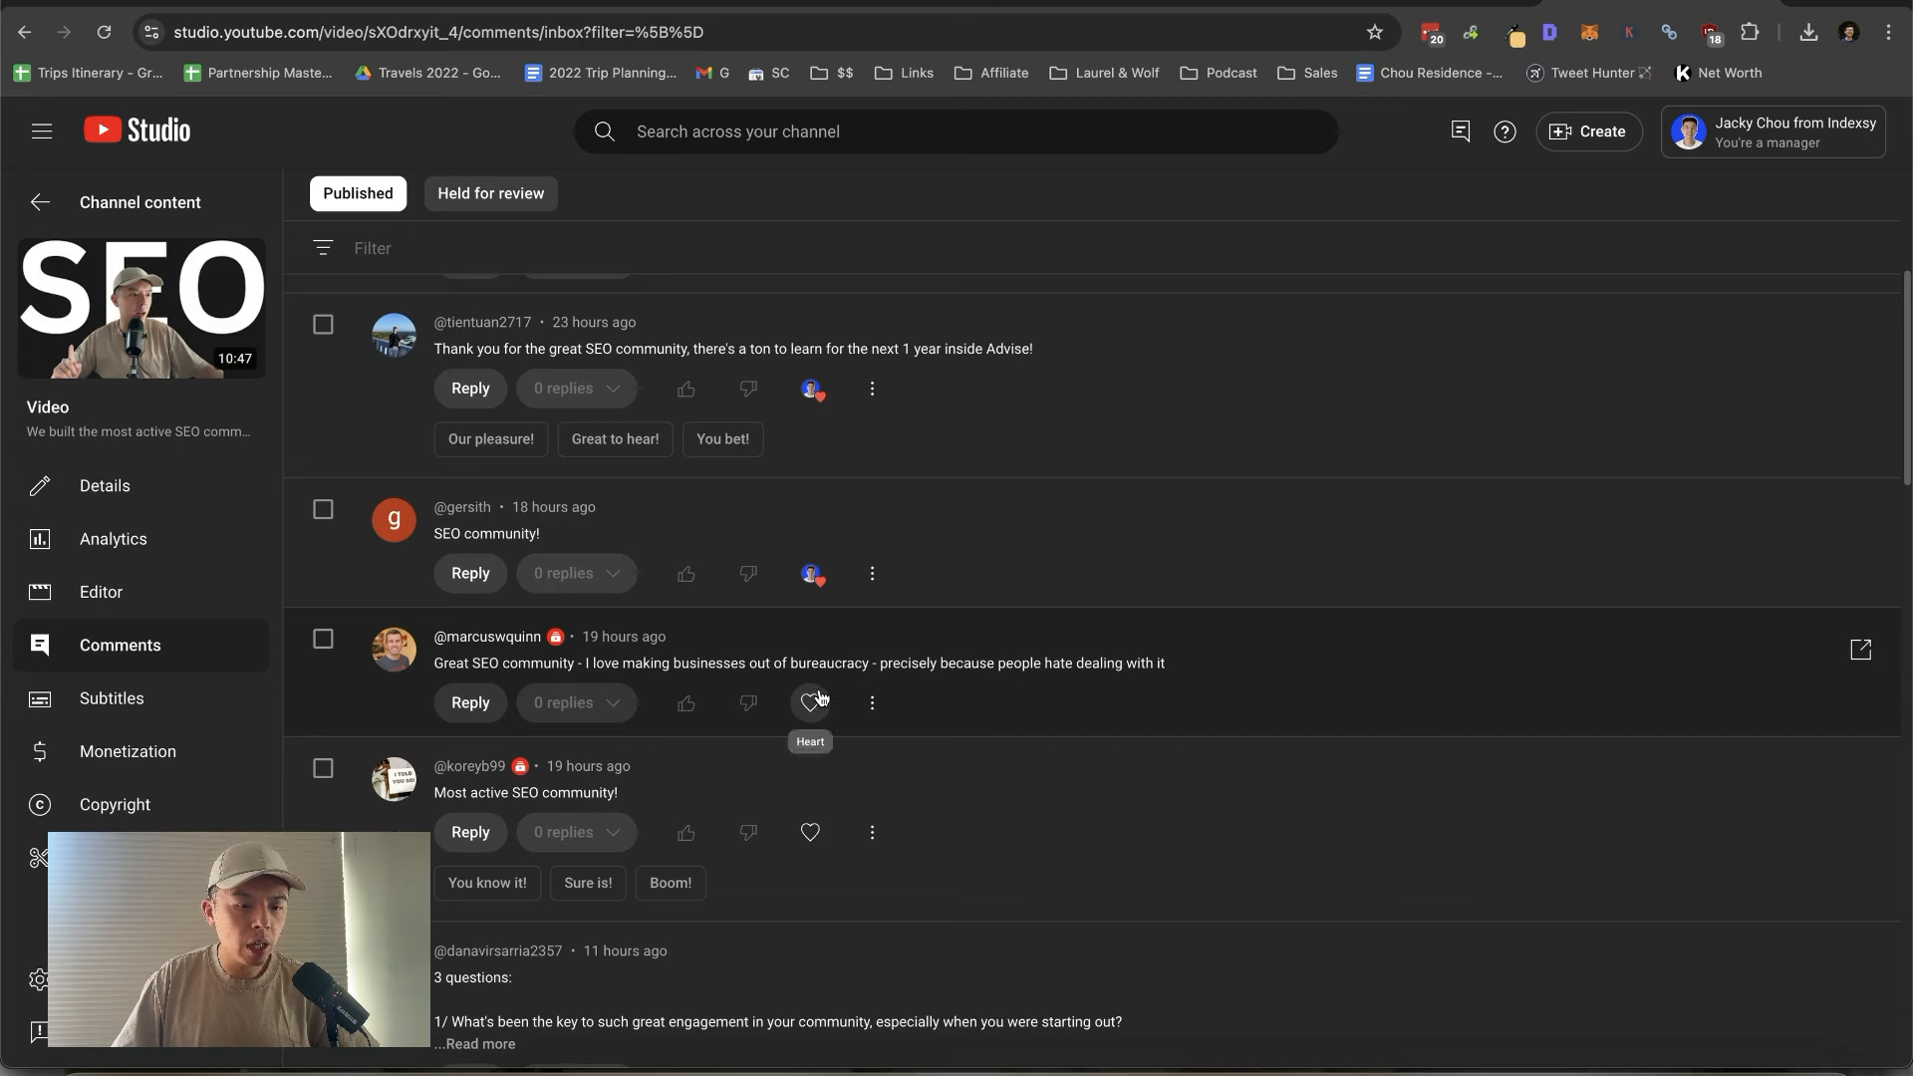
pyautogui.click(809, 701)
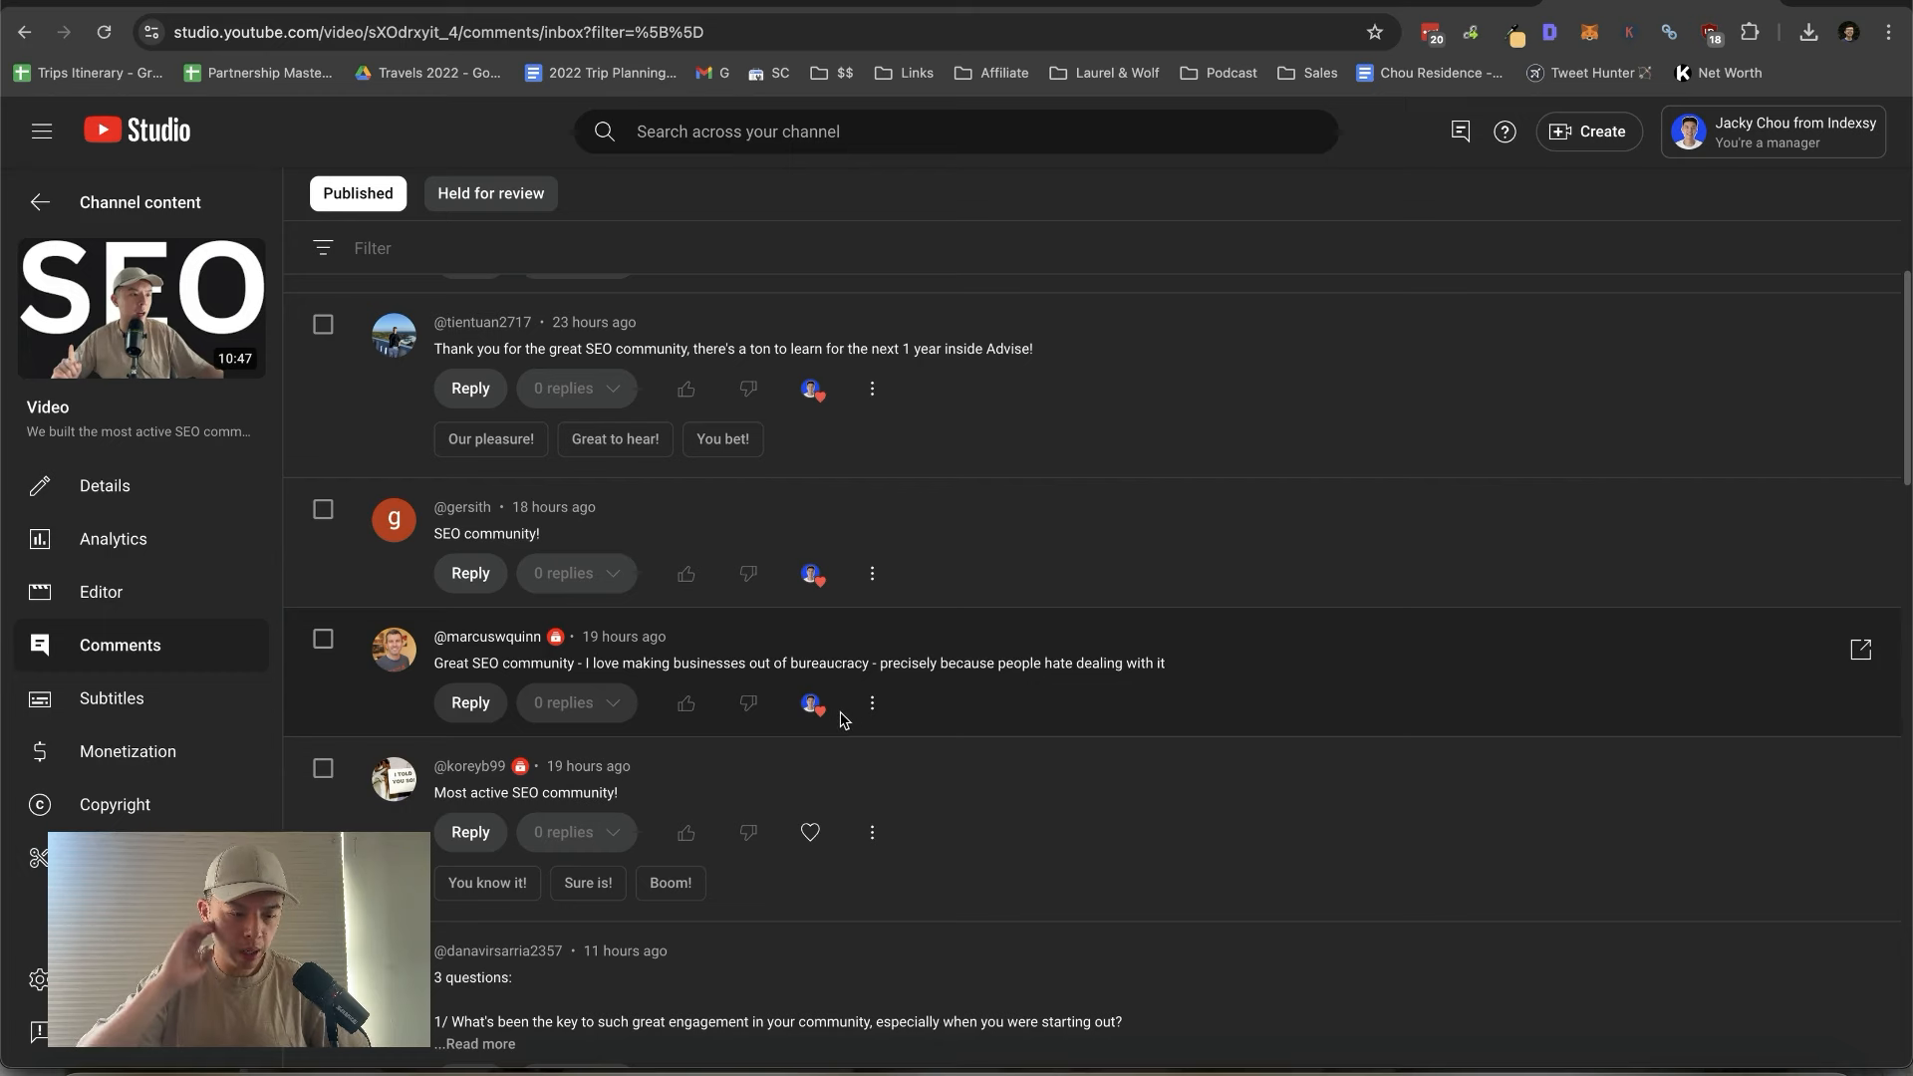
pyautogui.scroll(-3)
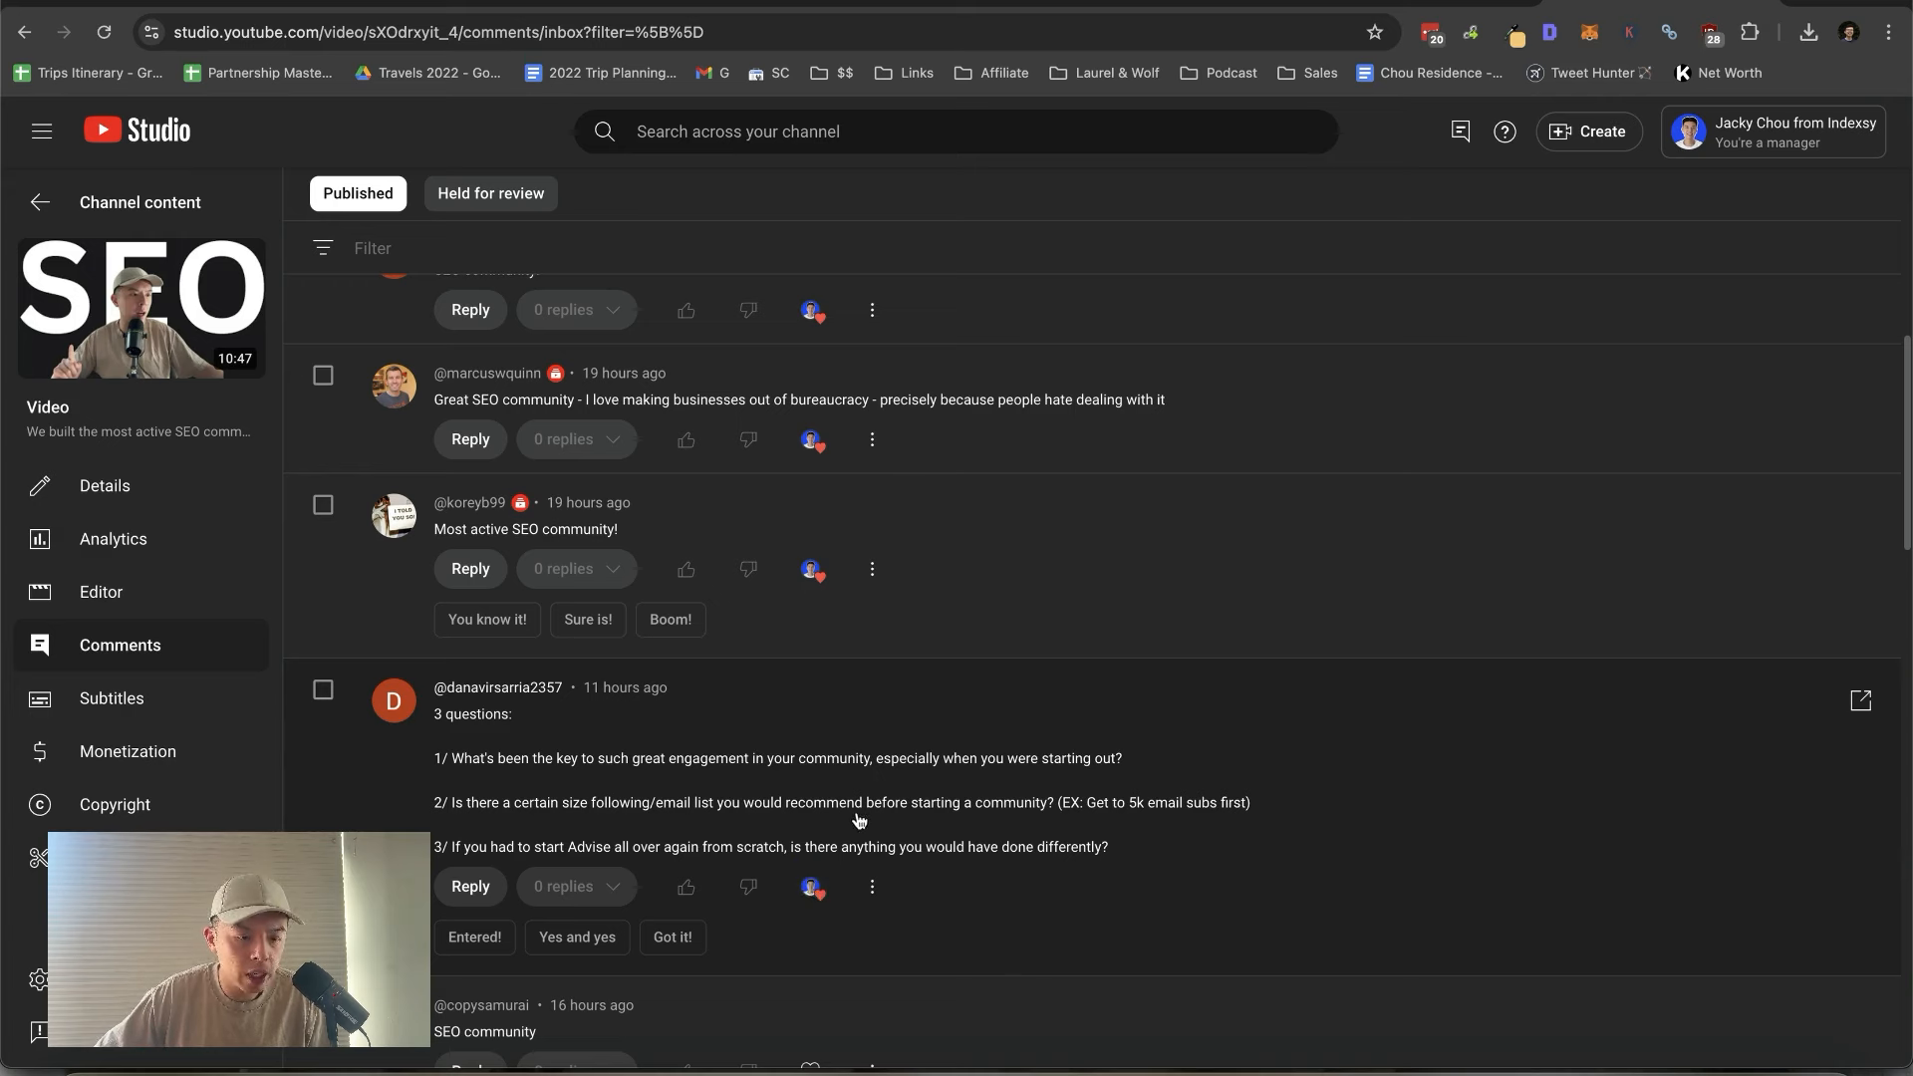
pyautogui.moveTo(870, 866)
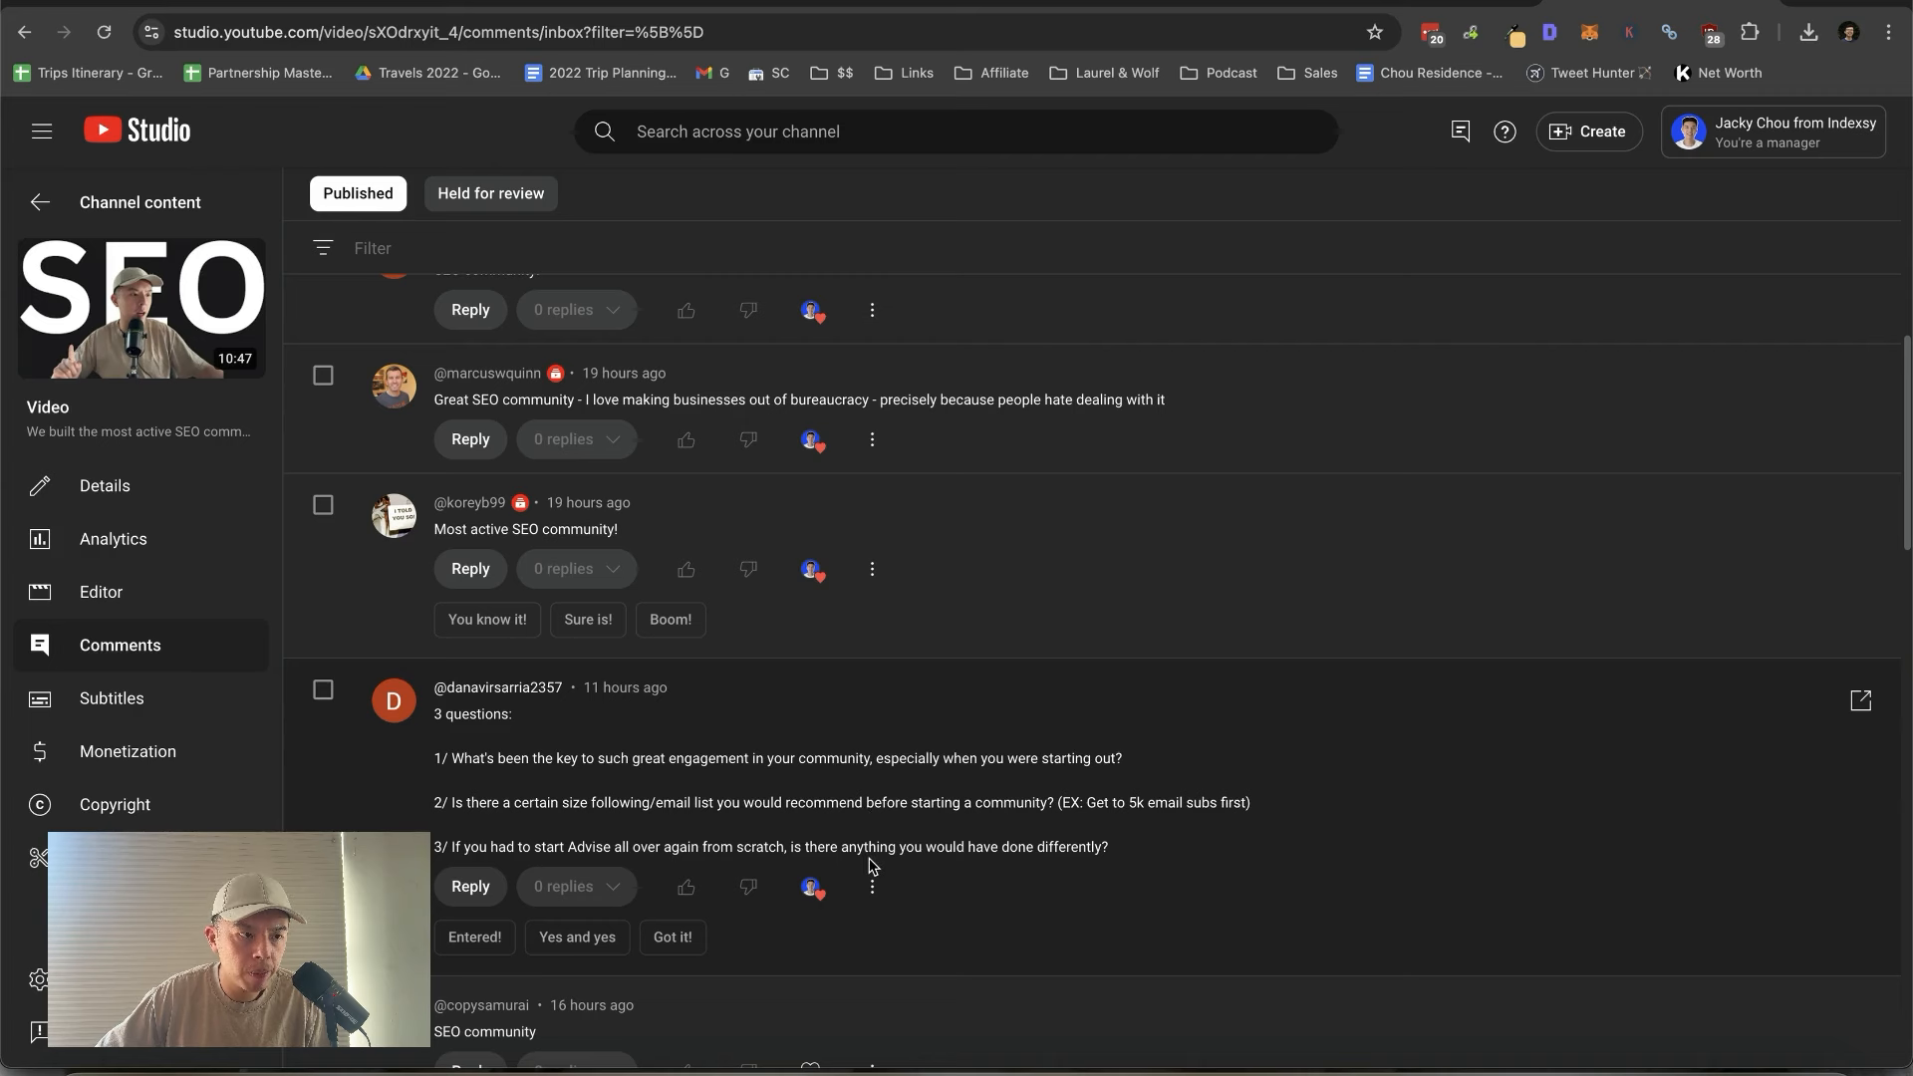
pyautogui.moveTo(869, 851)
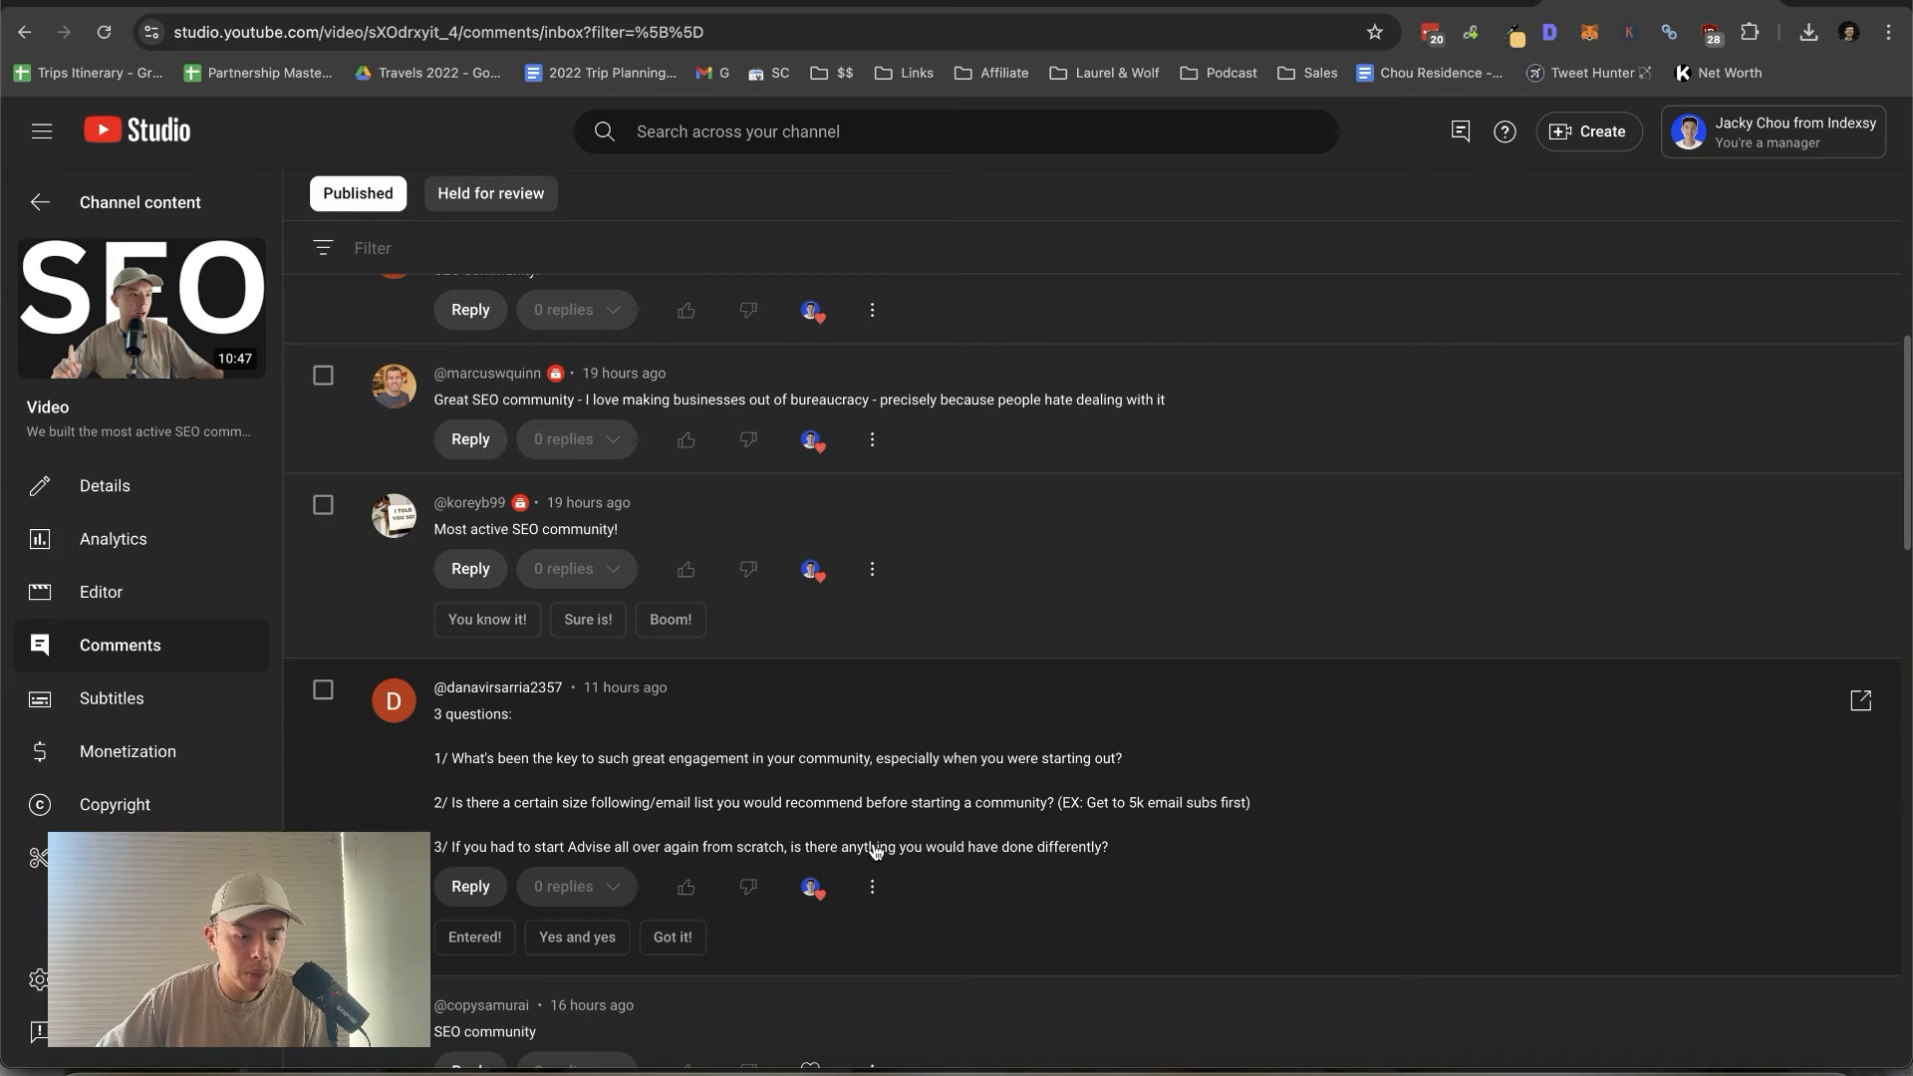
# Step: Scroll further down the Published comments and heart another viewer comment
pyautogui.scroll(-3)
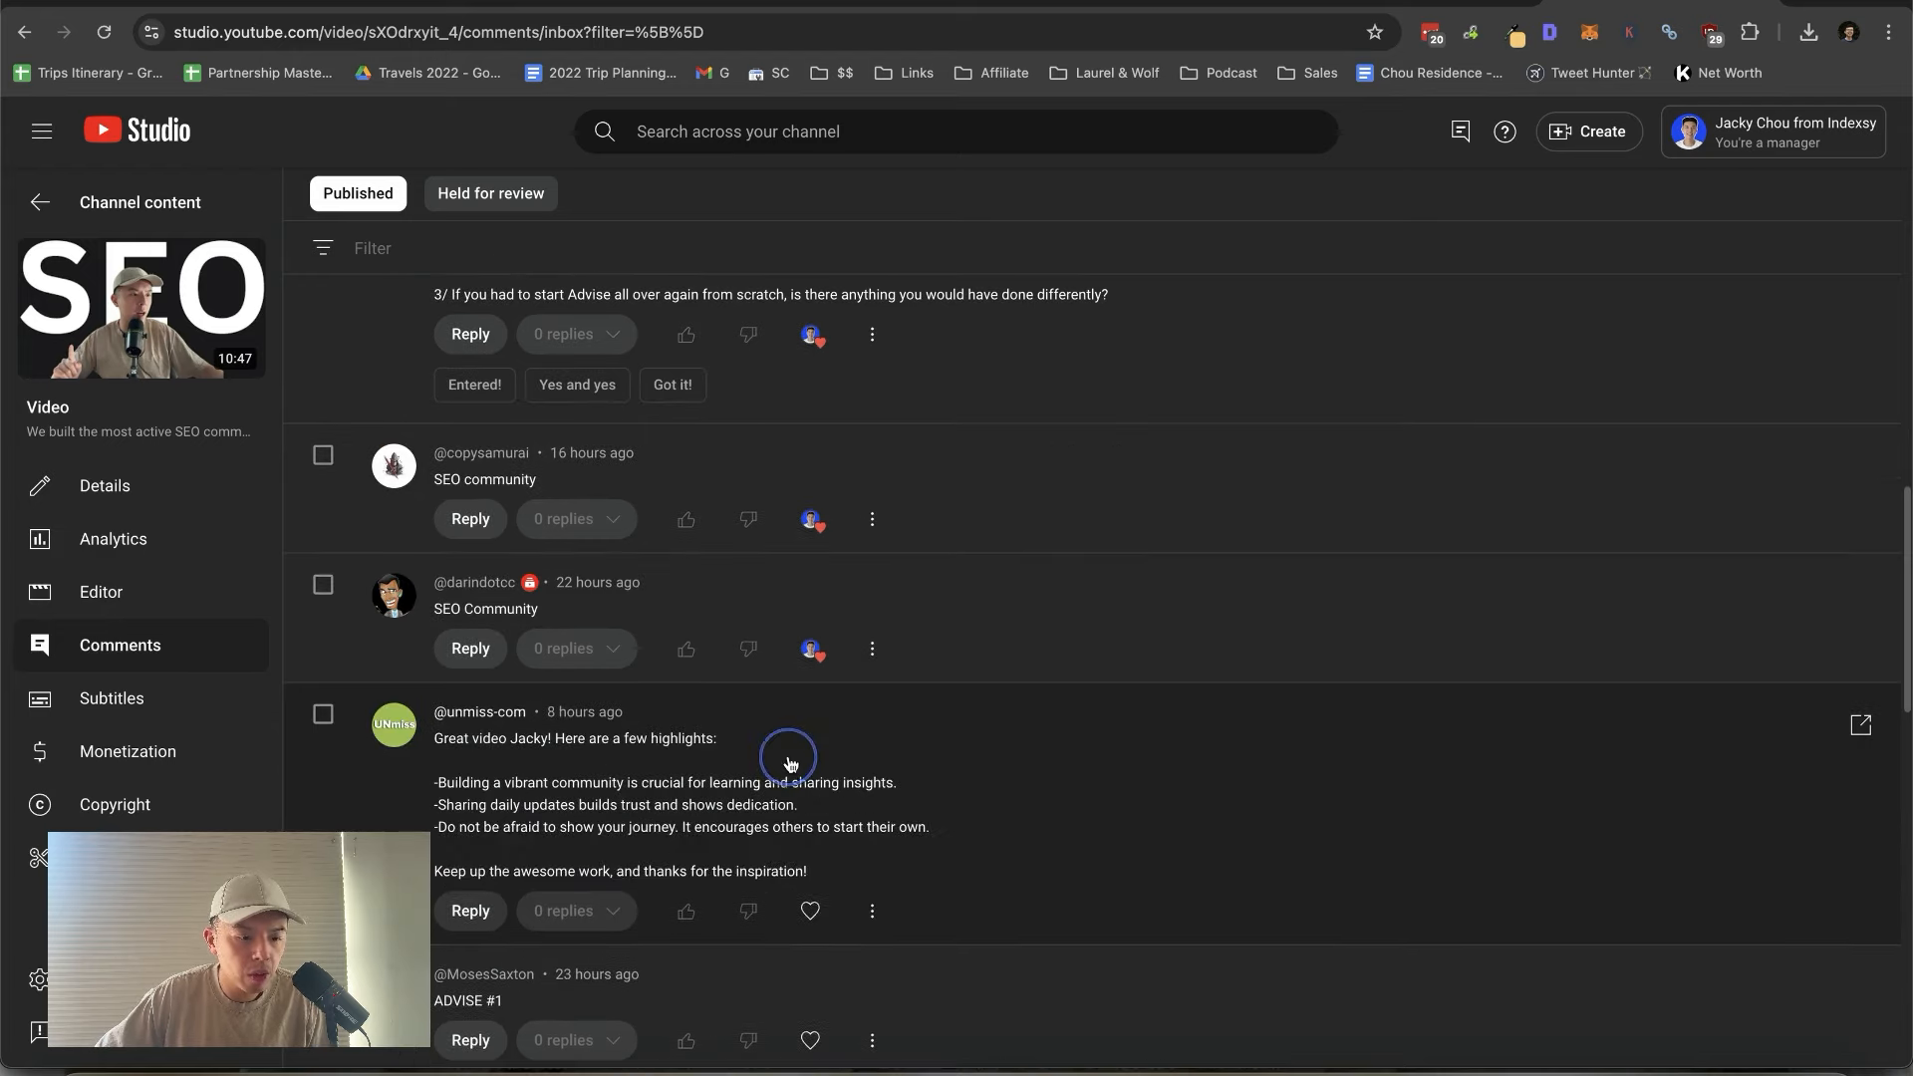
pyautogui.scroll(-3)
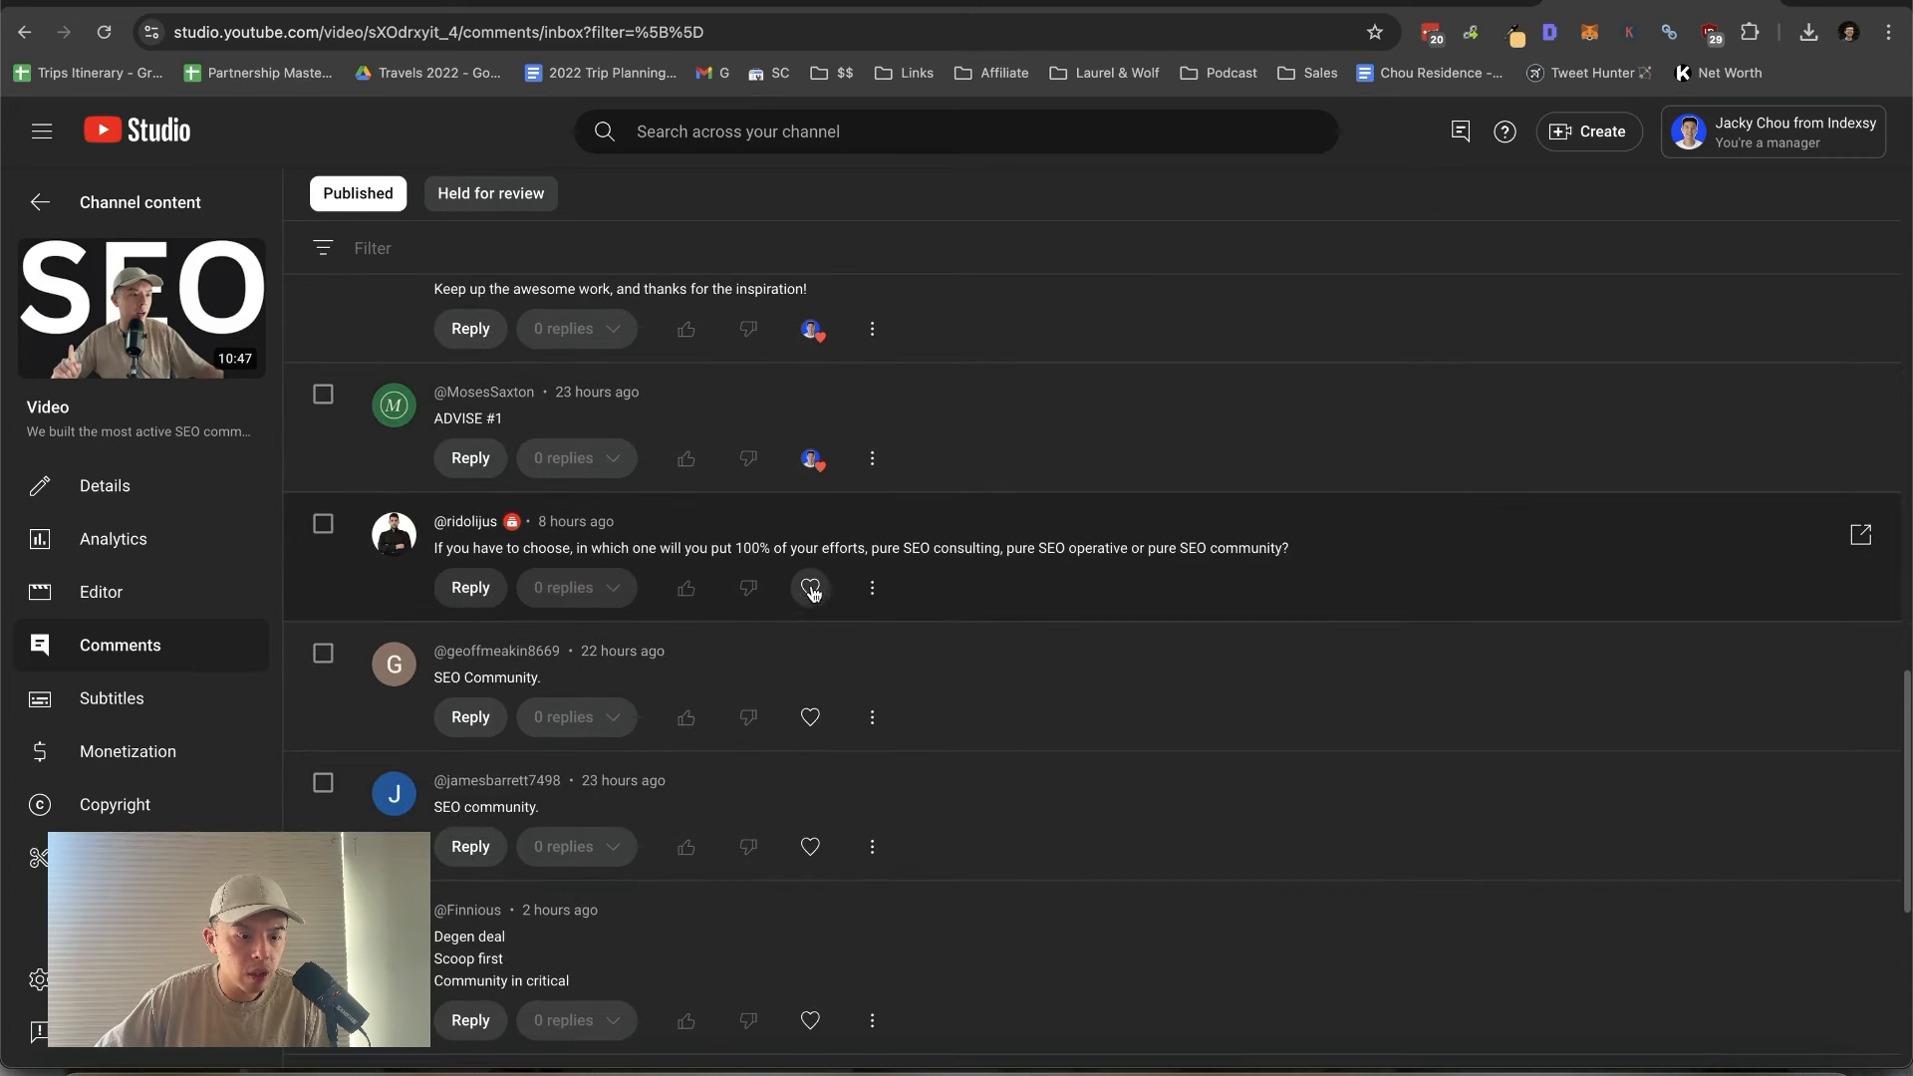
pyautogui.moveTo(809, 588)
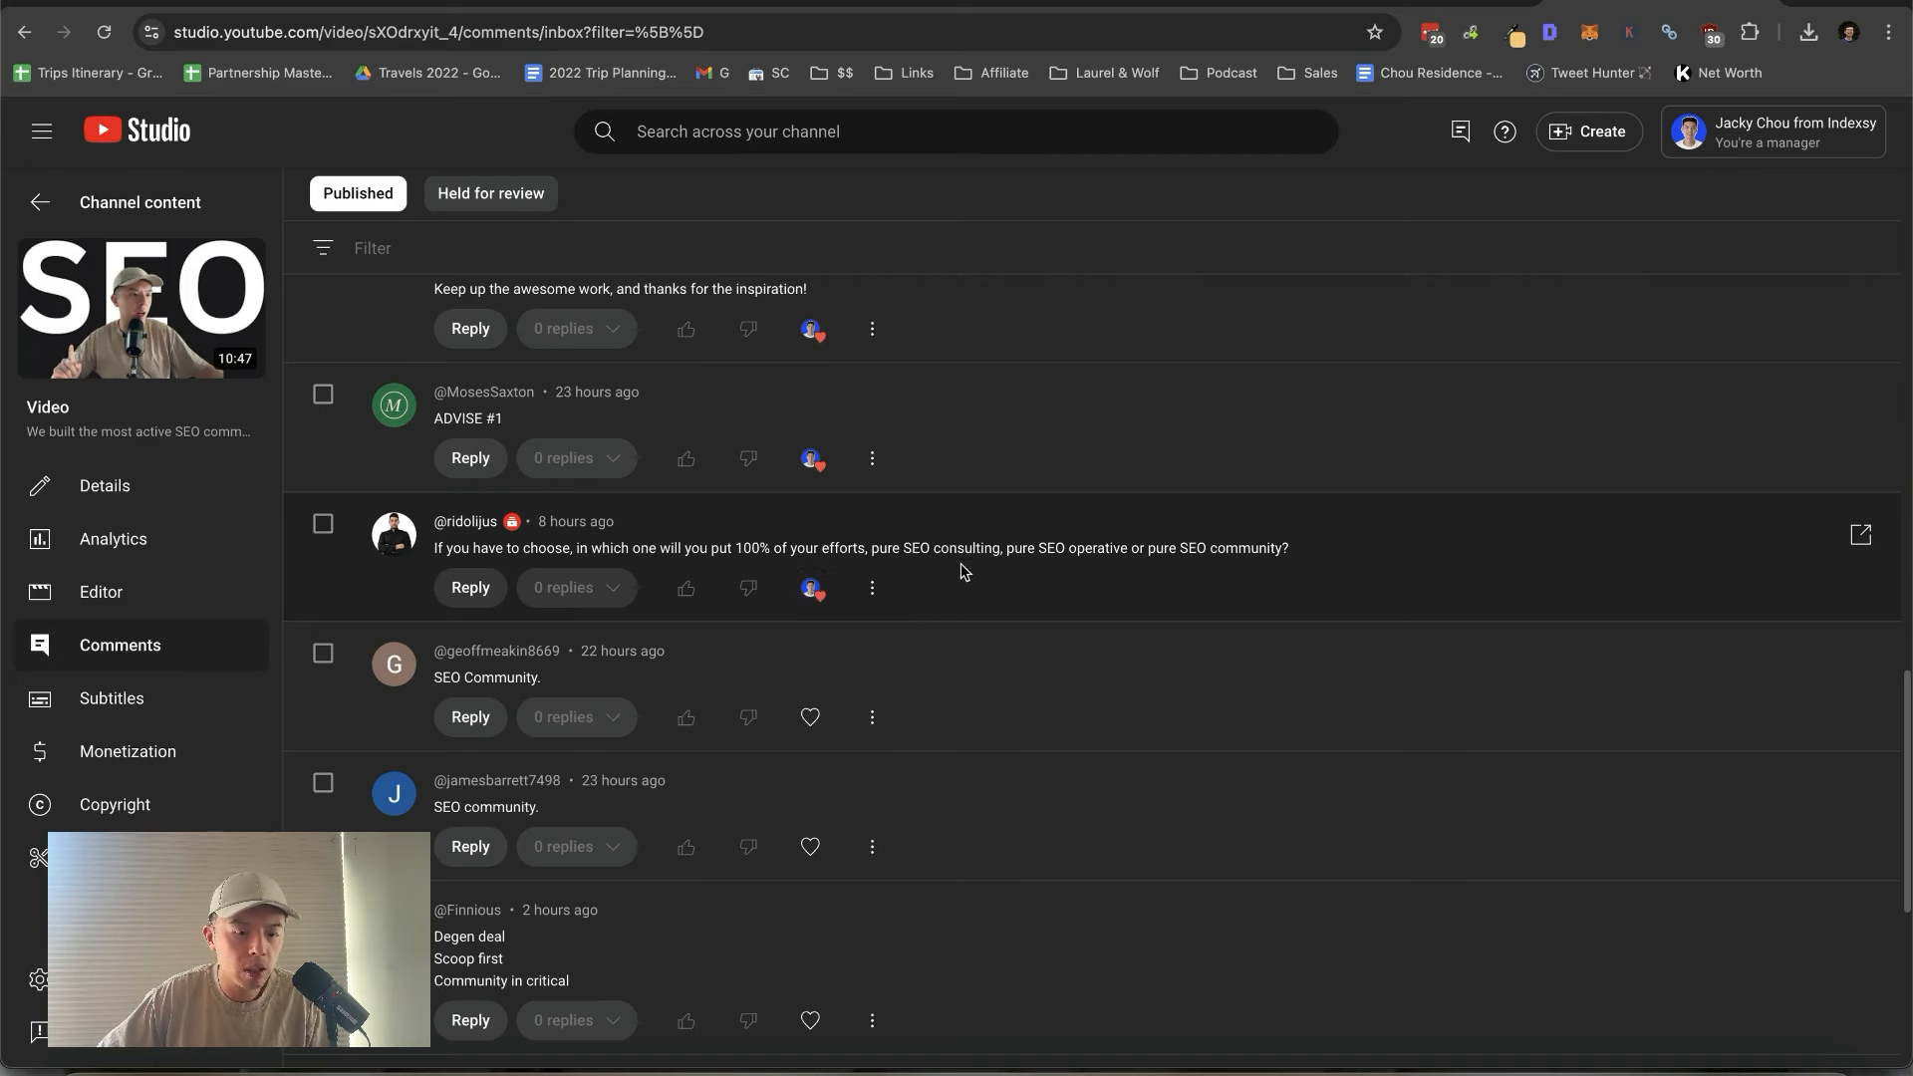
pyautogui.doubleClick(1050, 546)
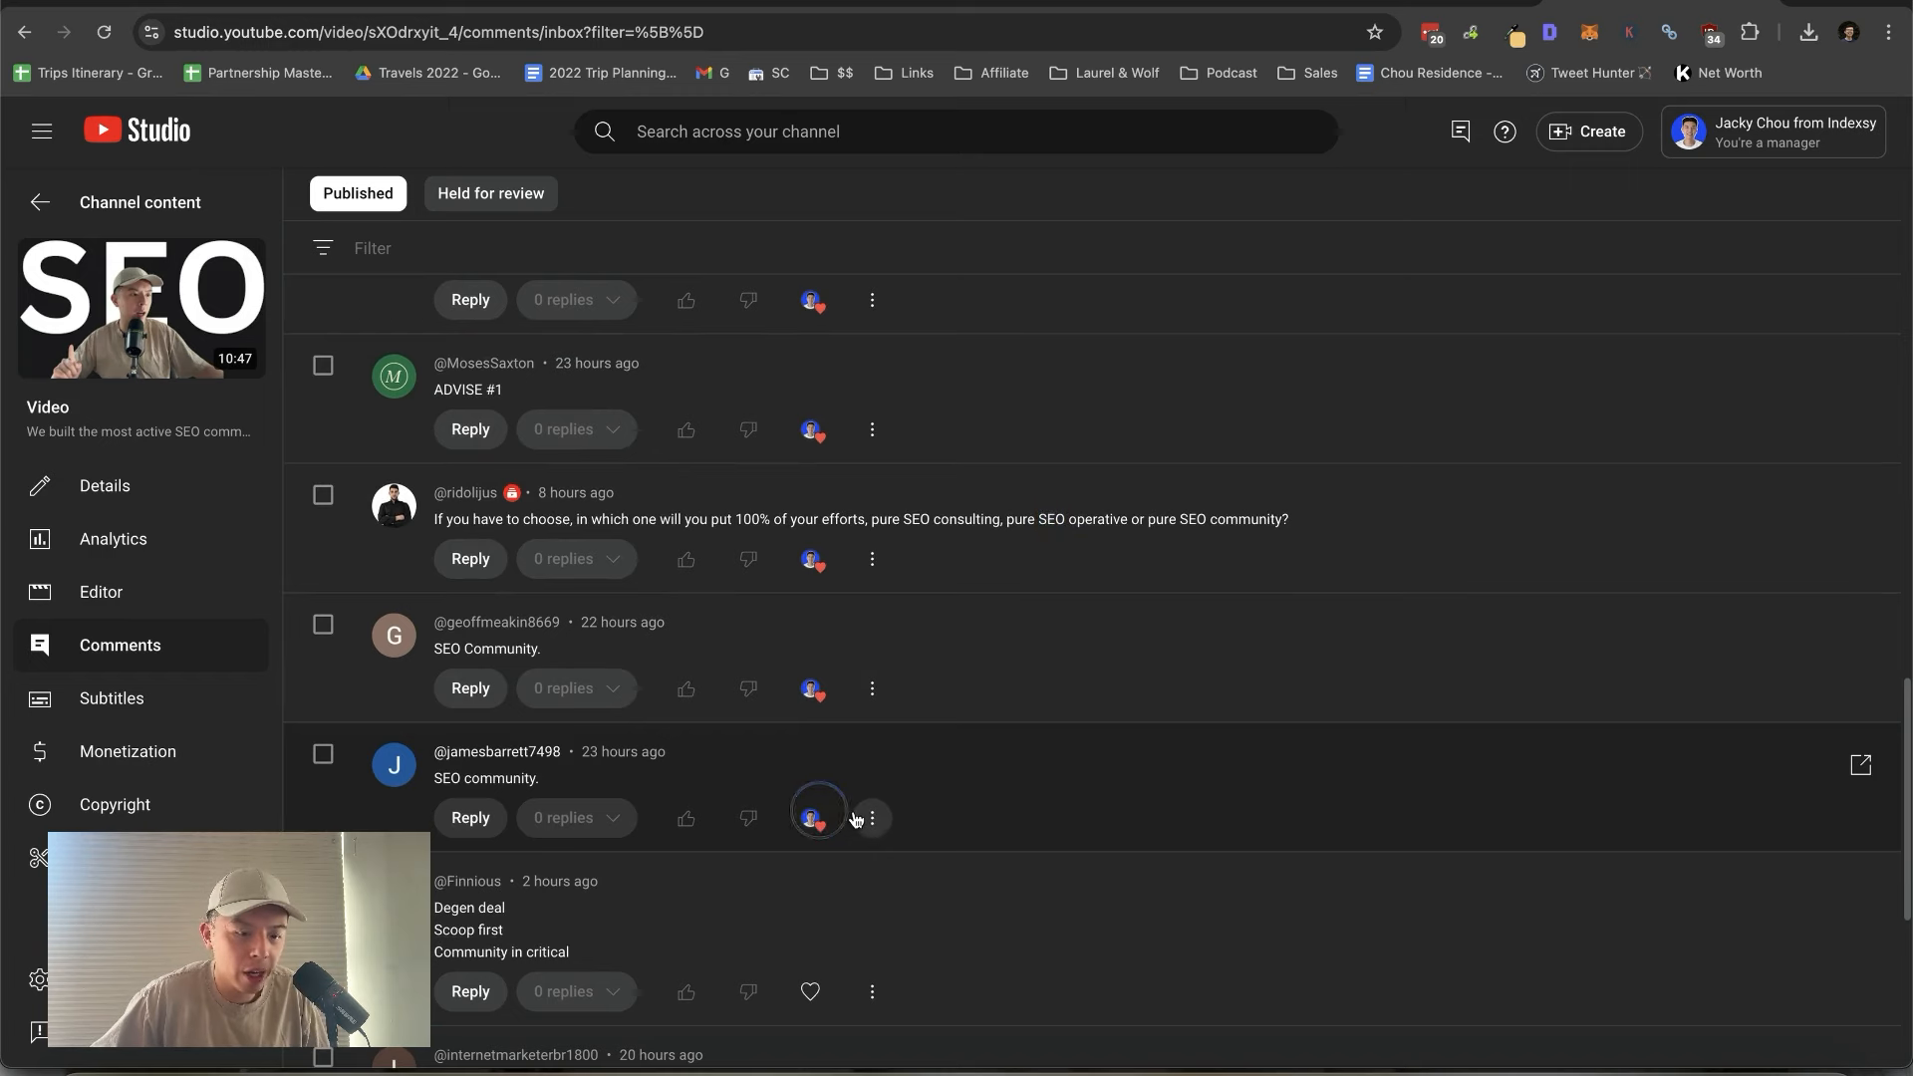
pyautogui.scroll(-3)
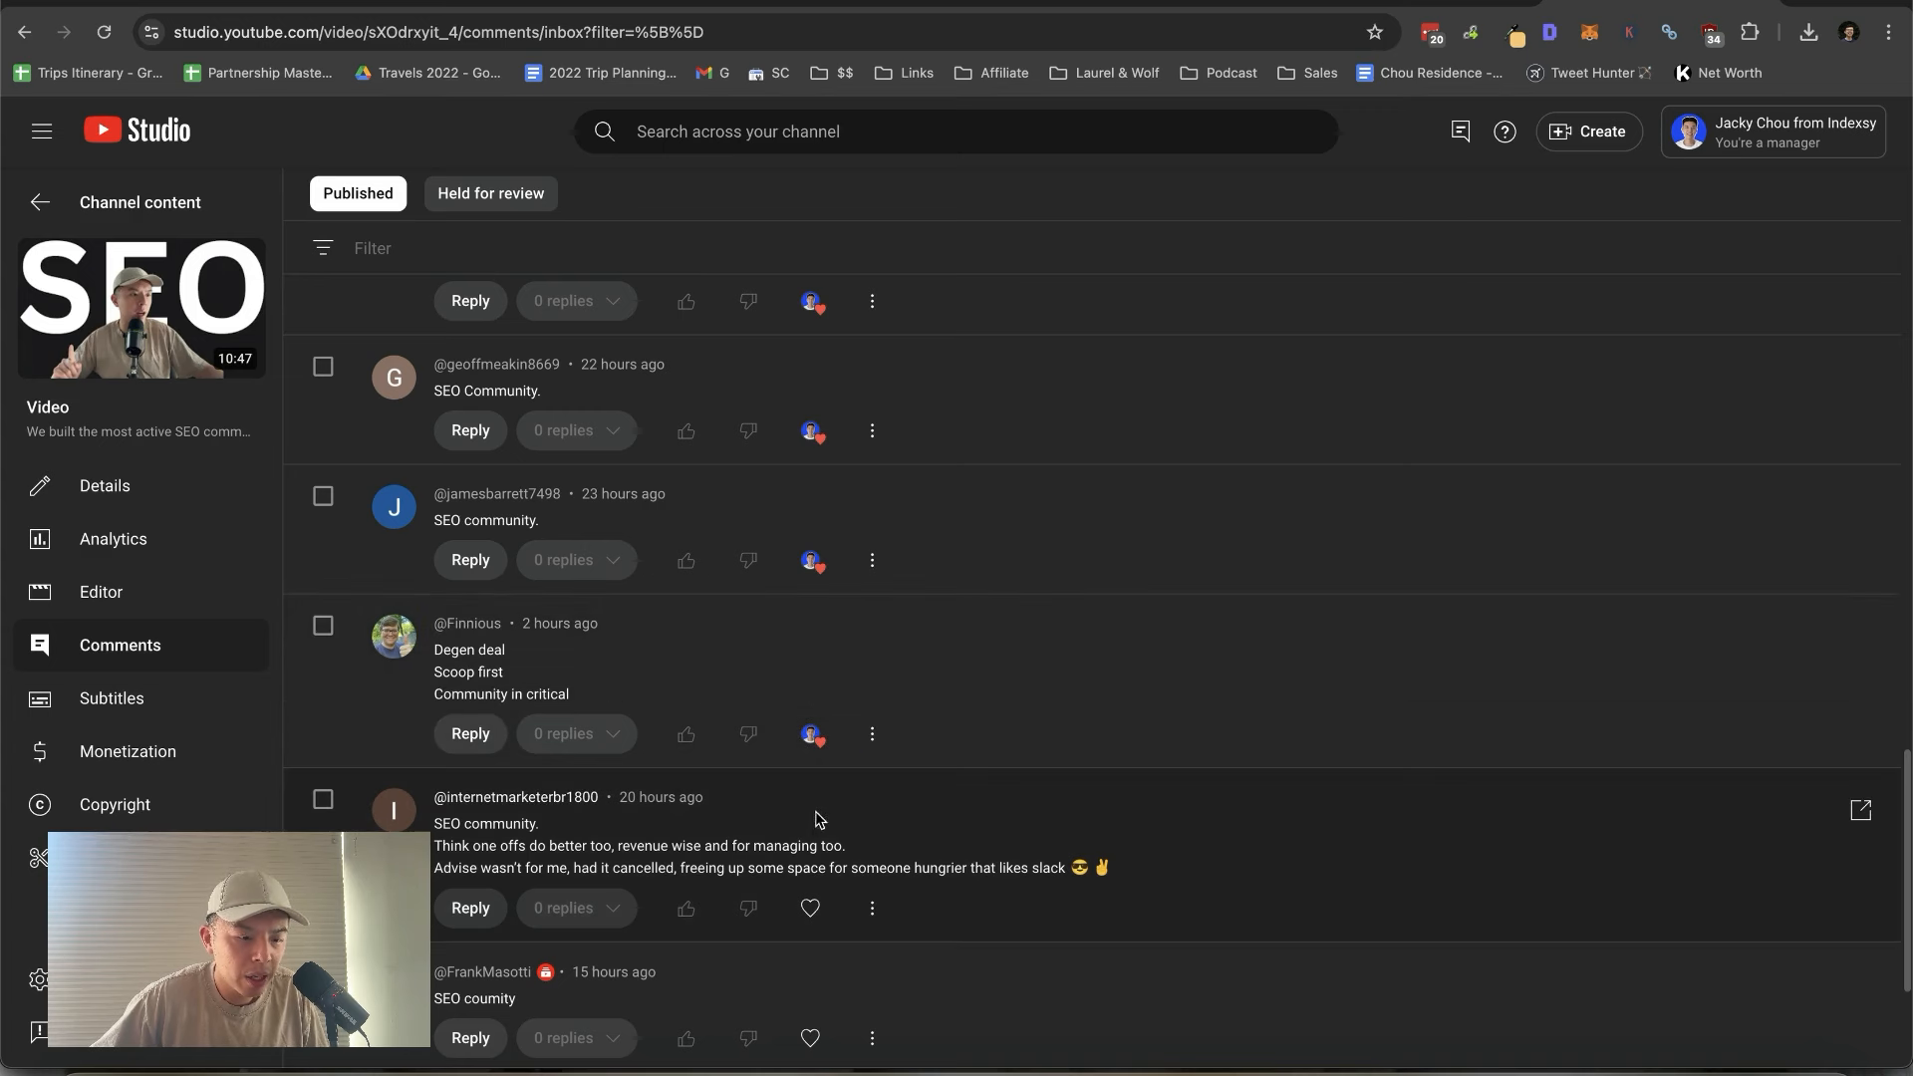
pyautogui.doubleClick(785, 845)
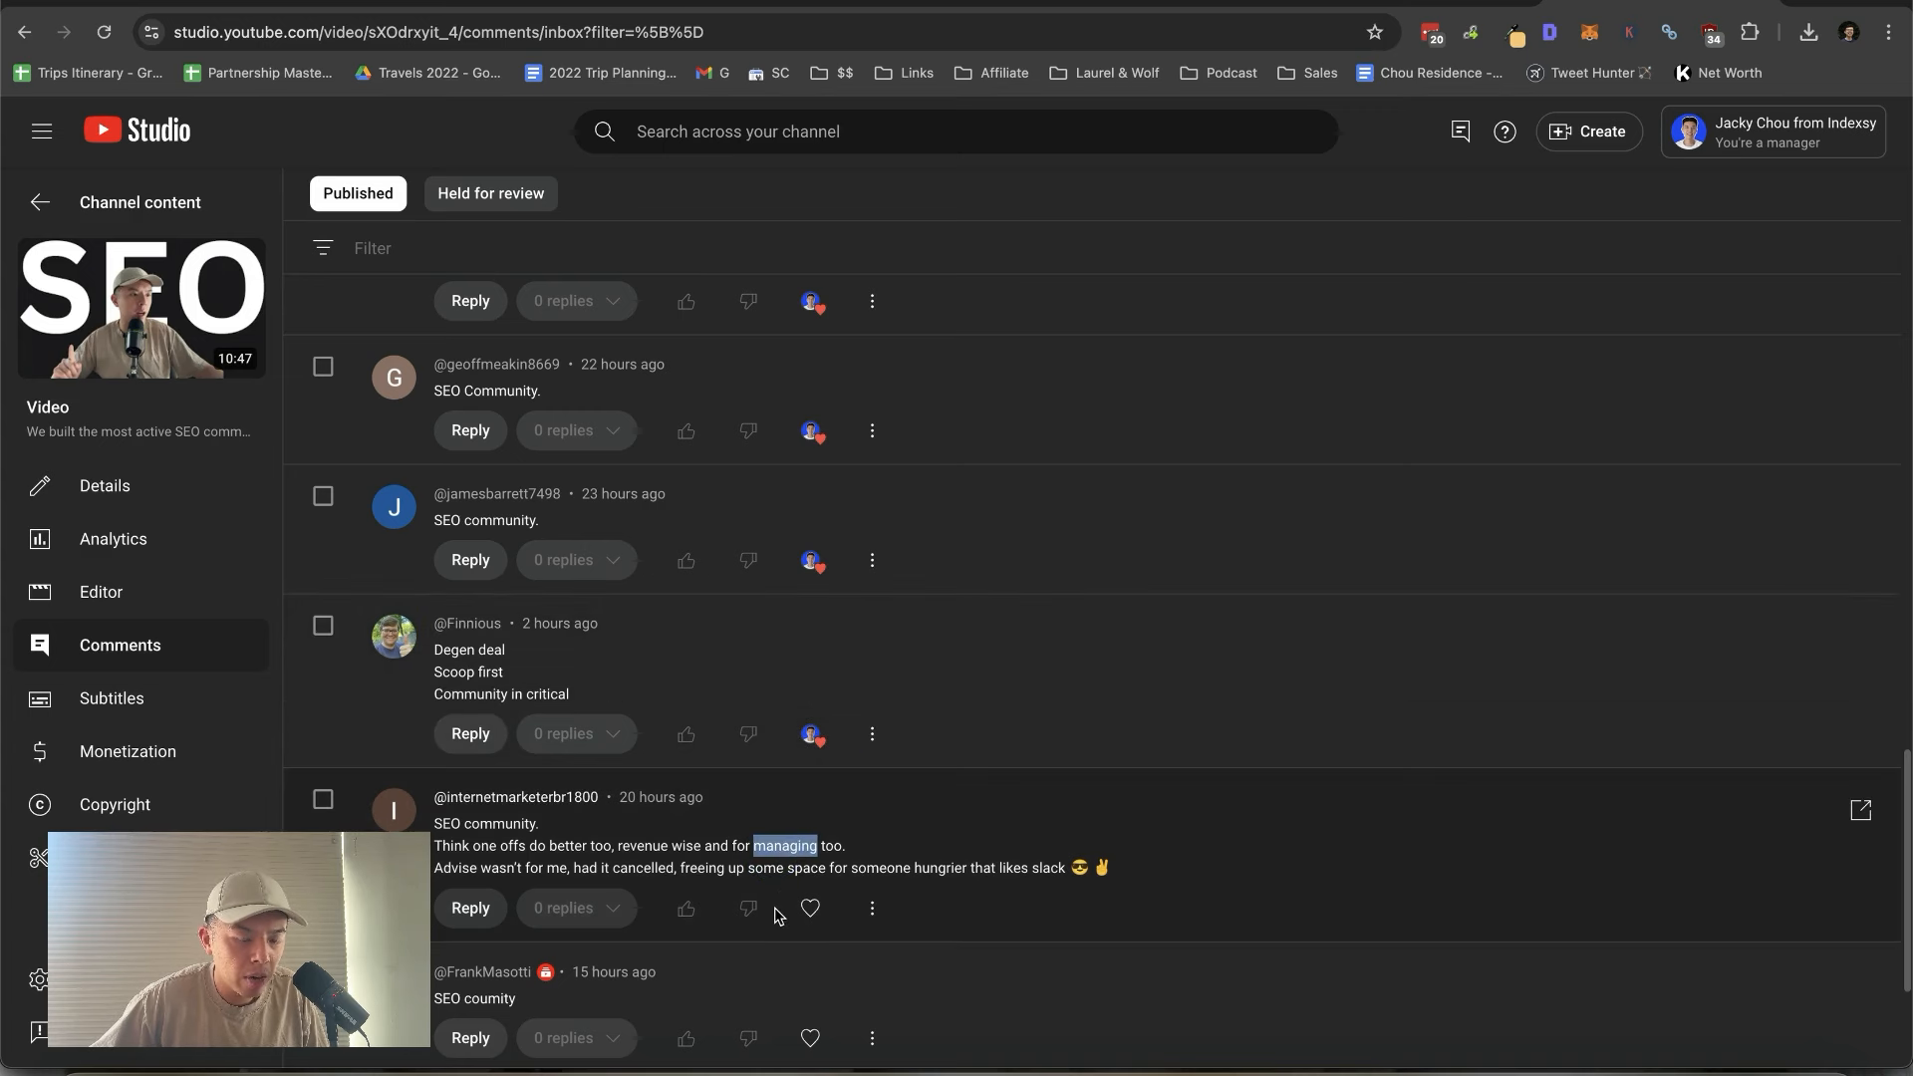
pyautogui.scroll(-3)
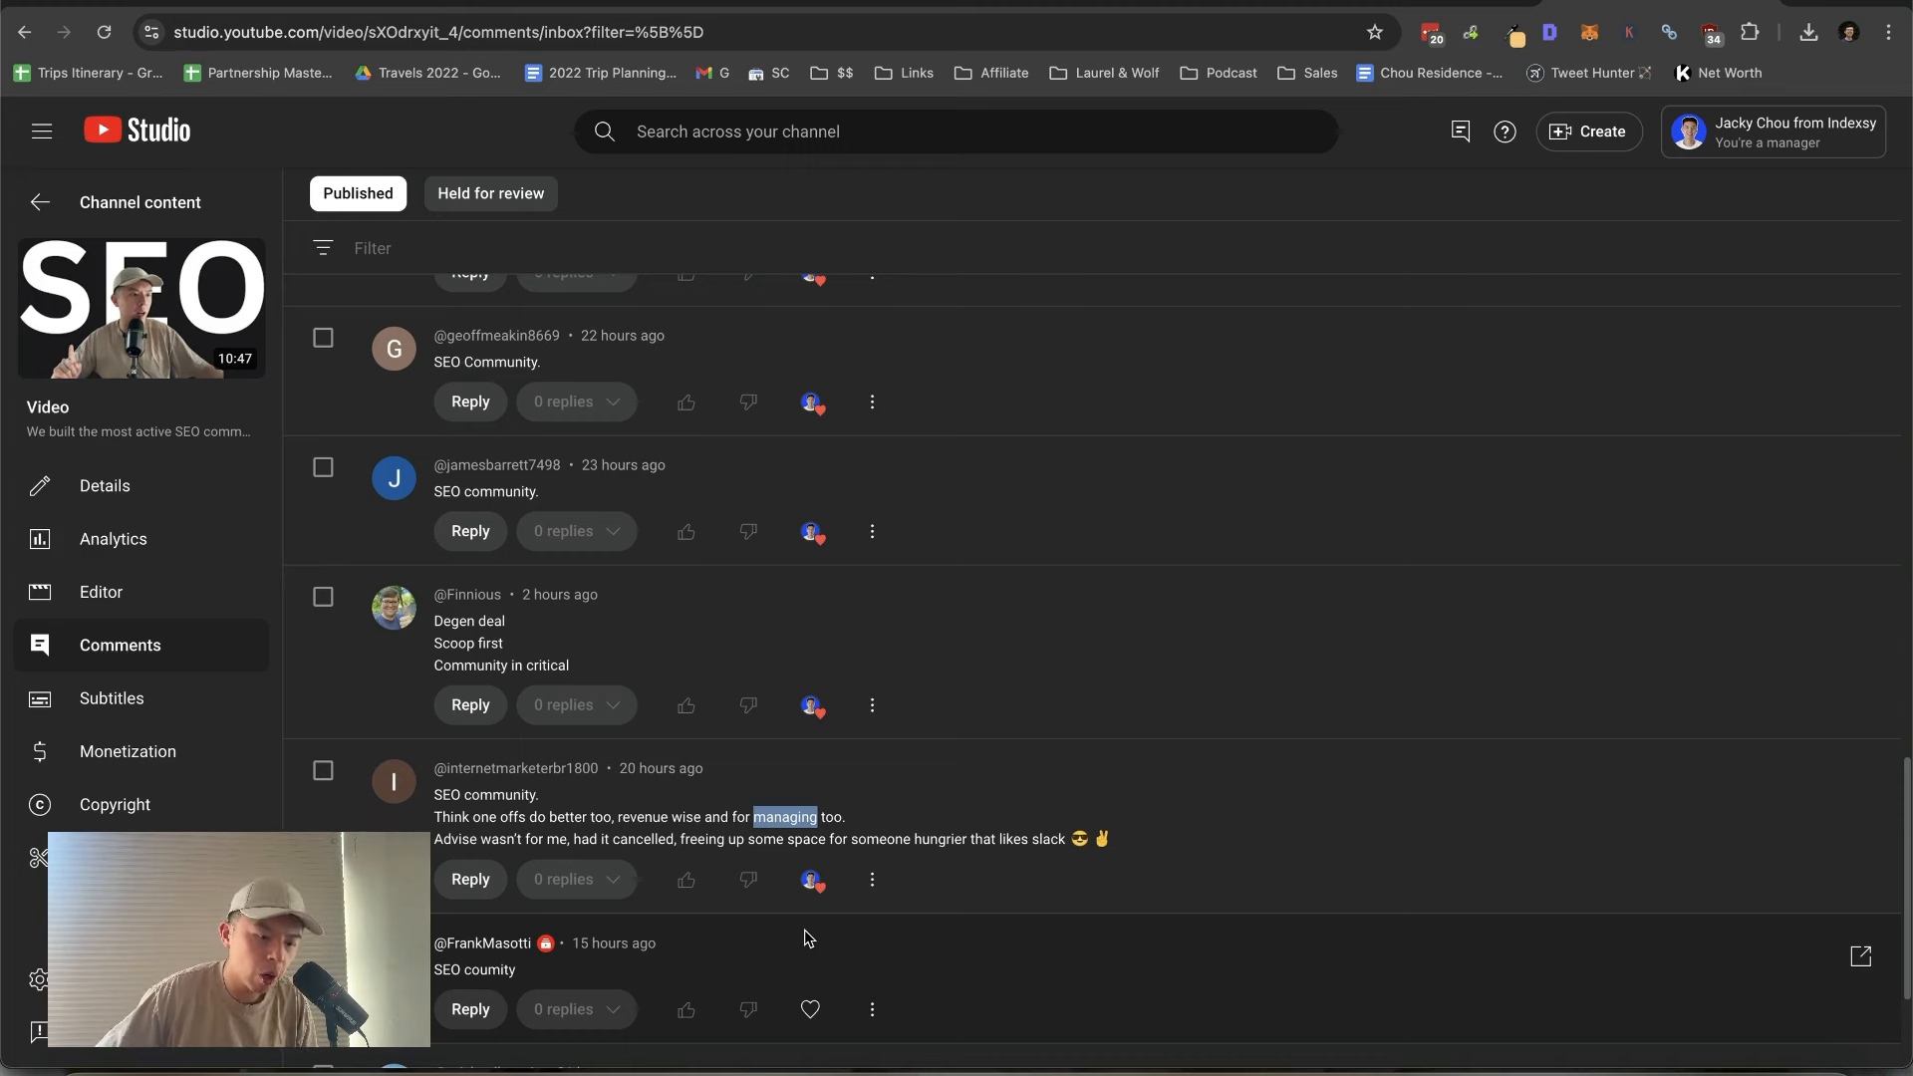
pyautogui.scroll(-3)
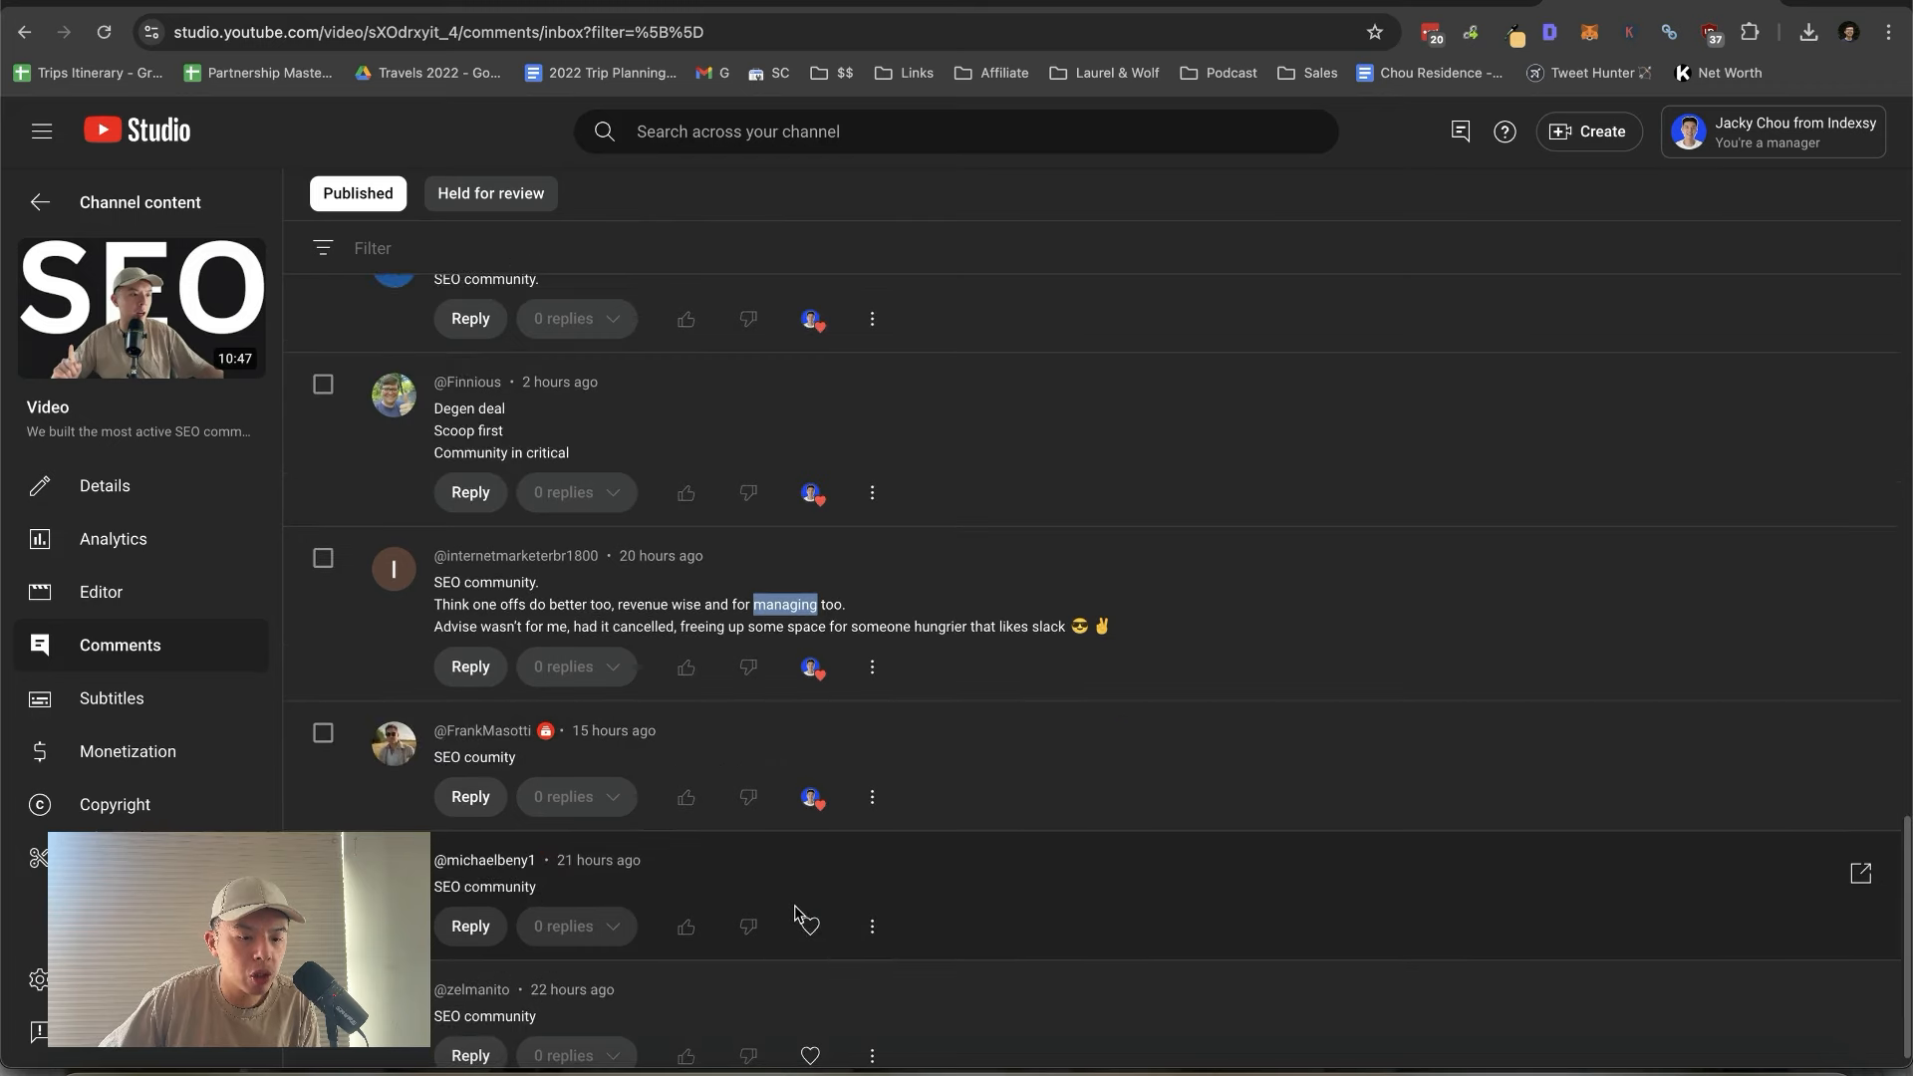